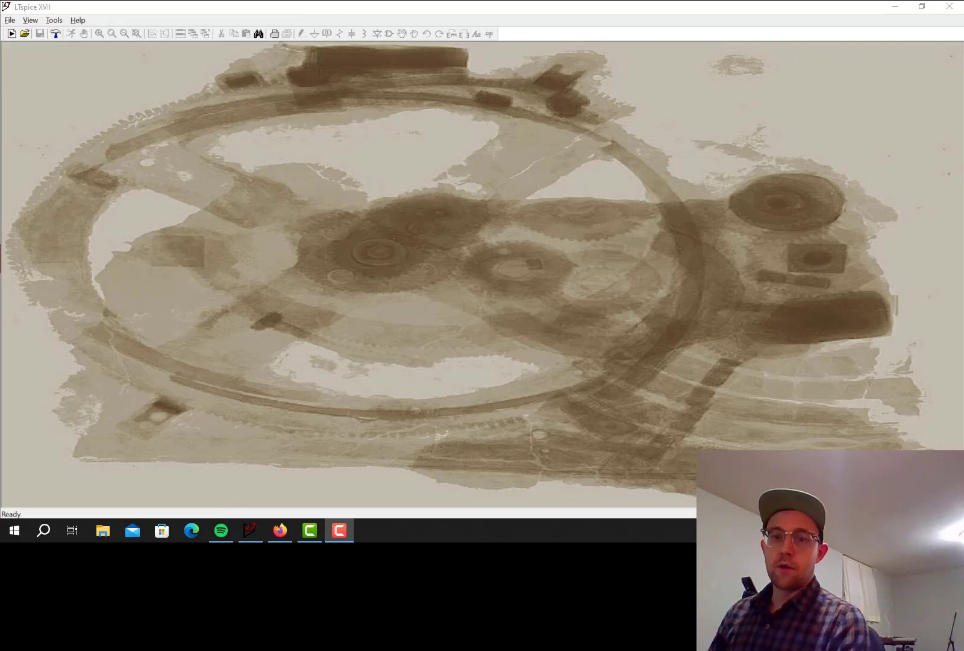
pyautogui.moveTo(483, 361)
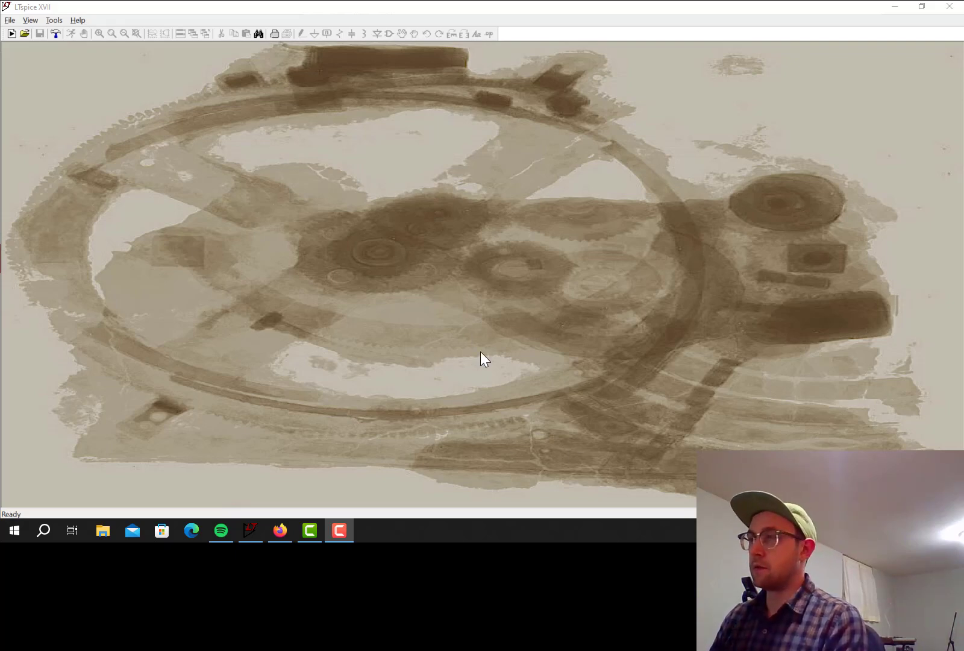
pyautogui.moveTo(478, 323)
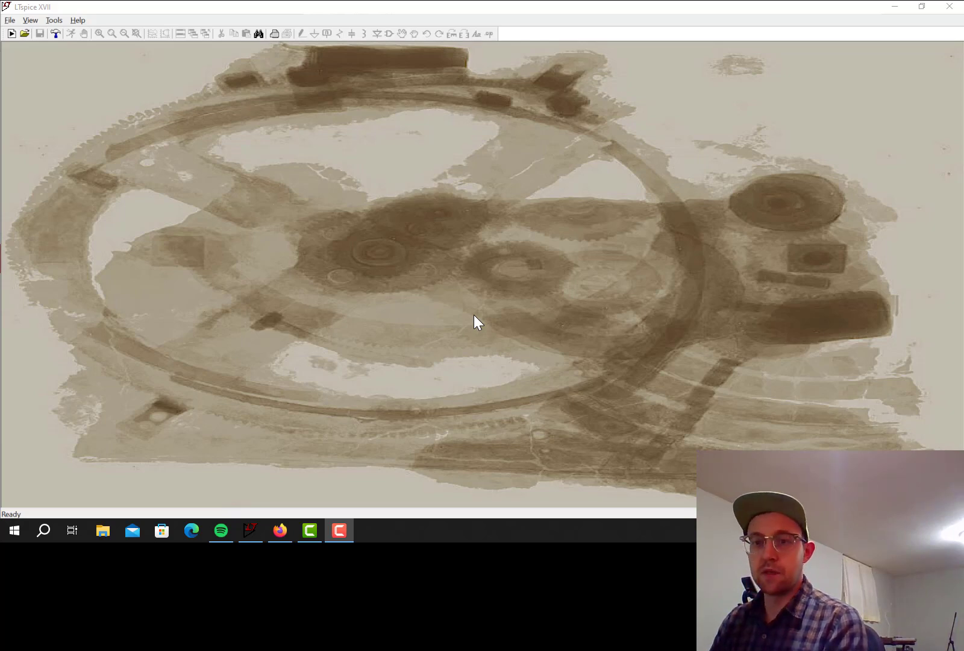
pyautogui.moveTo(376, 174)
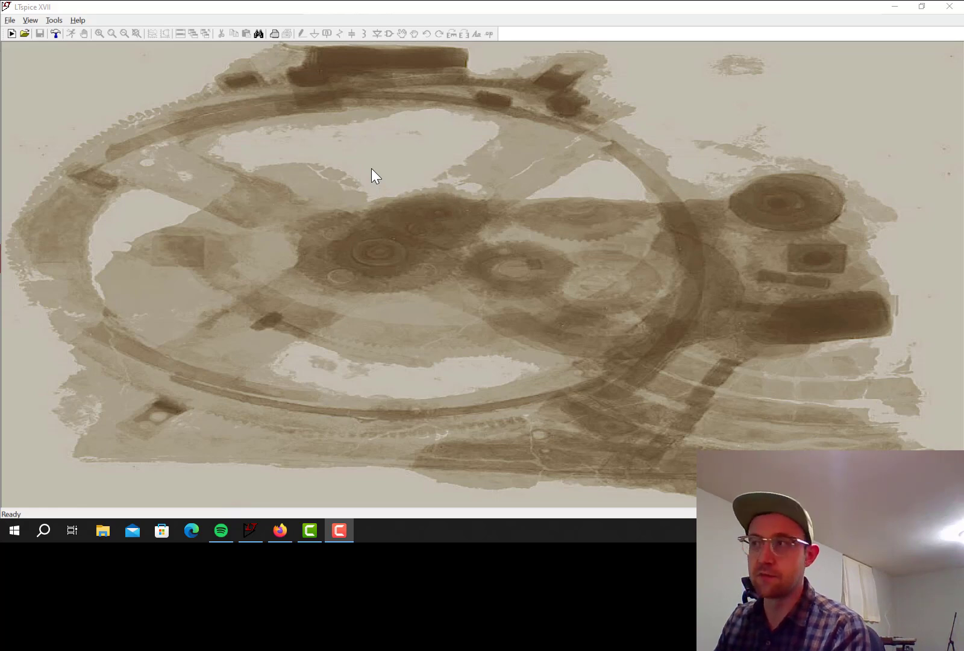
pyautogui.moveTo(266, 172)
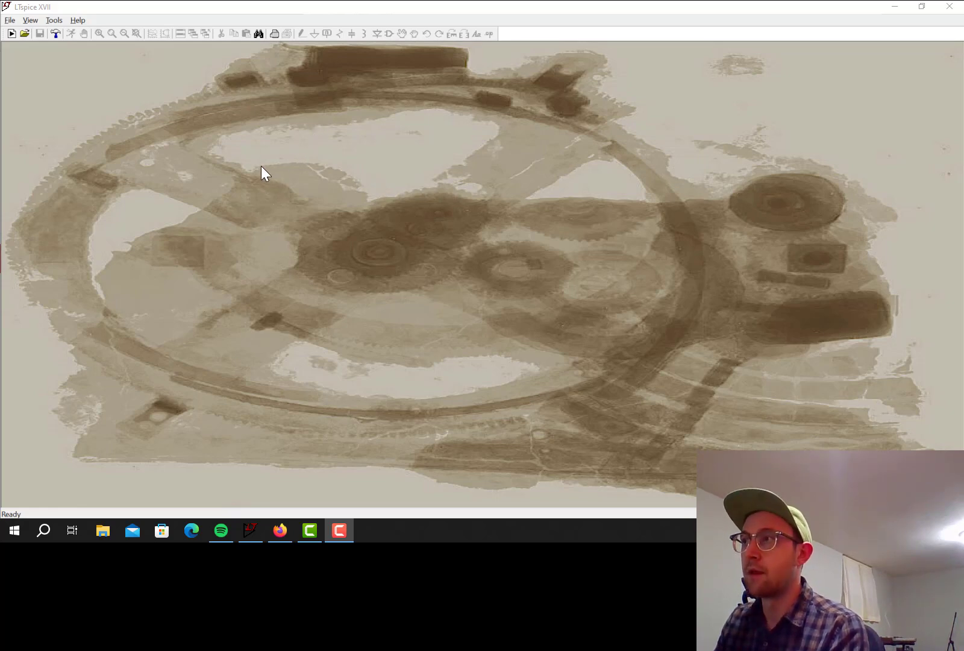
pyautogui.moveTo(24, 83)
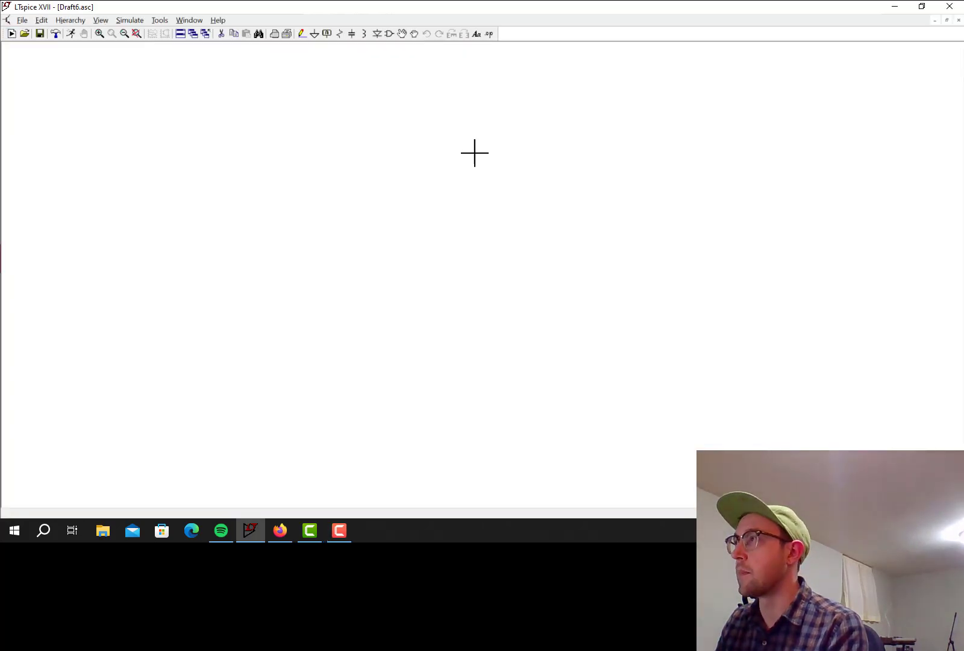
# Place a voltage source V1 from the component library onto the new schematic
pyautogui.click(377, 34)
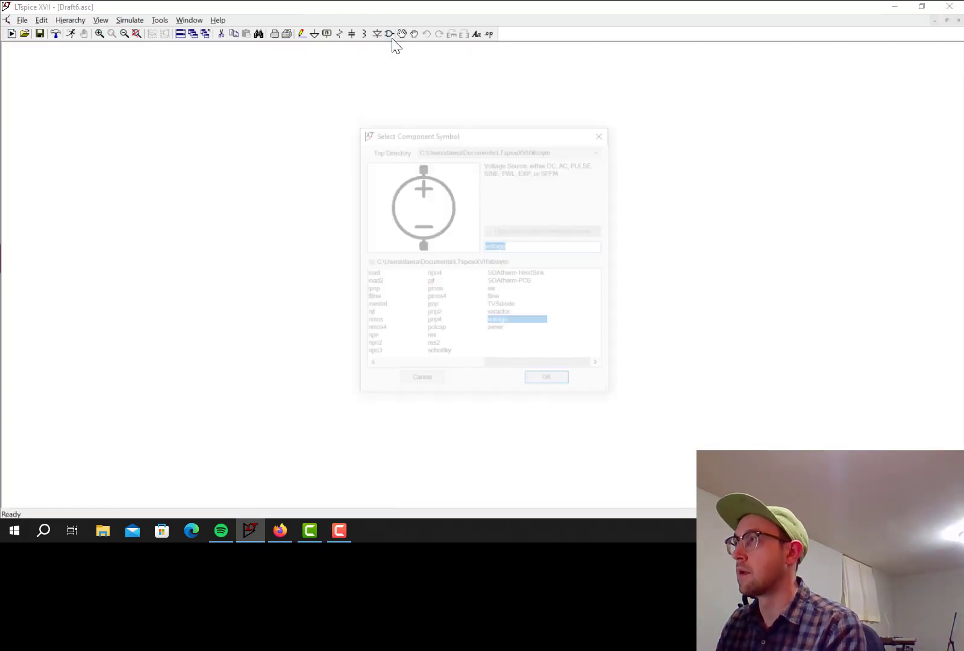
pyautogui.click(545, 376)
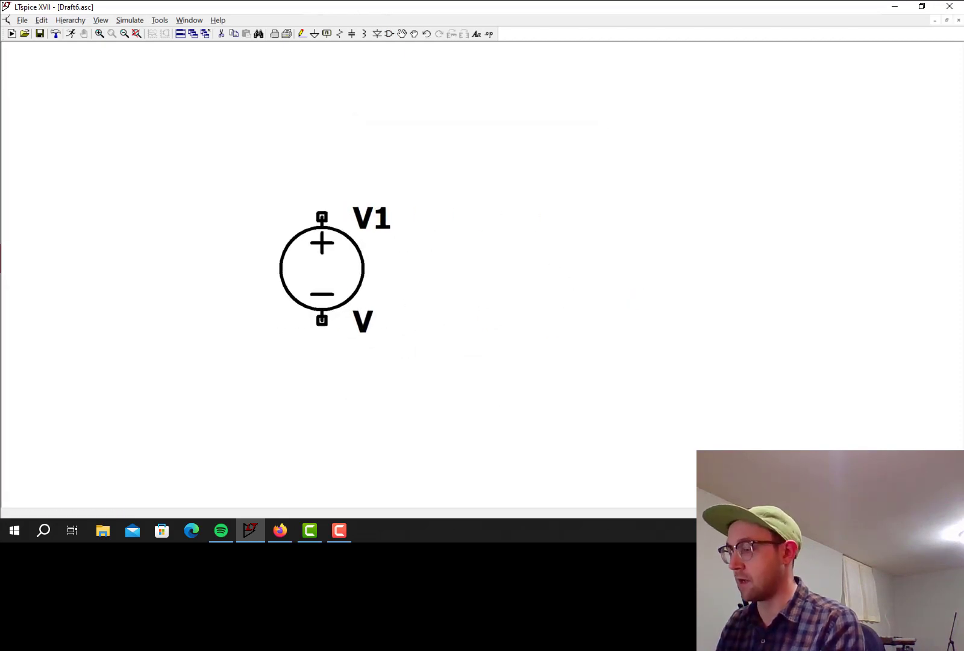
pyautogui.click(591, 258)
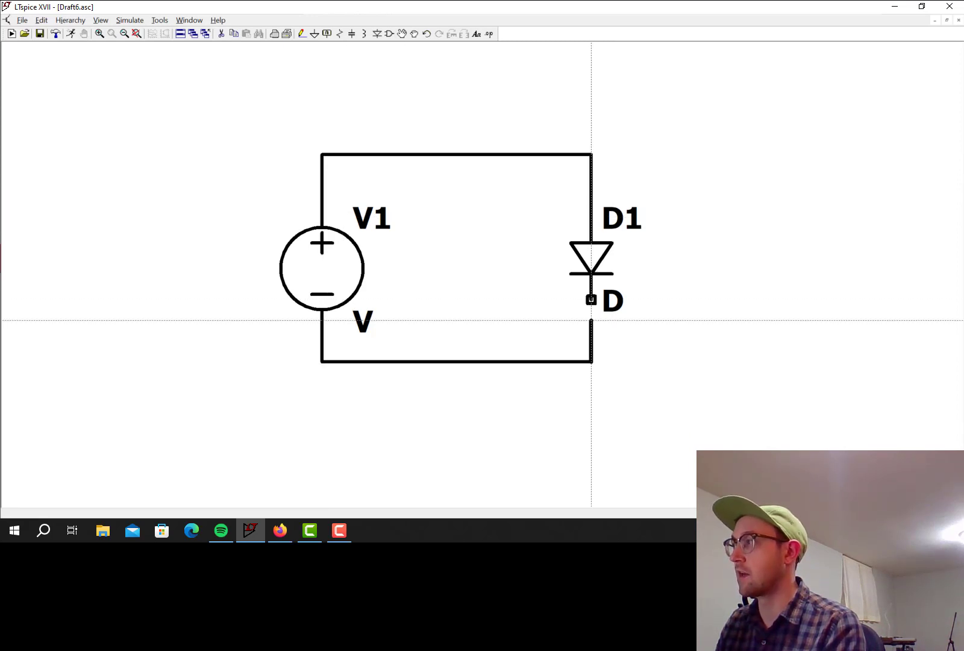
pyautogui.moveTo(603, 249)
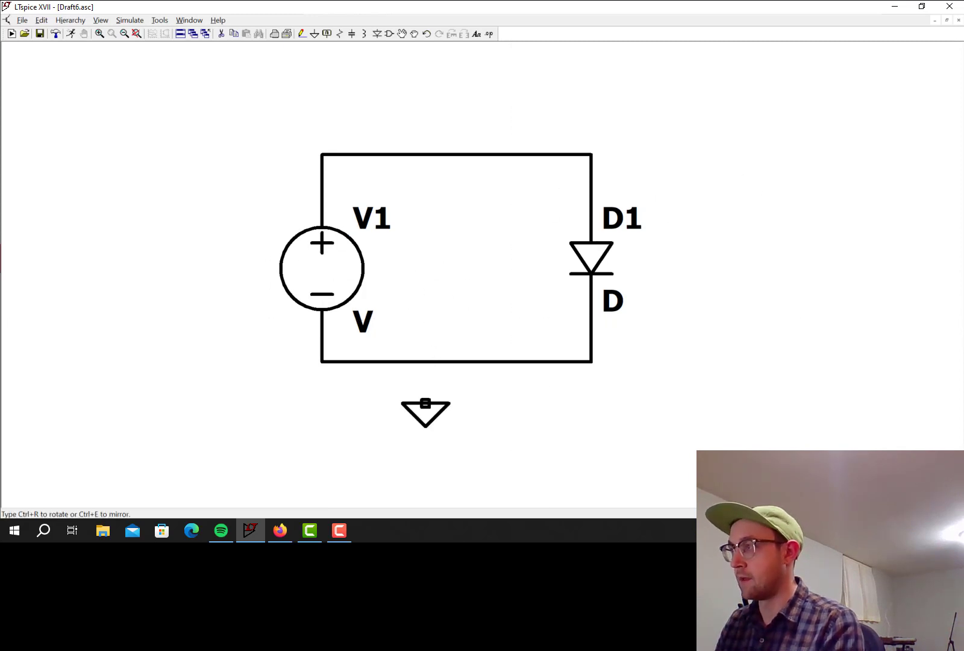
pyautogui.moveTo(466, 366)
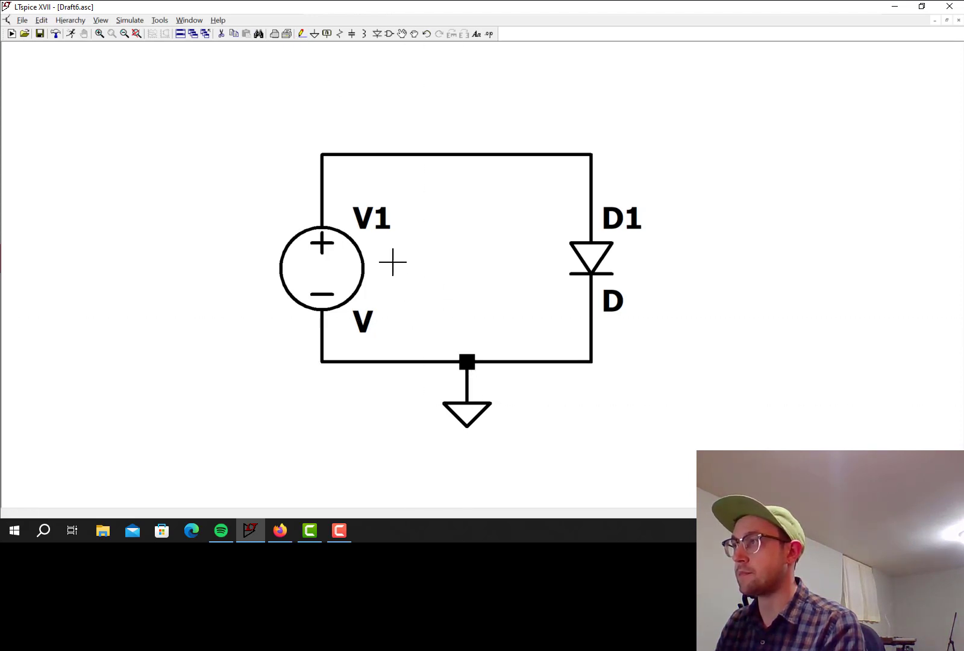
# Set voltage source V1 to a DC value of 1 V
pyautogui.doubleClick(321, 267)
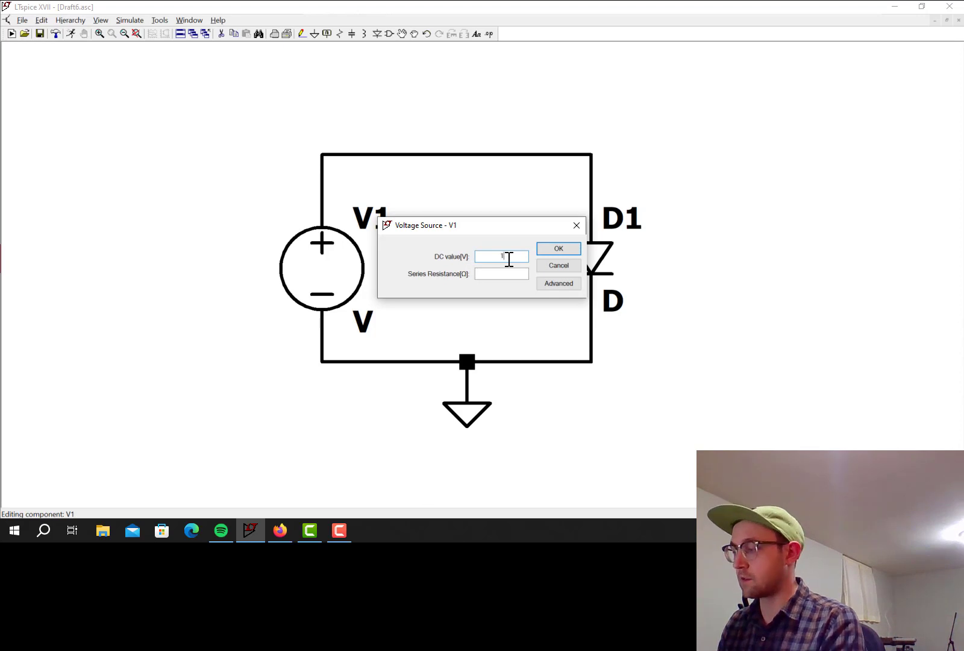
pyautogui.click(557, 248)
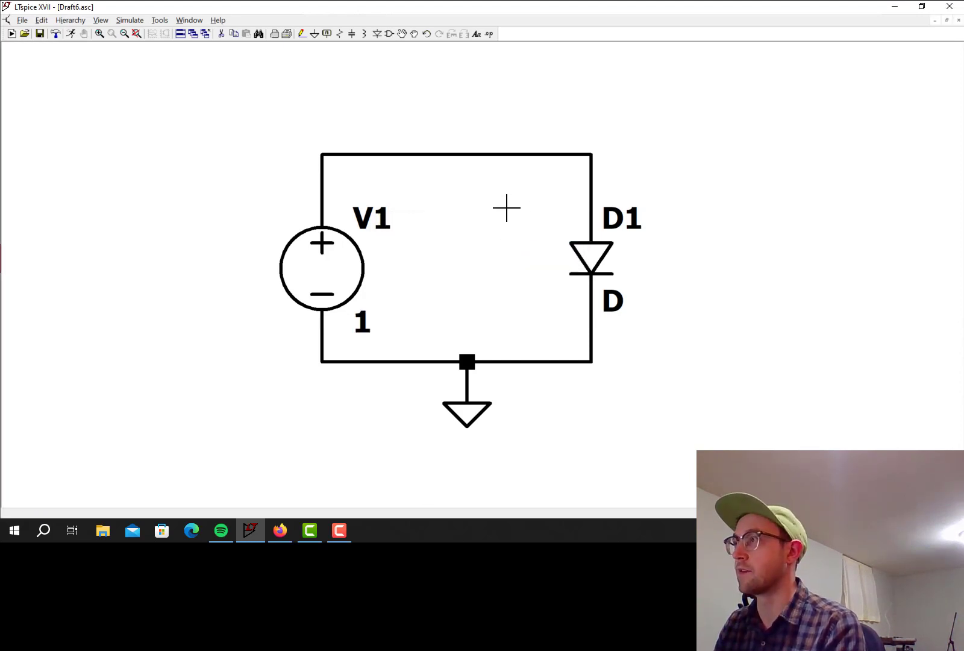
pyautogui.moveTo(591, 256)
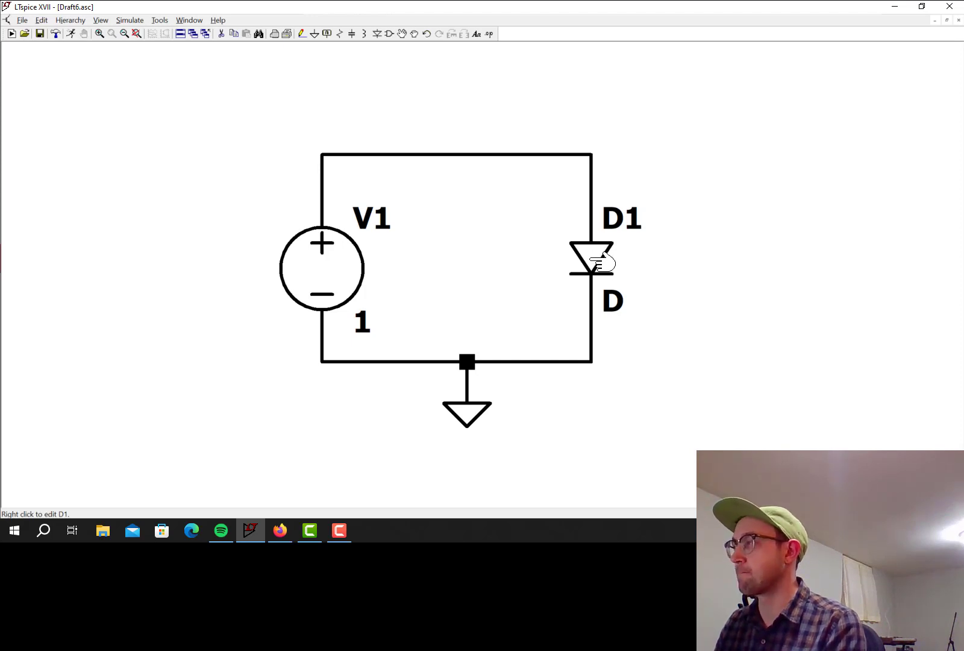
pyautogui.moveTo(599, 262)
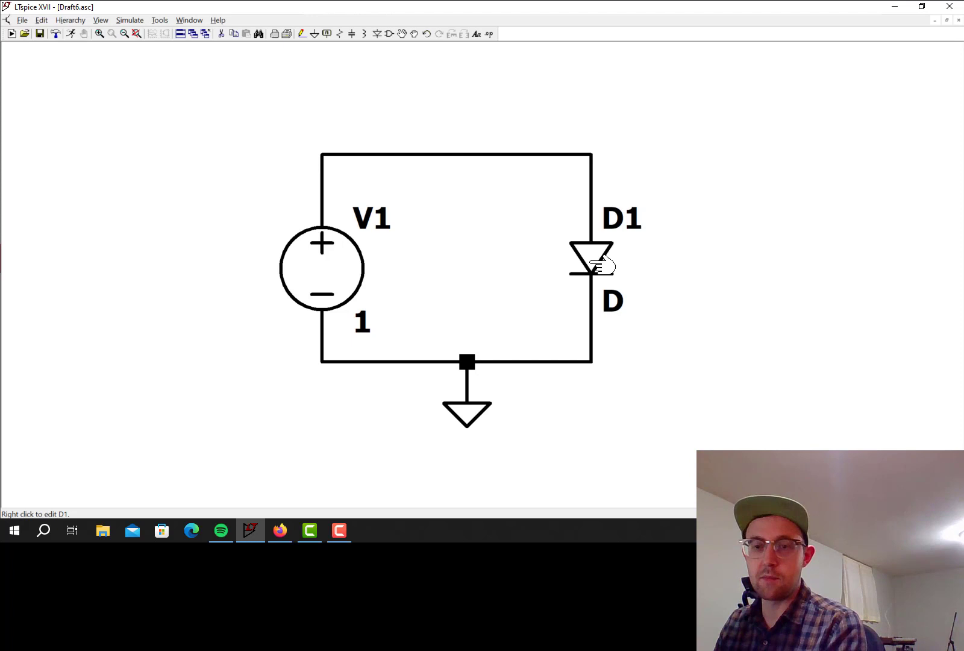
pyautogui.moveTo(596, 250)
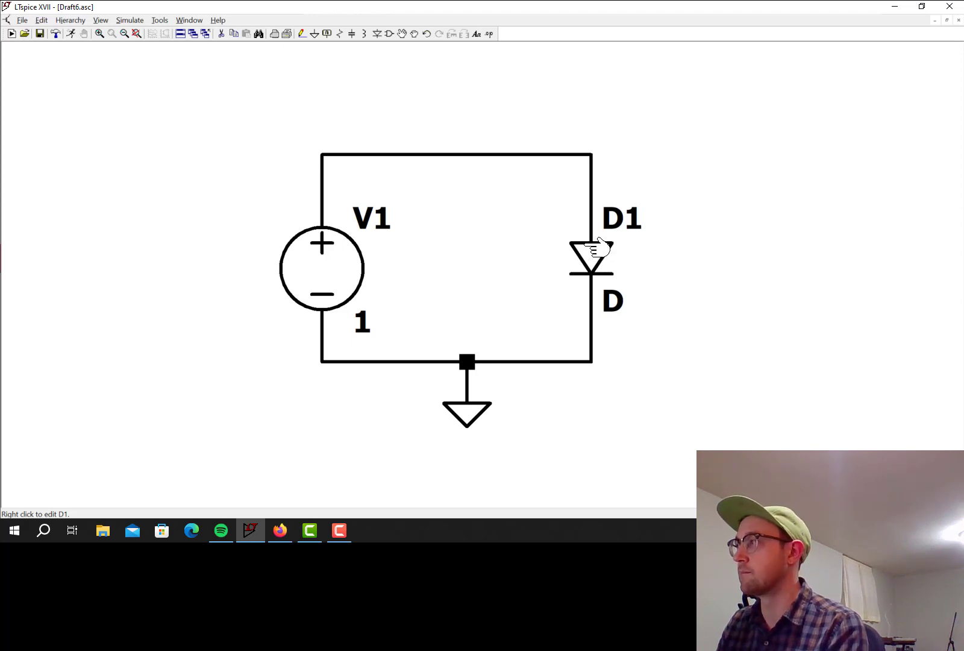
pyautogui.moveTo(599, 255)
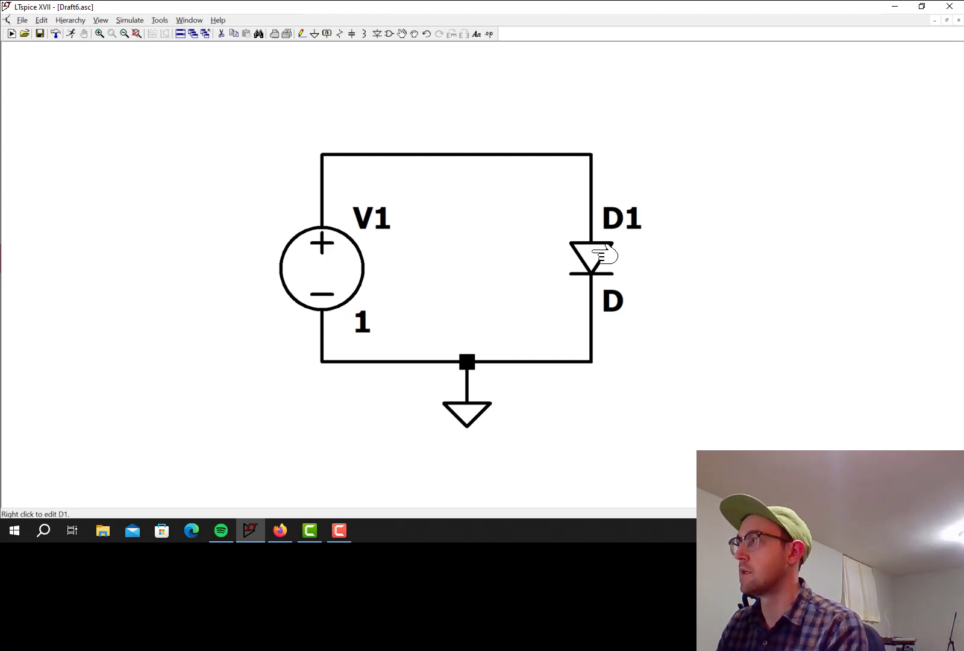
pyautogui.moveTo(165, 160)
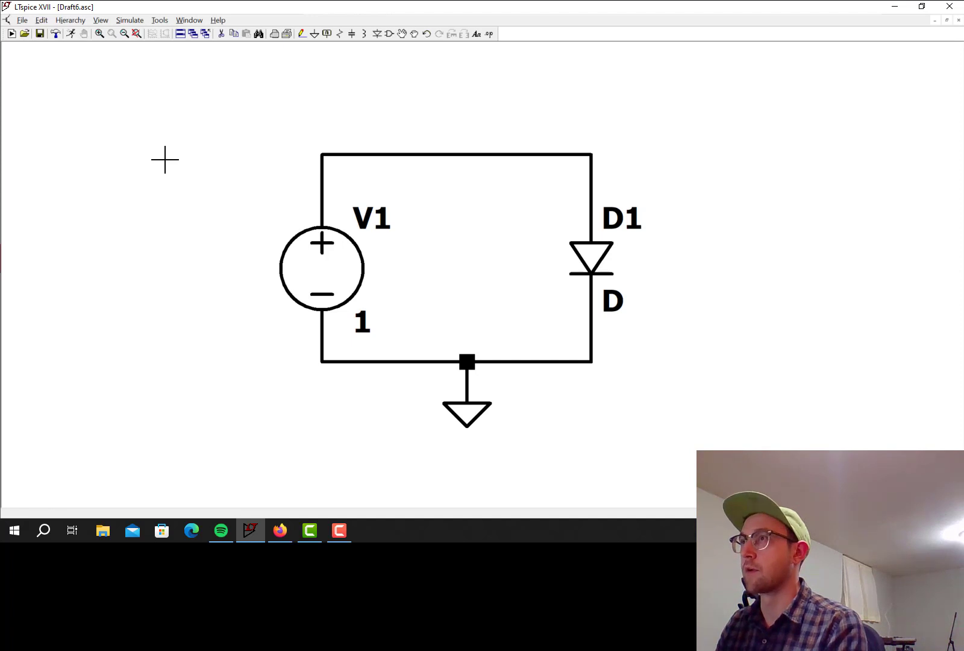
# Bring up the DC sweep page of the simulation command editor
pyautogui.click(130, 20)
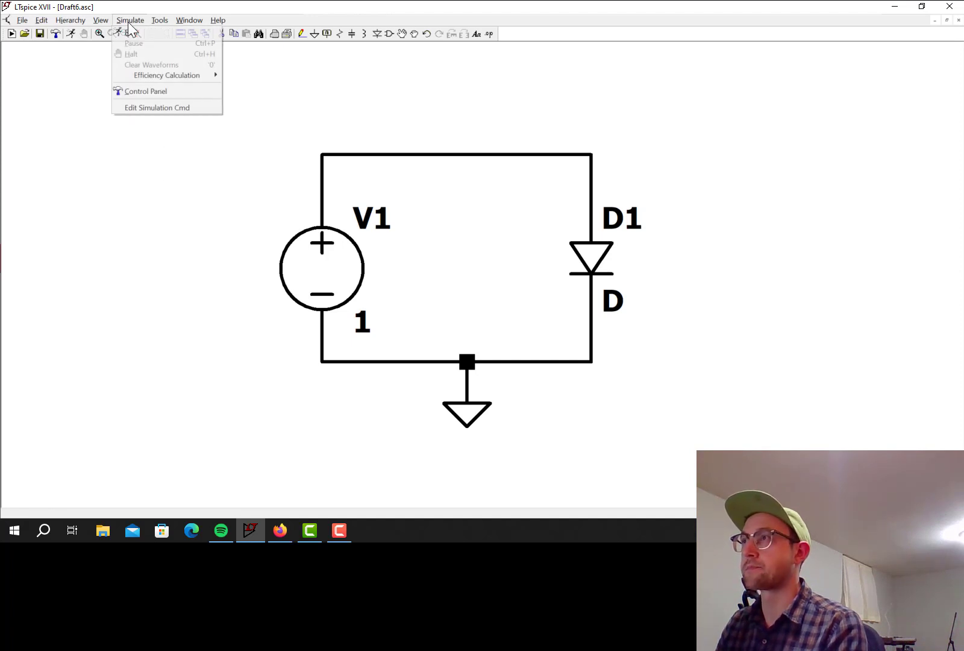
pyautogui.moveTo(157, 107)
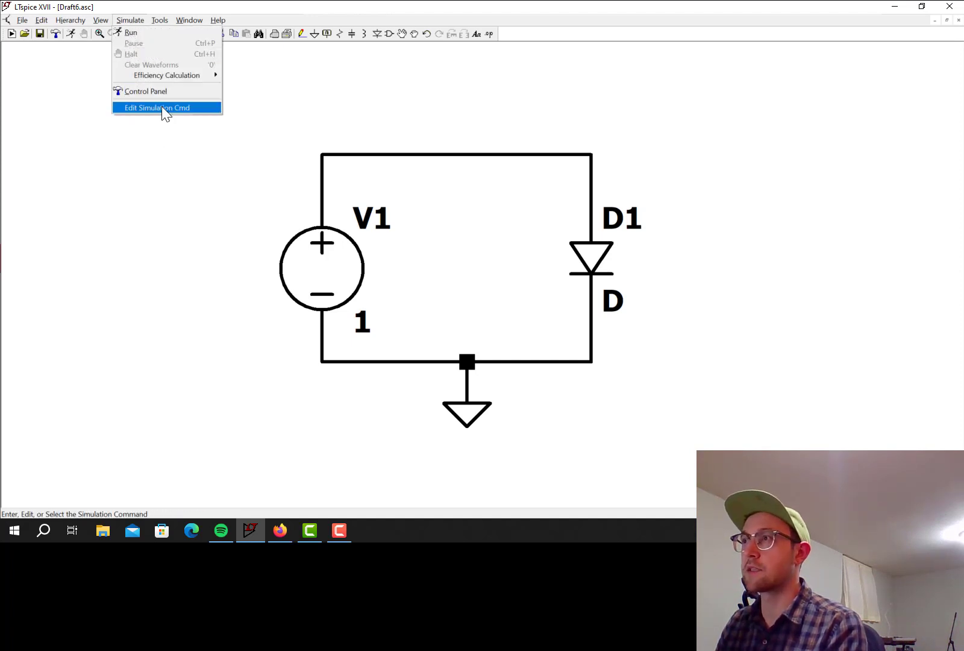
pyautogui.click(158, 107)
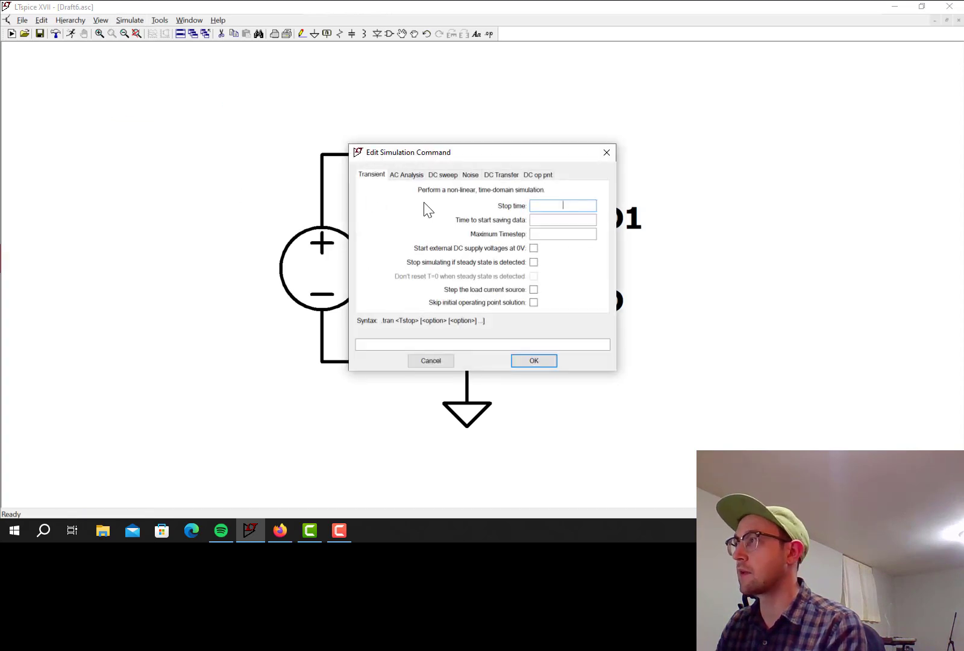
pyautogui.click(442, 175)
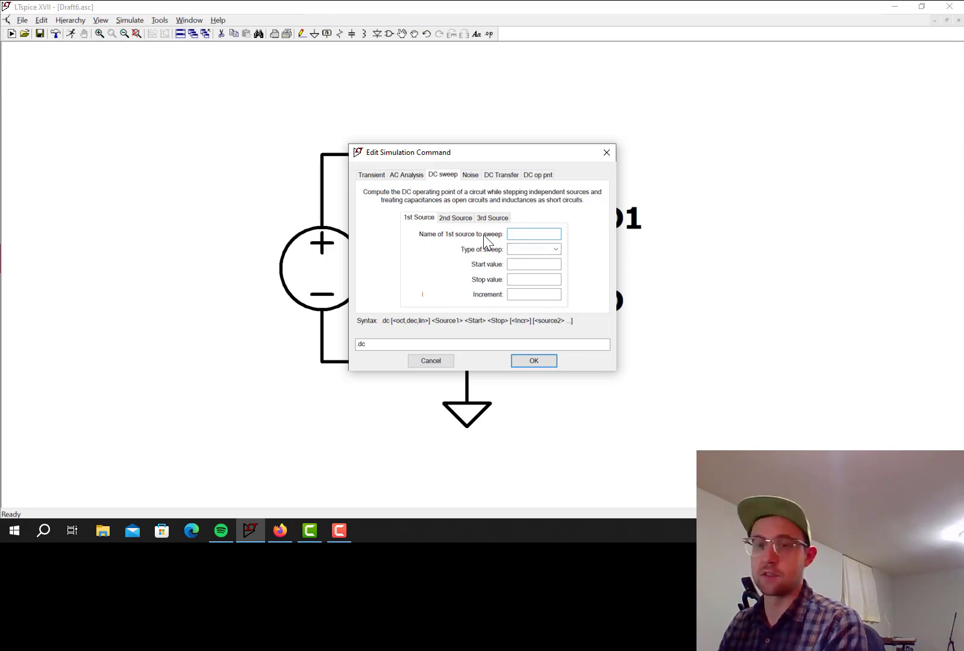
# Define a linear DC sweep of V1 from 0 to 3 V in 1m increments
pyautogui.click(534, 234)
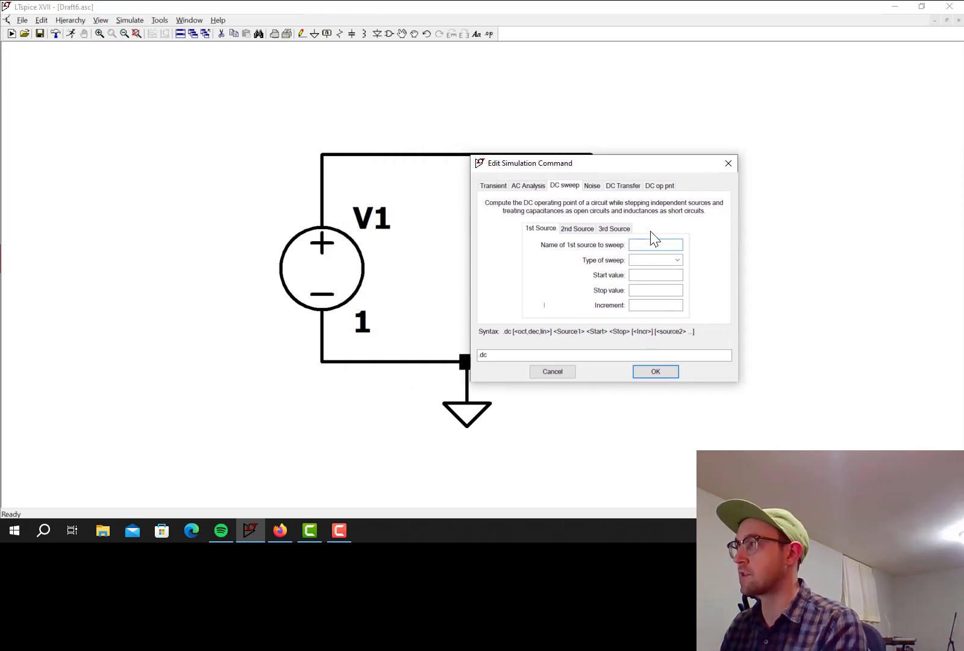
pyautogui.write('V')
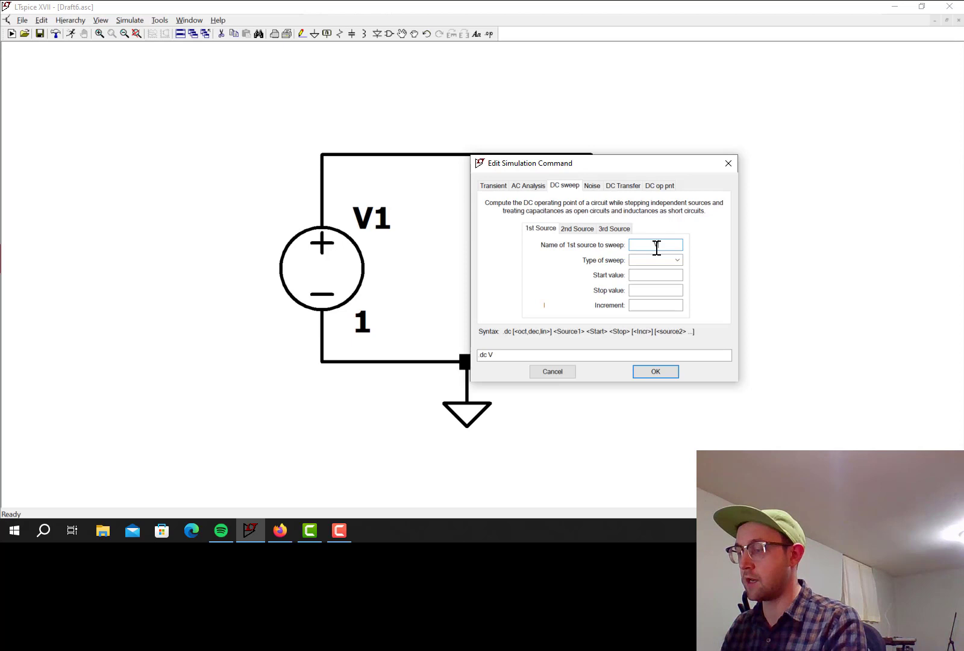
pyautogui.write('V1')
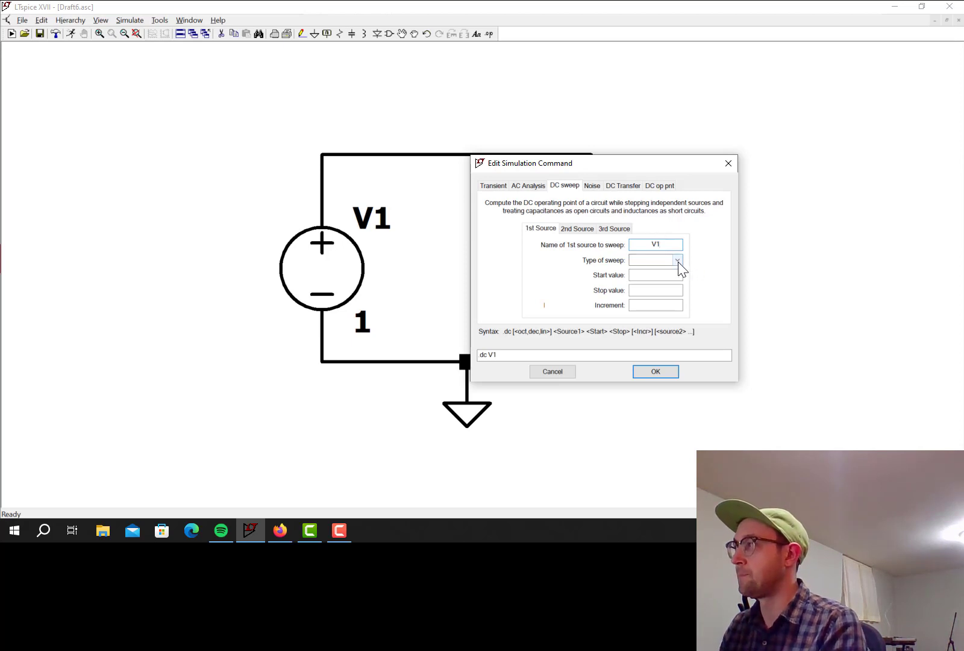
pyautogui.click(676, 259)
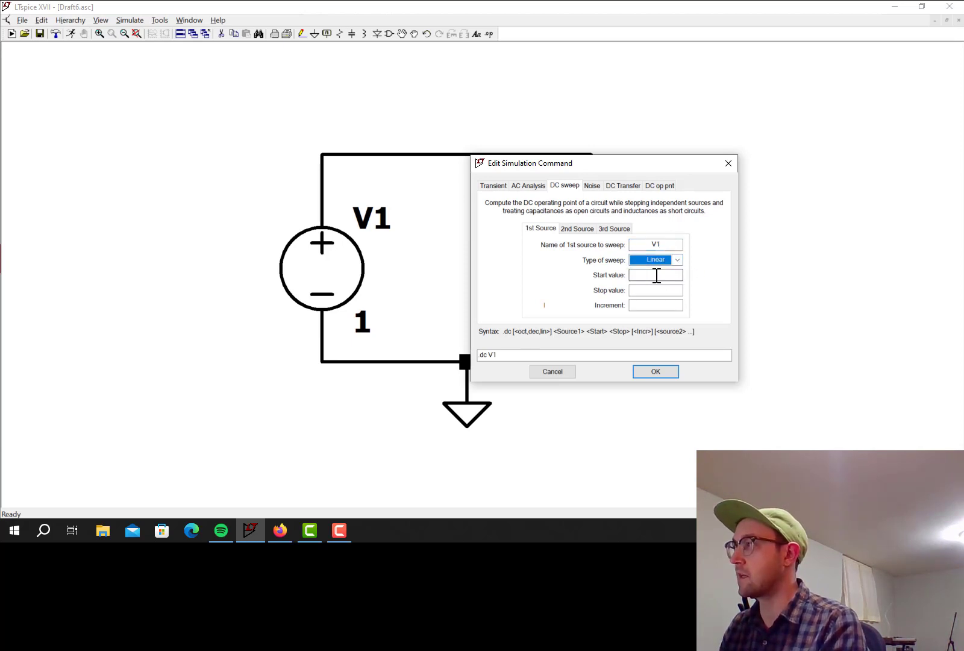
pyautogui.write('0')
pyautogui.click(655, 291)
pyautogui.write('3')
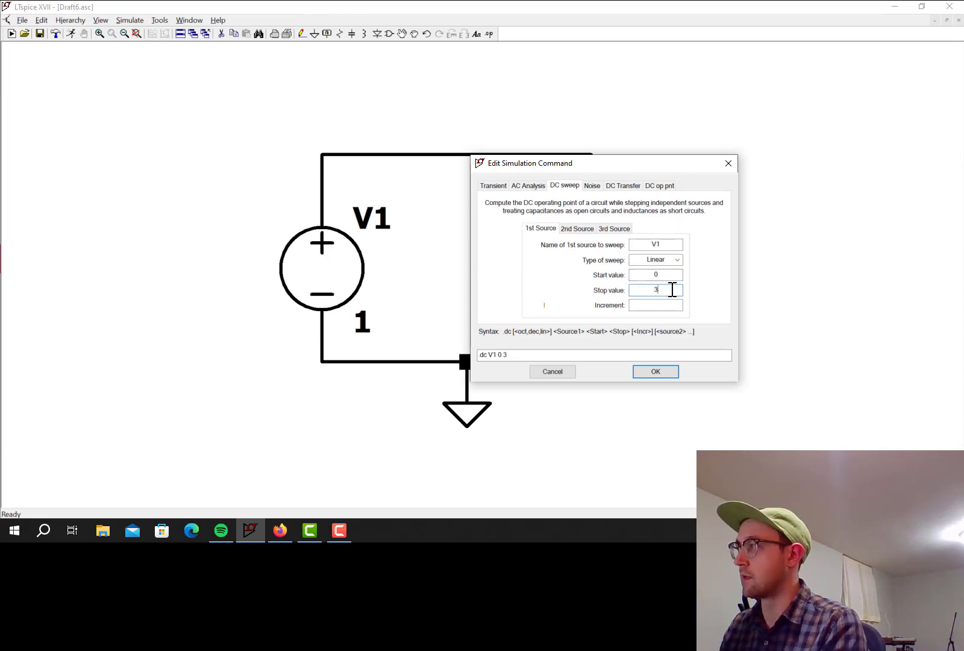
pyautogui.click(655, 305)
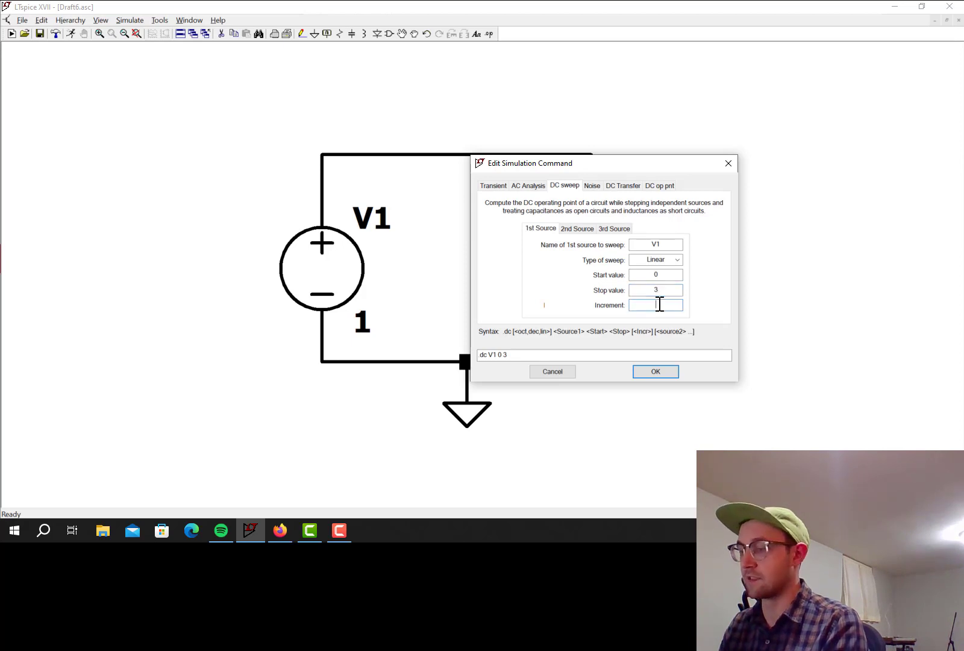
pyautogui.write('1m')
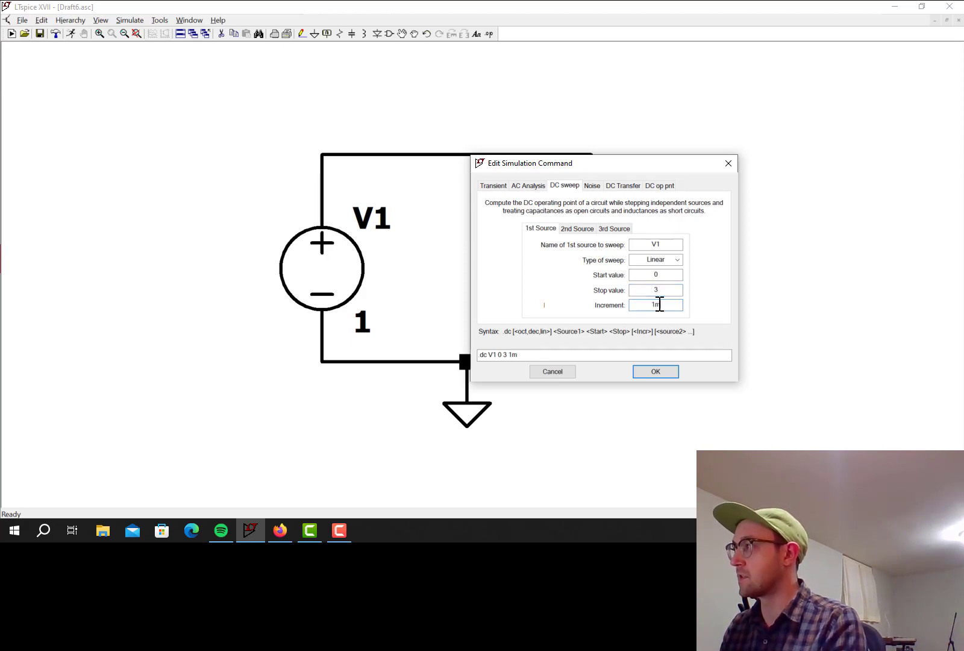
pyautogui.click(654, 371)
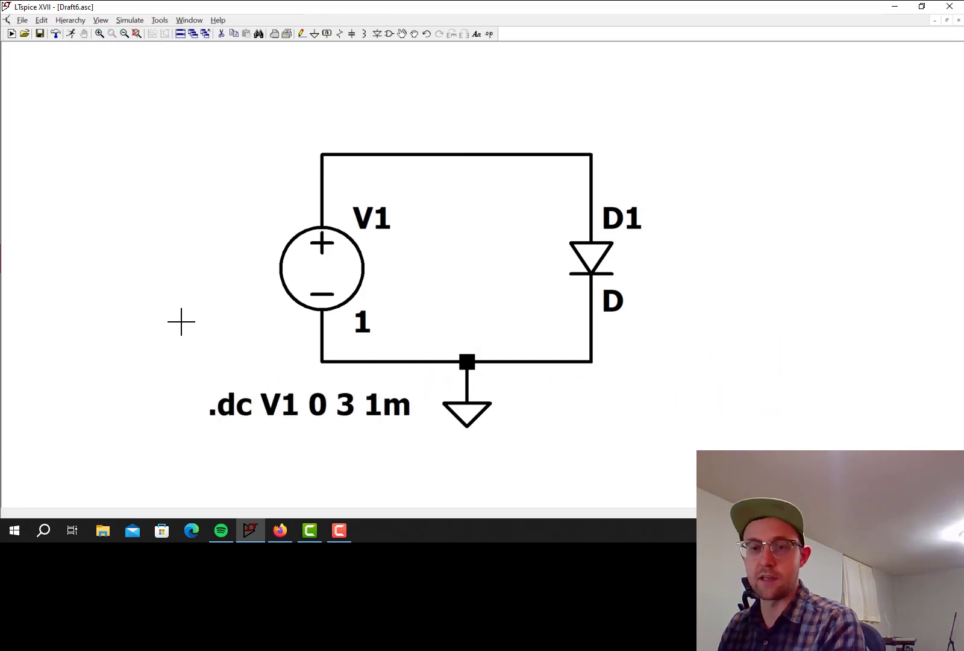
pyautogui.moveTo(154, 123)
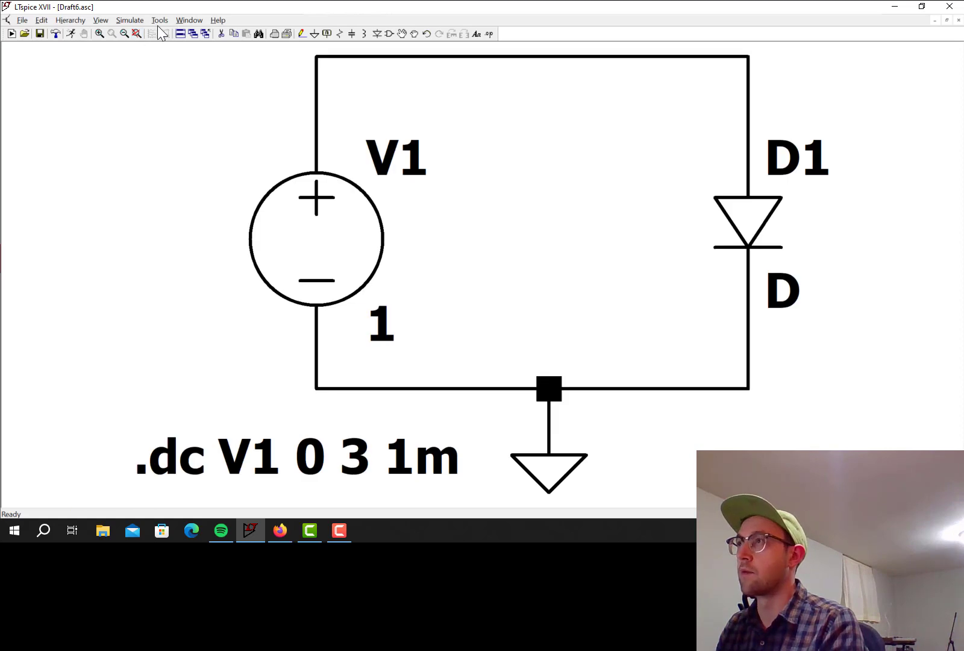
# Save the schematic as DCSweep.asc in the LTSpice videos folder
pyautogui.click(22, 20)
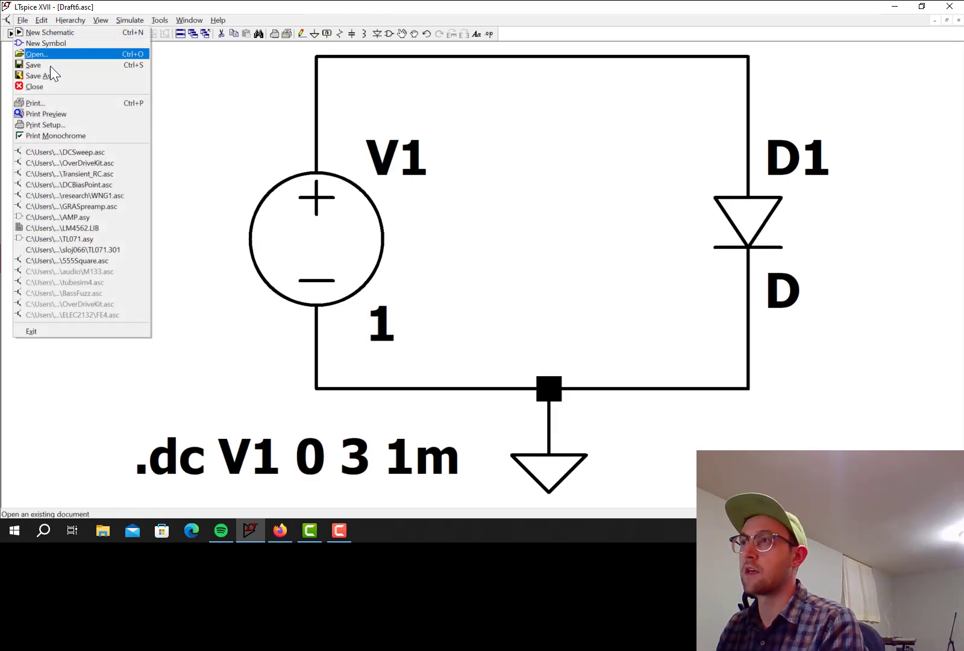
pyautogui.click(39, 75)
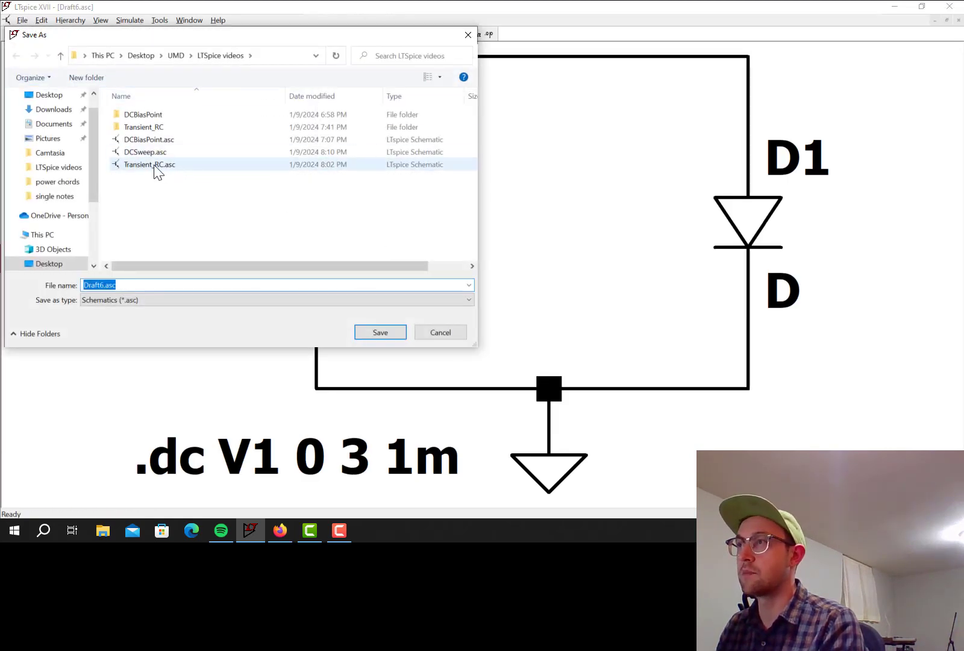
pyautogui.click(144, 152)
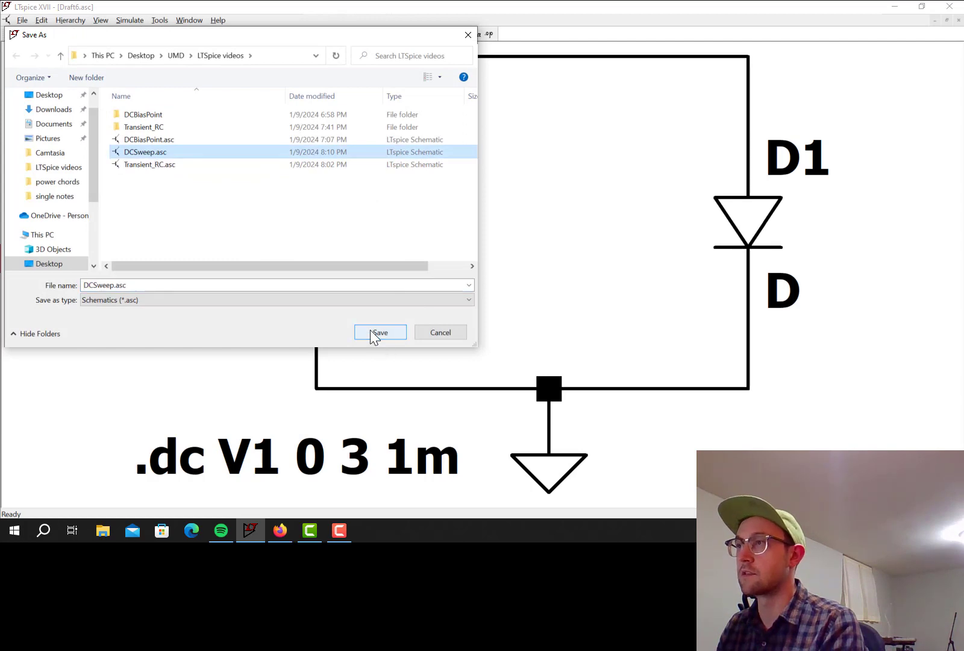
pyautogui.click(379, 333)
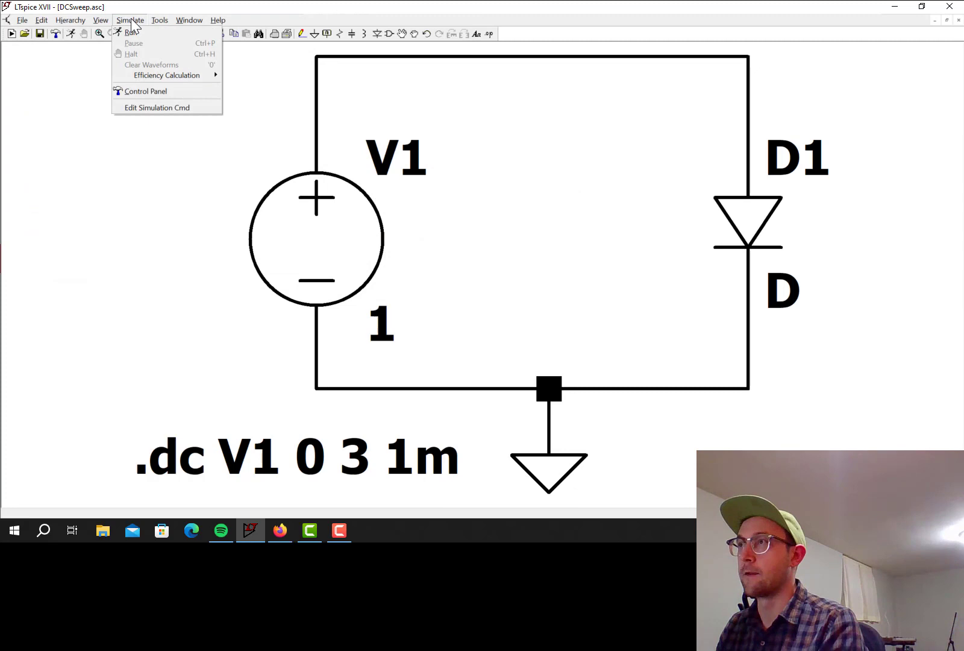
# Run the DC sweep and plot V(n001) at the top node
pyautogui.click(131, 31)
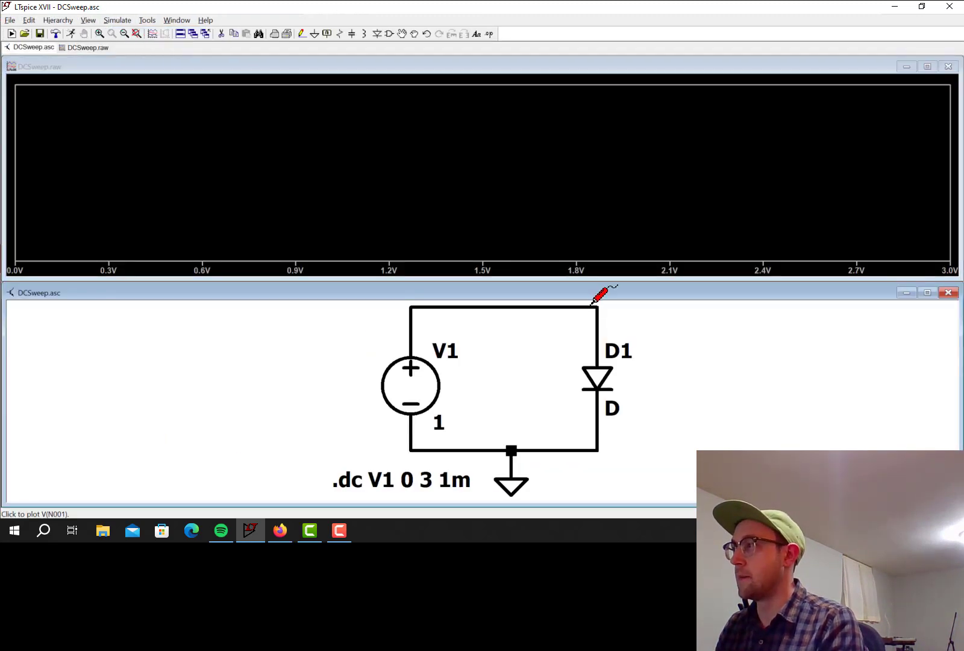
pyautogui.moveTo(953, 258)
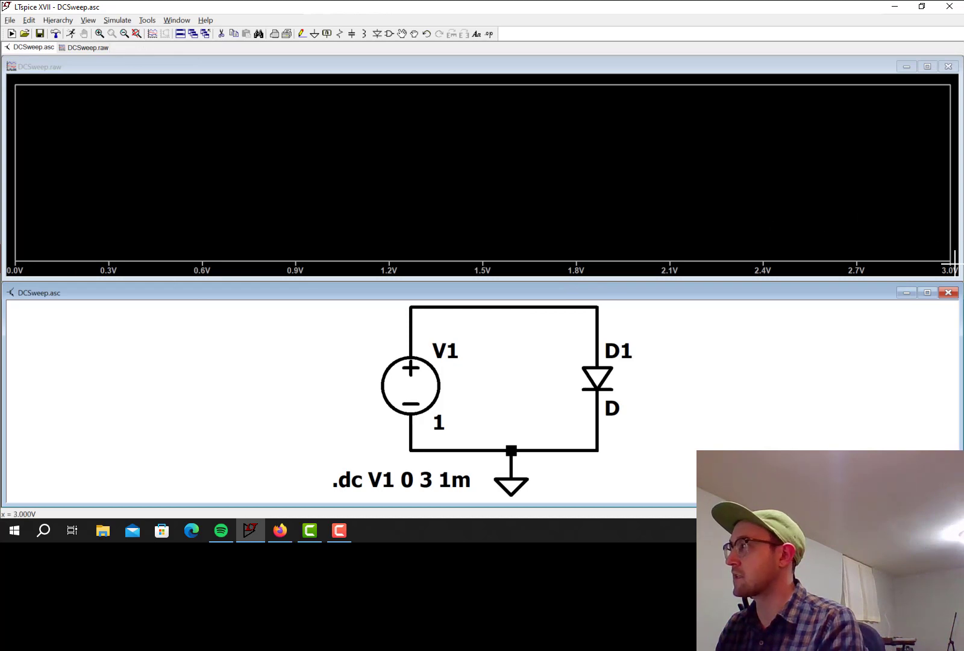
pyautogui.moveTo(24, 269)
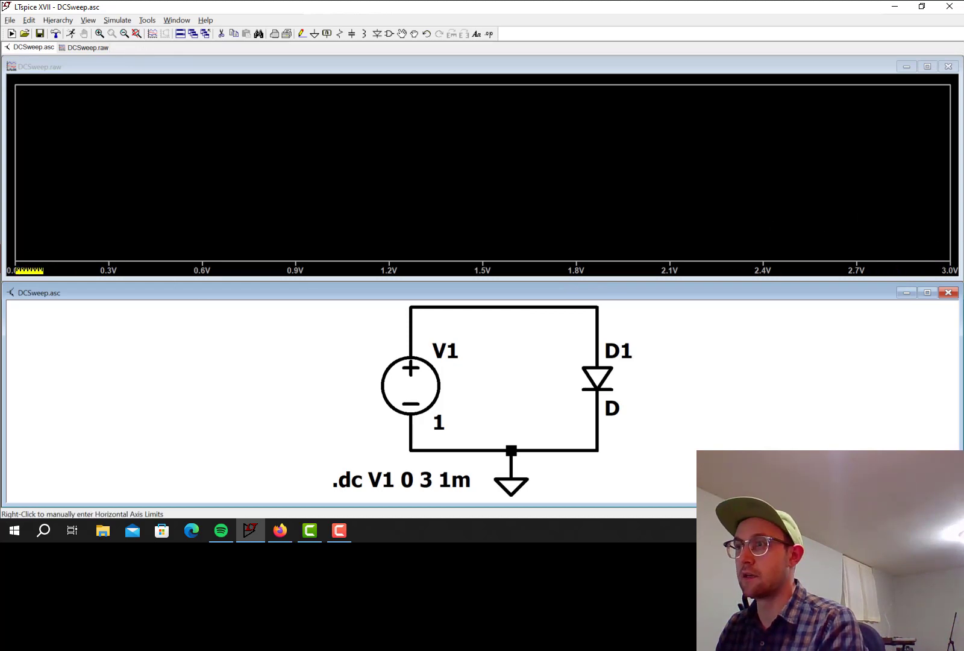
pyautogui.moveTo(407, 379)
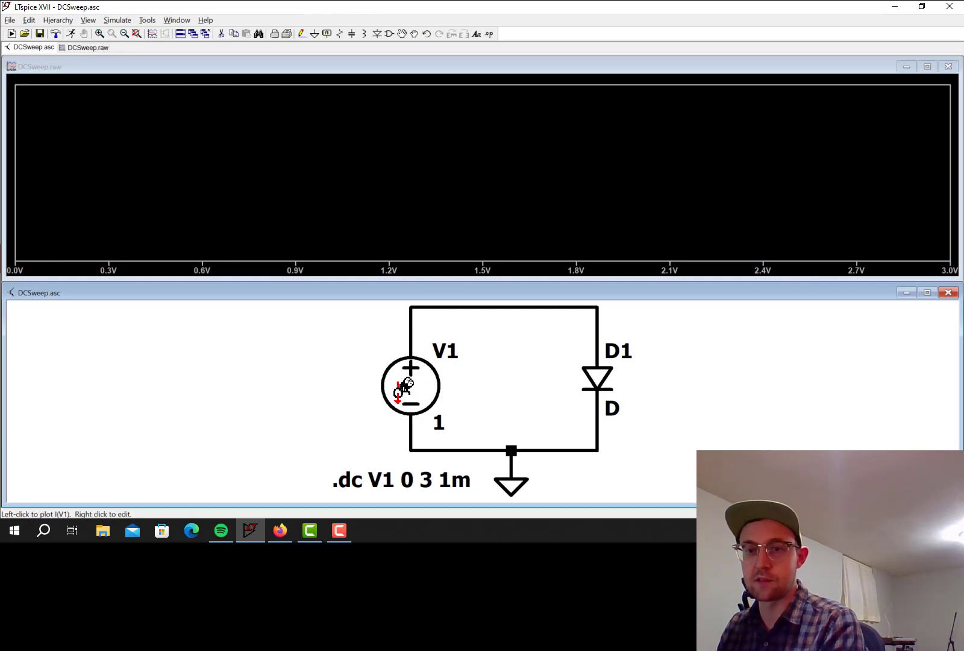
pyautogui.moveTo(608, 300)
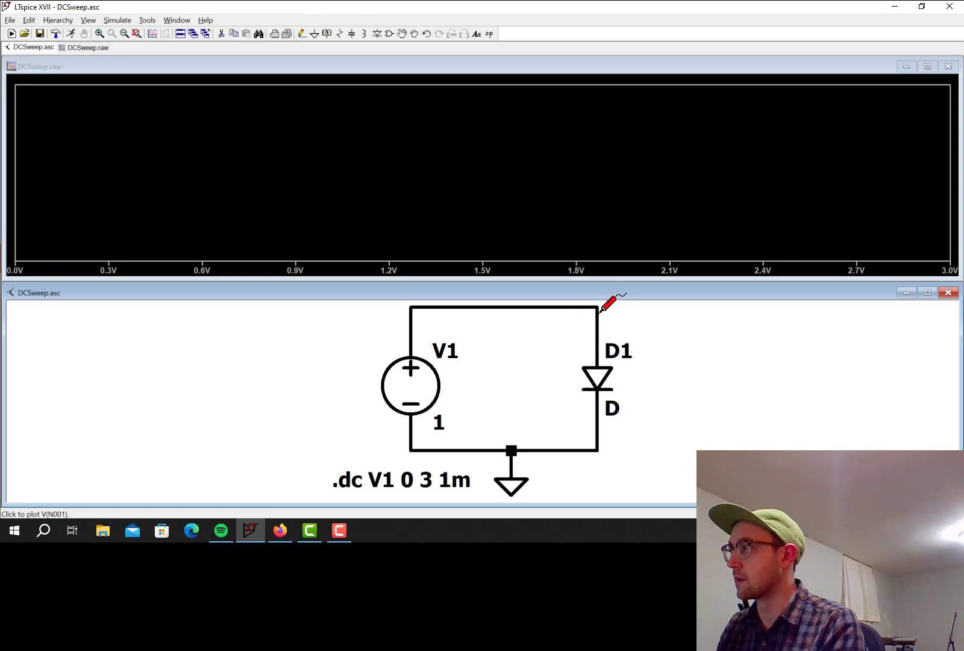
pyautogui.click(611, 301)
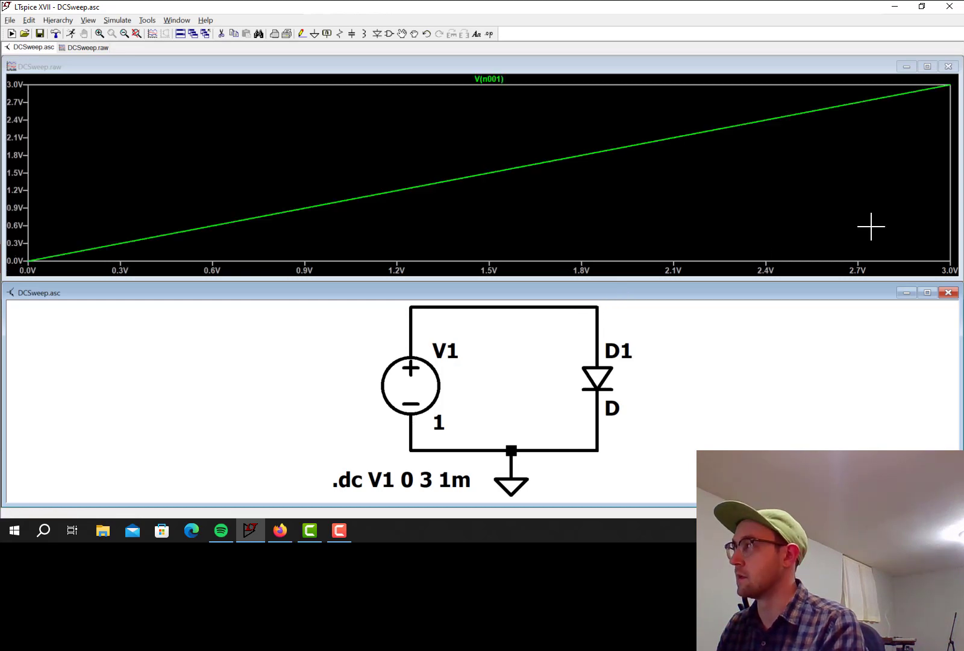
pyautogui.moveTo(578, 213)
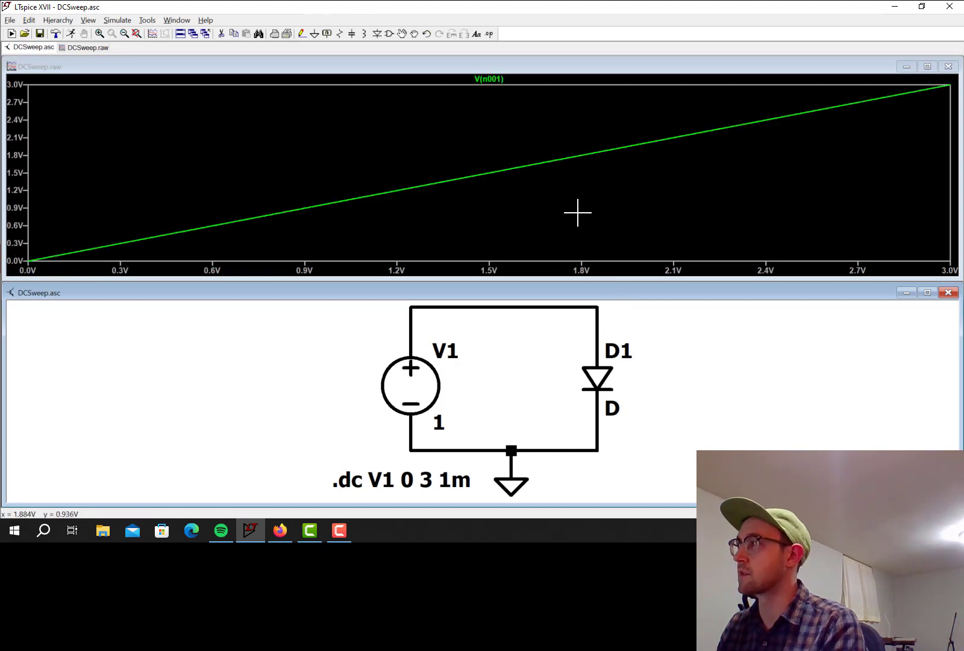
pyautogui.moveTo(599, 375)
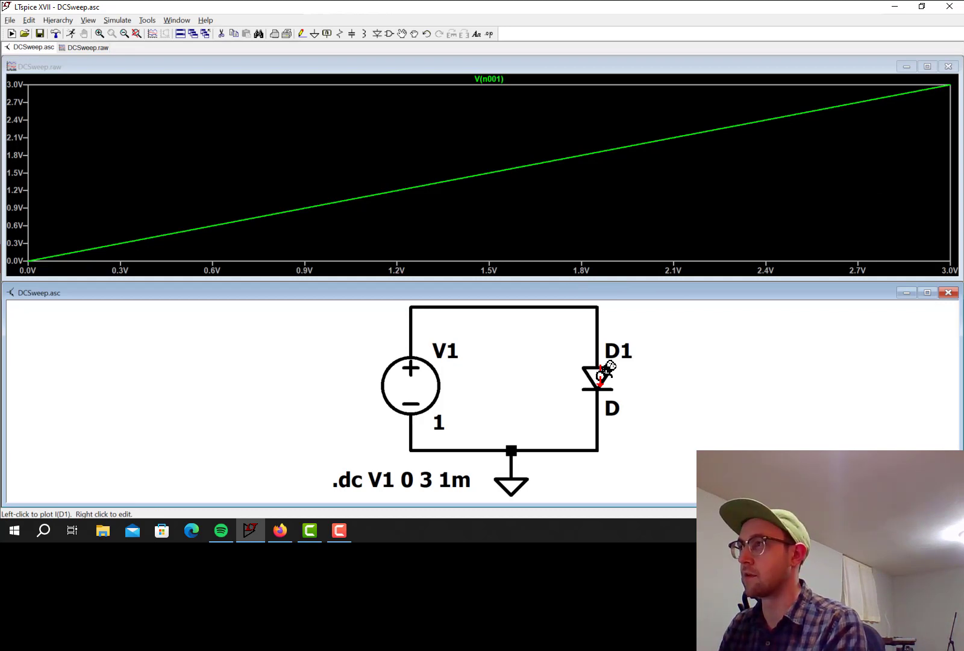
pyautogui.moveTo(606, 375)
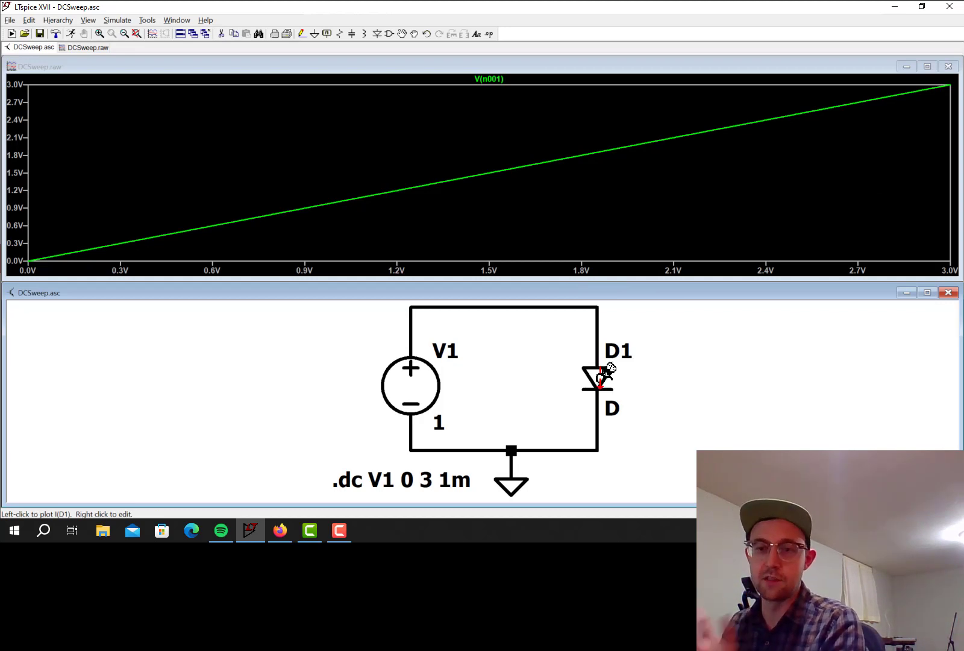
pyautogui.moveTo(181, 147)
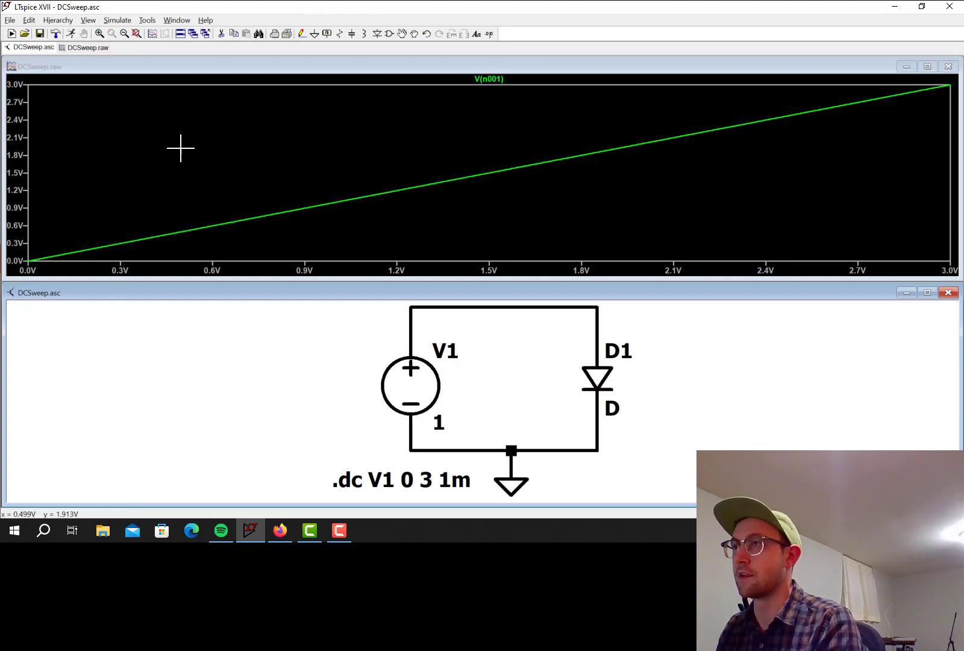
pyautogui.moveTo(599, 375)
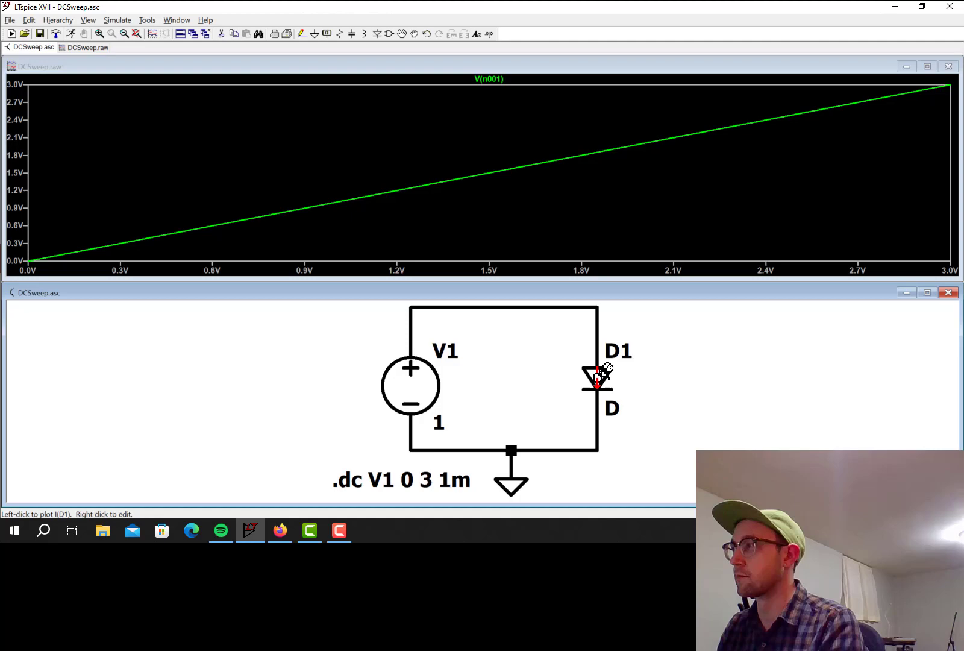
pyautogui.click(598, 374)
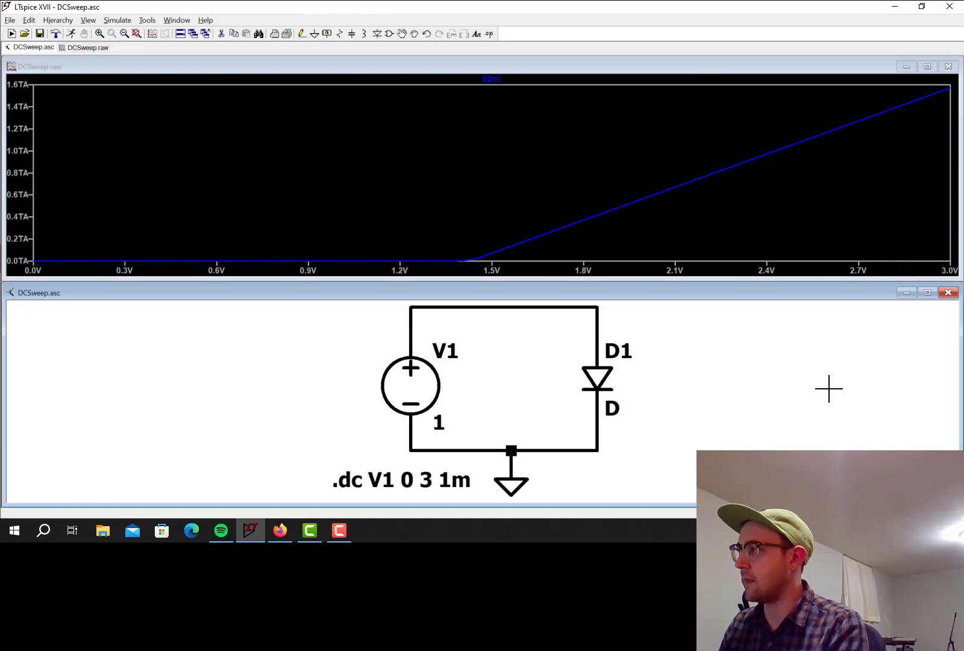
pyautogui.moveTo(711, 382)
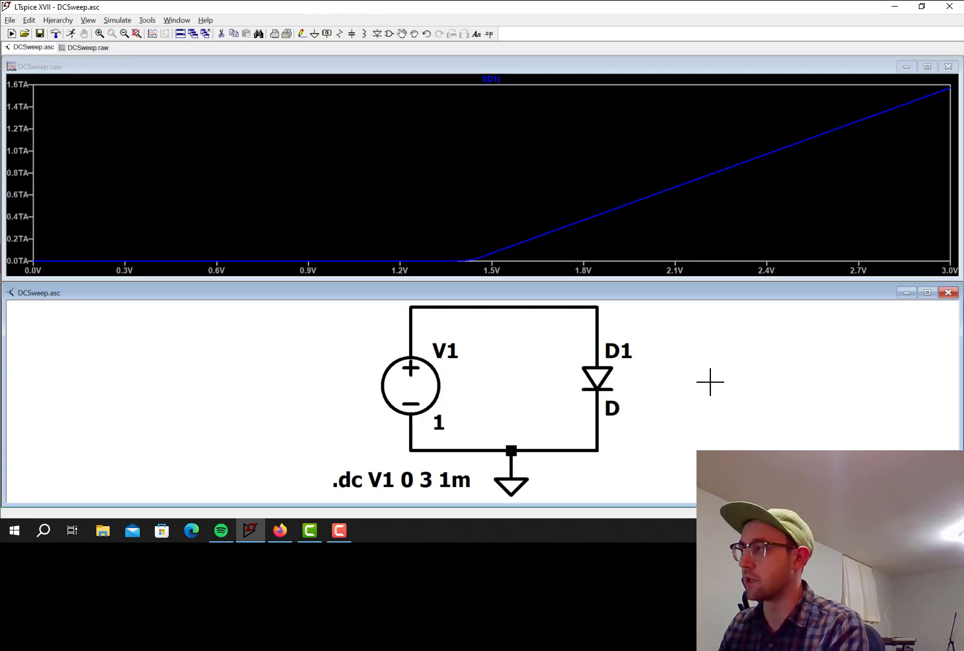
pyautogui.moveTo(599, 375)
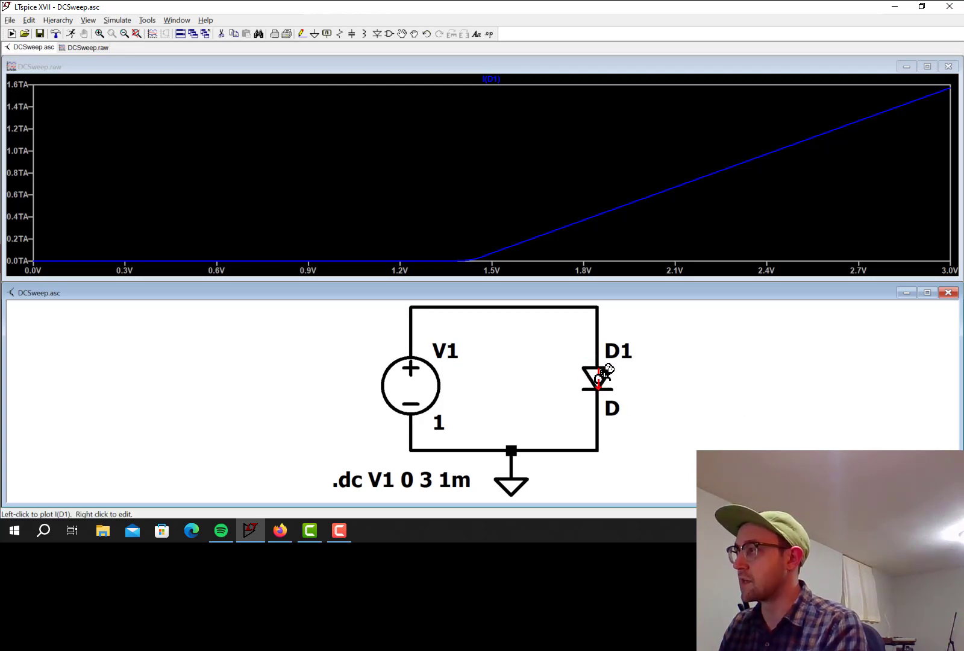
pyautogui.moveTo(615, 345)
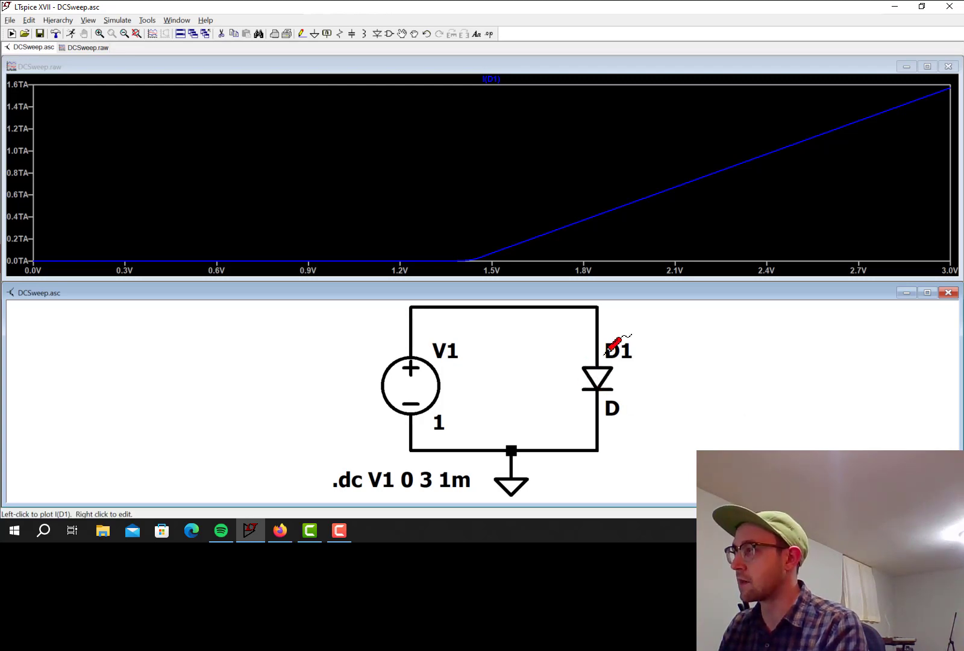
pyautogui.moveTo(611, 300)
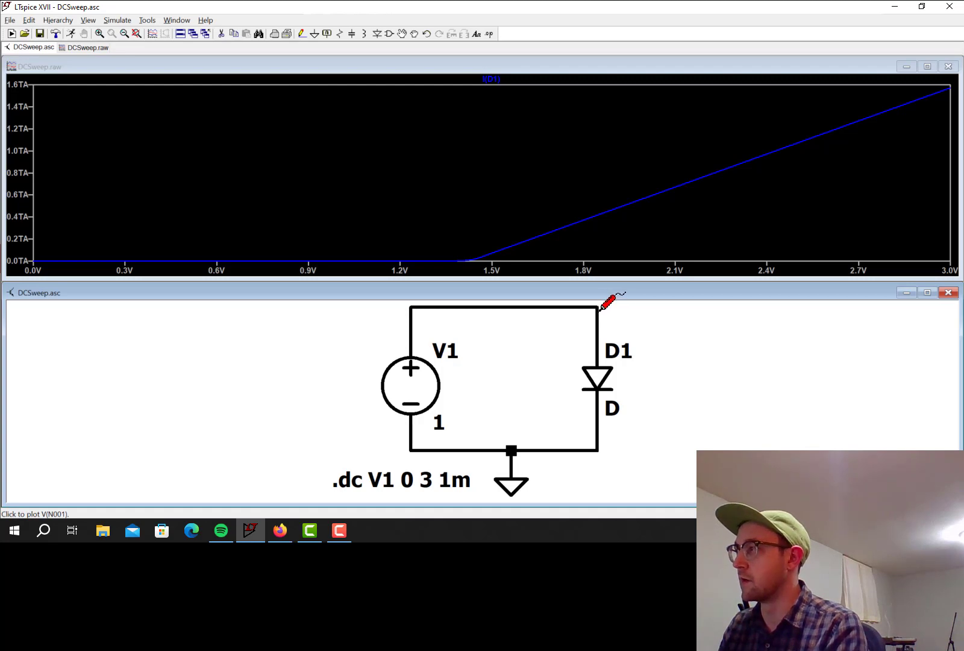
pyautogui.moveTo(597, 378)
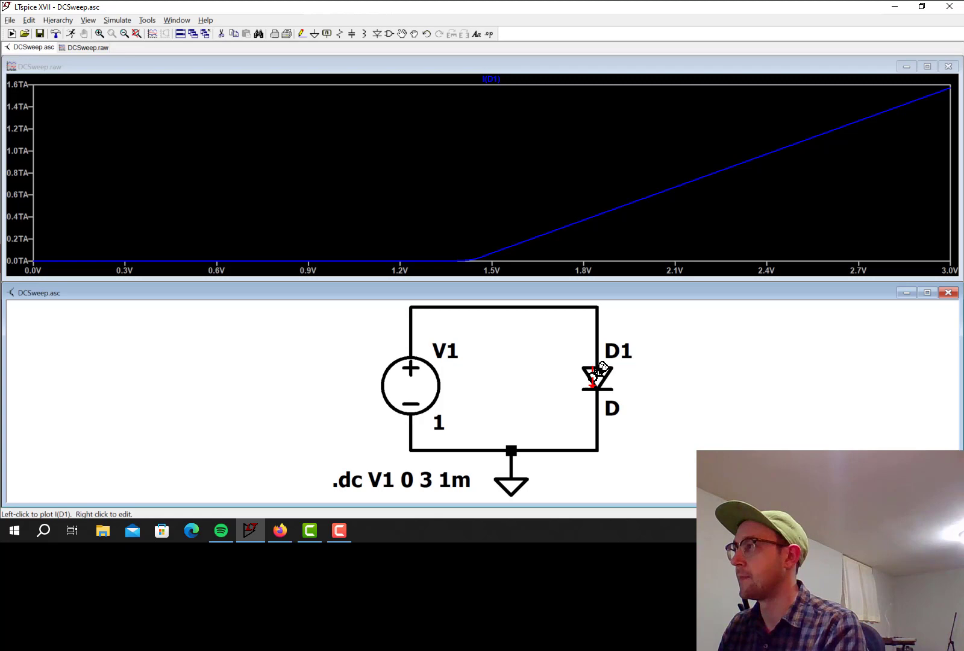
pyautogui.moveTo(51, 257)
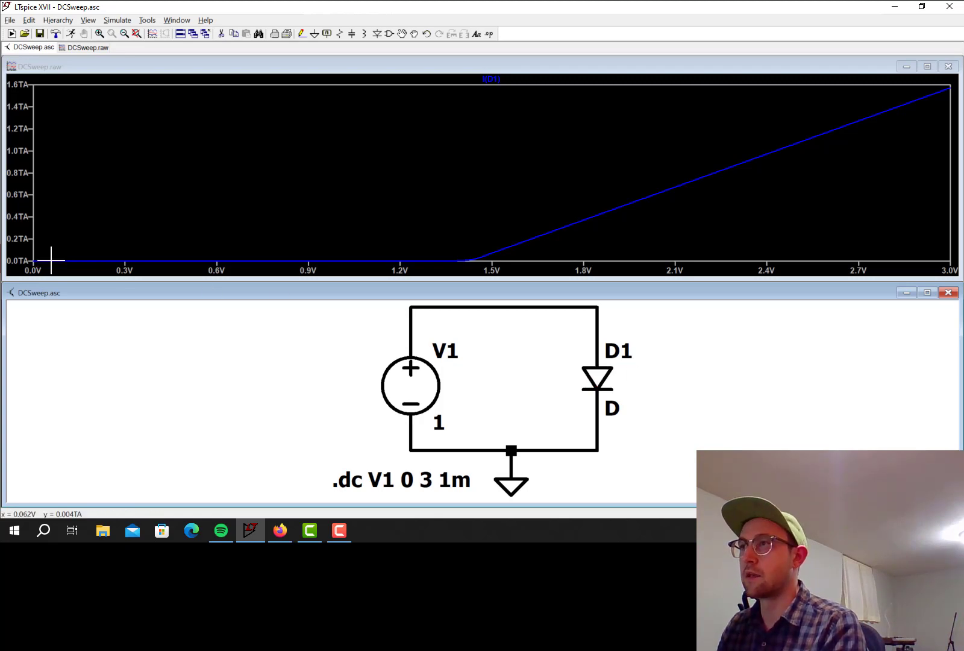
pyautogui.moveTo(455, 254)
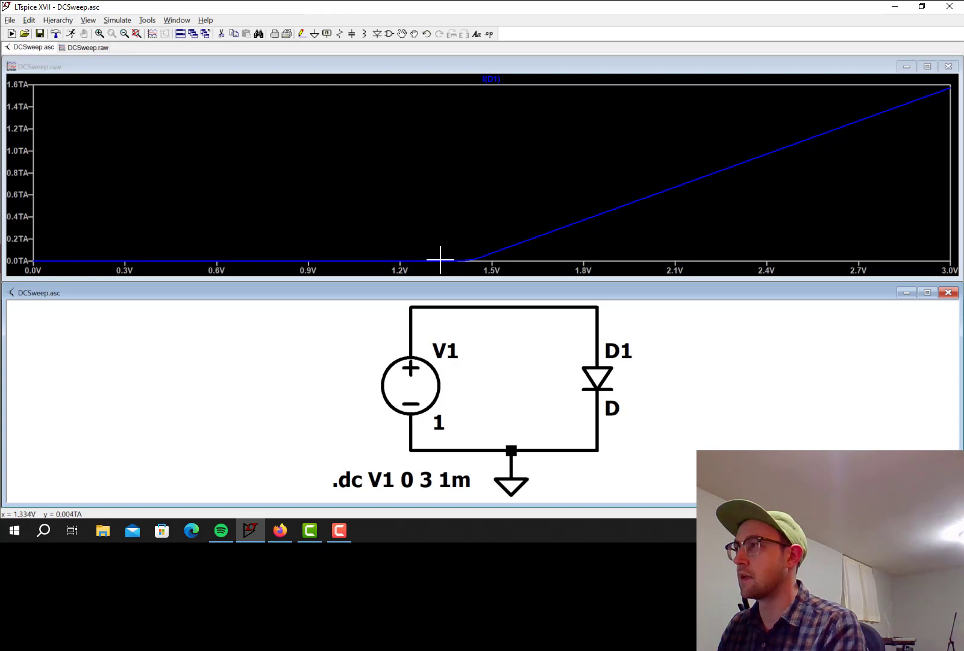
pyautogui.moveTo(468, 269)
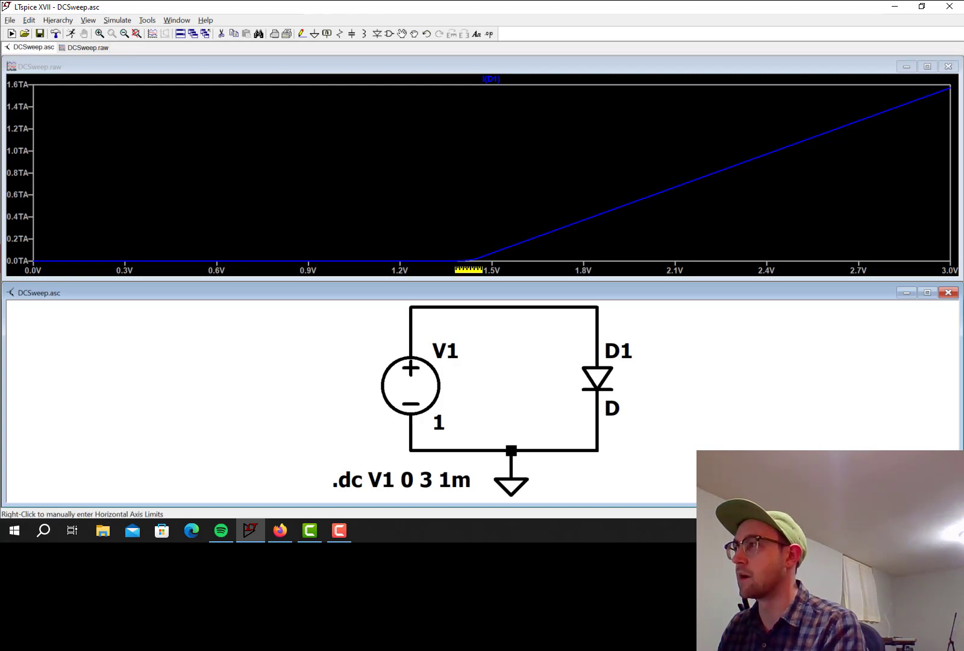
pyautogui.moveTo(470, 255)
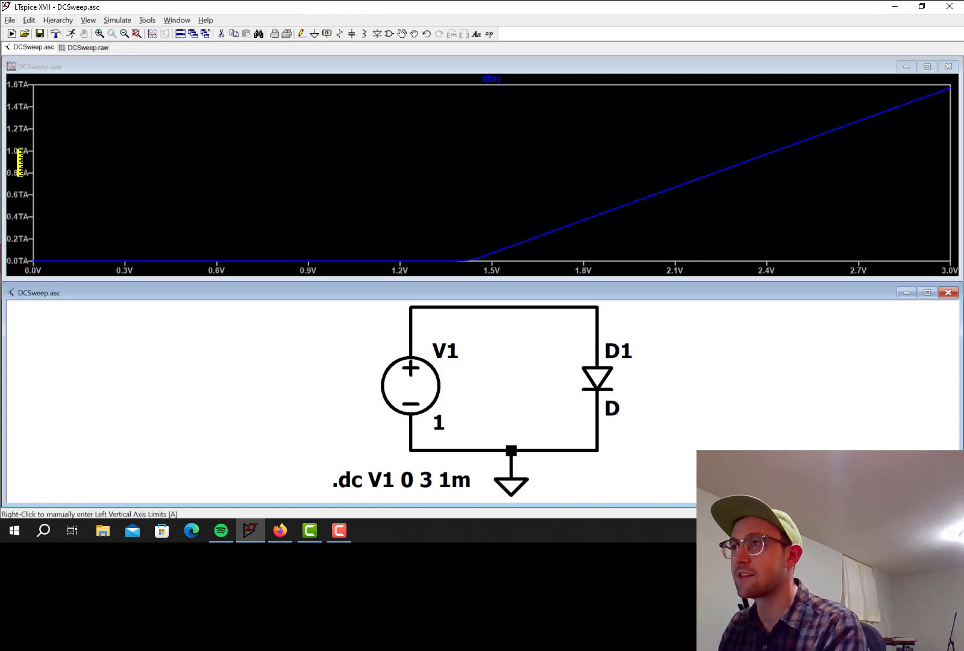
pyautogui.moveTo(597, 374)
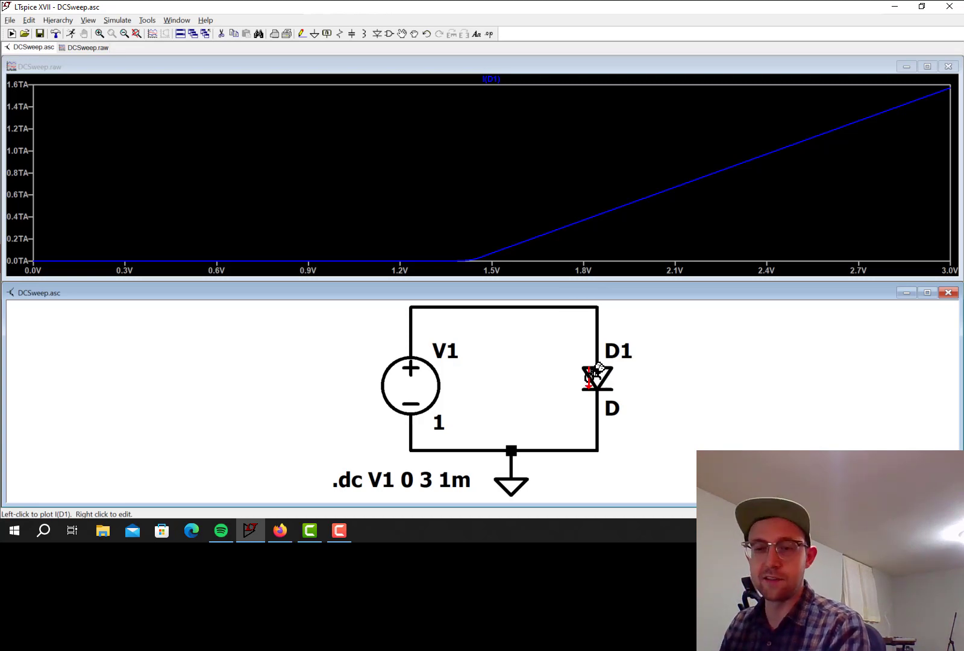
pyautogui.moveTo(606, 367)
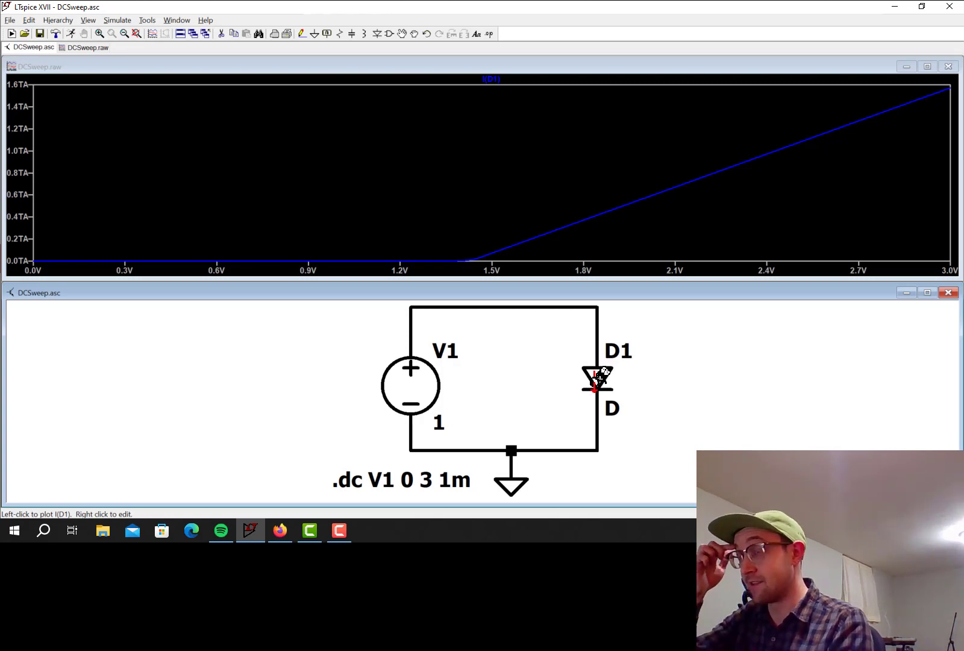
pyautogui.moveTo(621, 374)
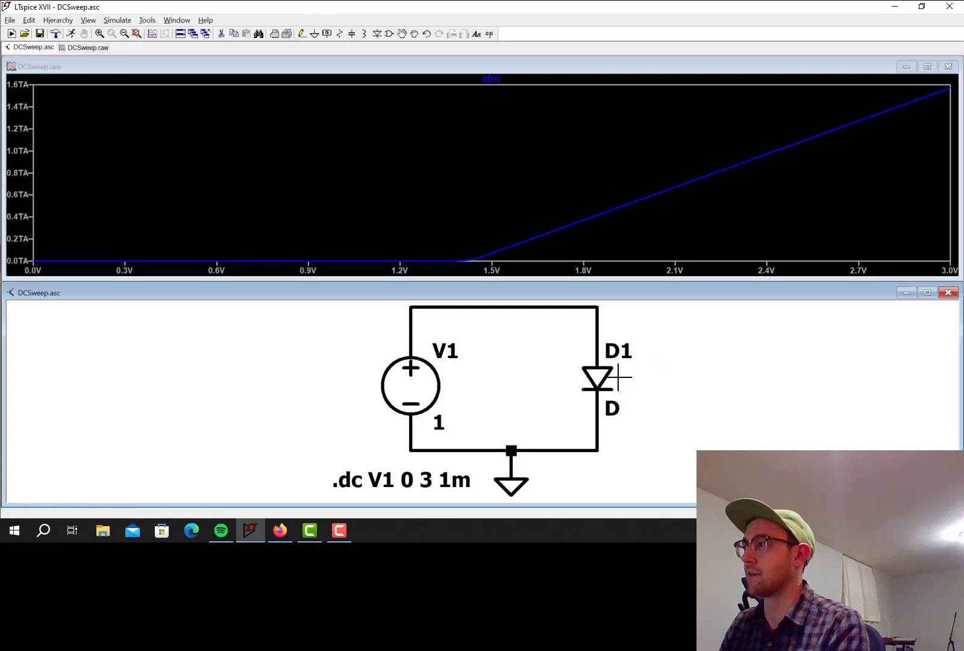
# Assign the 1N914 part to diode D1 and reopen its properties
pyautogui.click(597, 375)
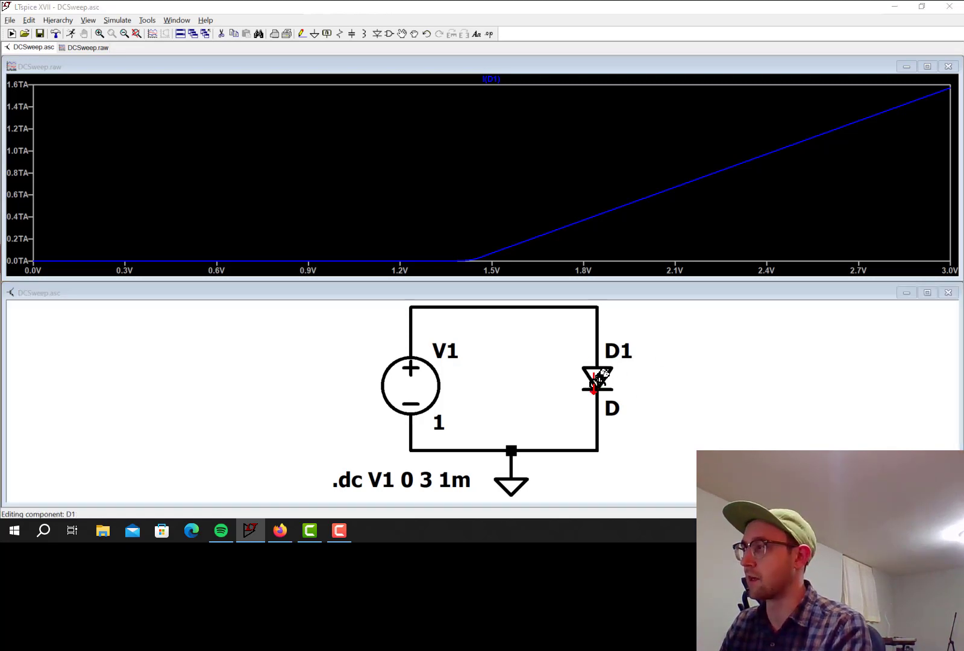
pyautogui.doubleClick(597, 381)
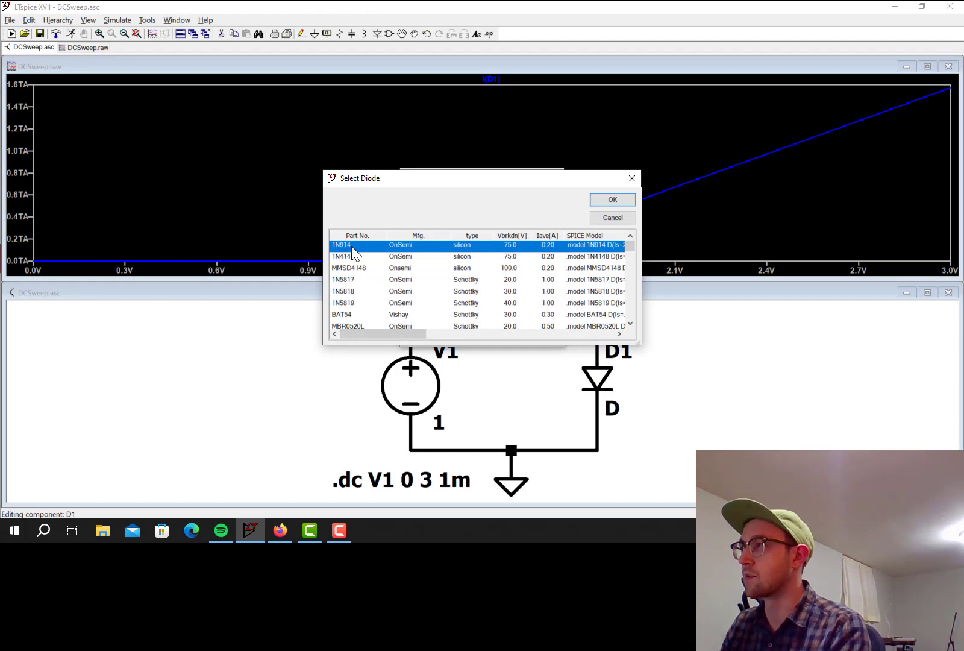
pyautogui.click(611, 199)
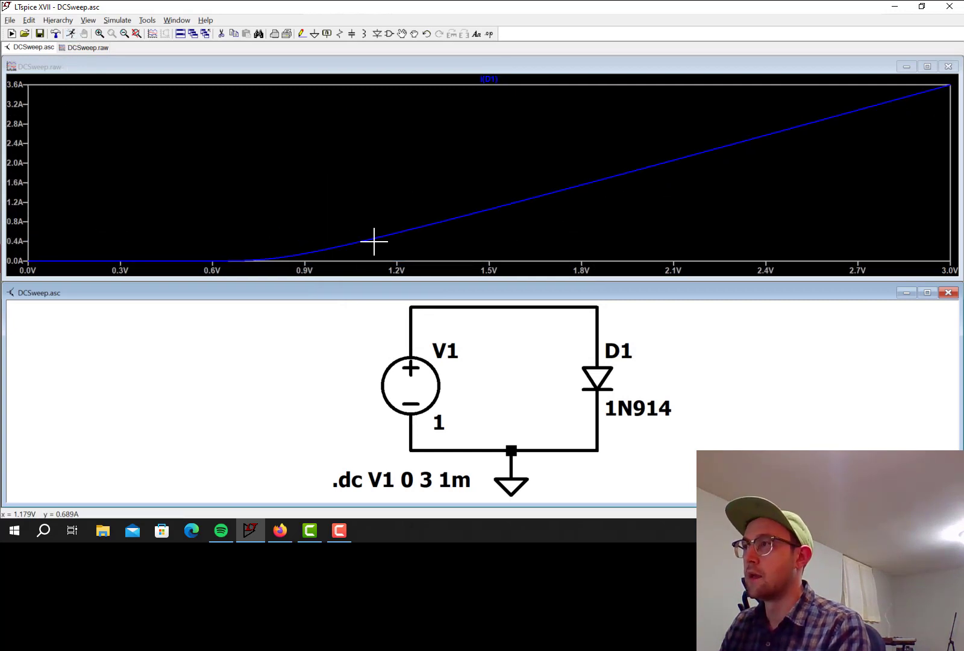
pyautogui.moveTo(255, 264)
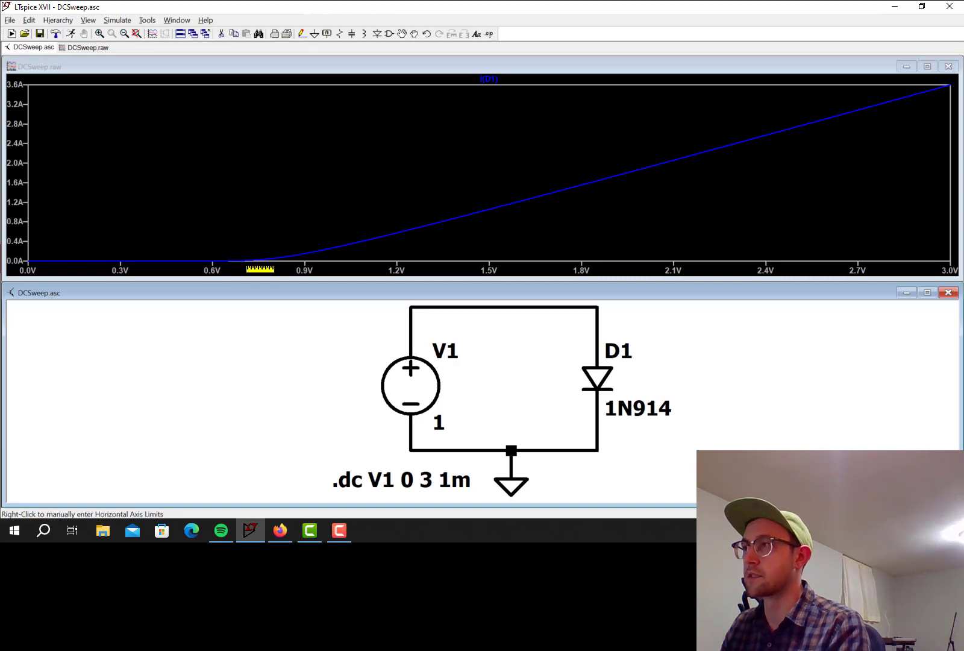
pyautogui.moveTo(246, 256)
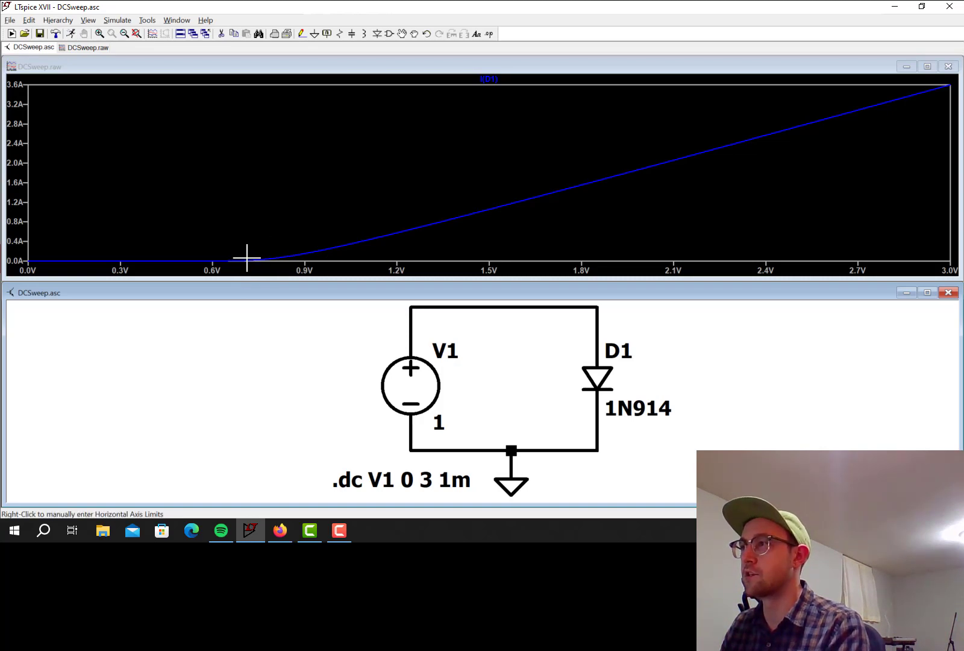
pyautogui.moveTo(248, 270)
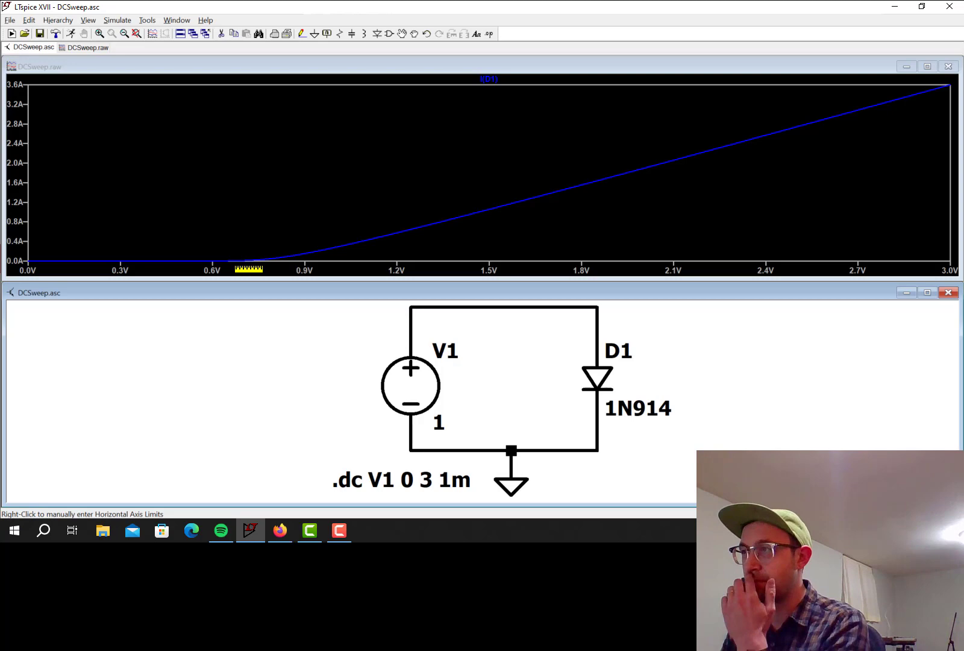
pyautogui.moveTo(301, 247)
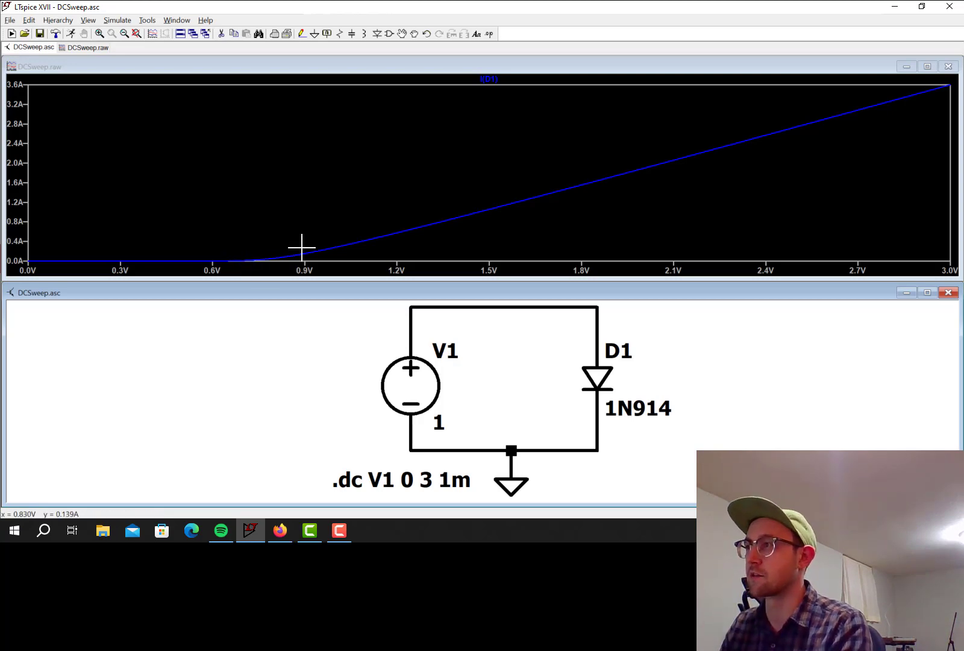
pyautogui.moveTo(897, 111)
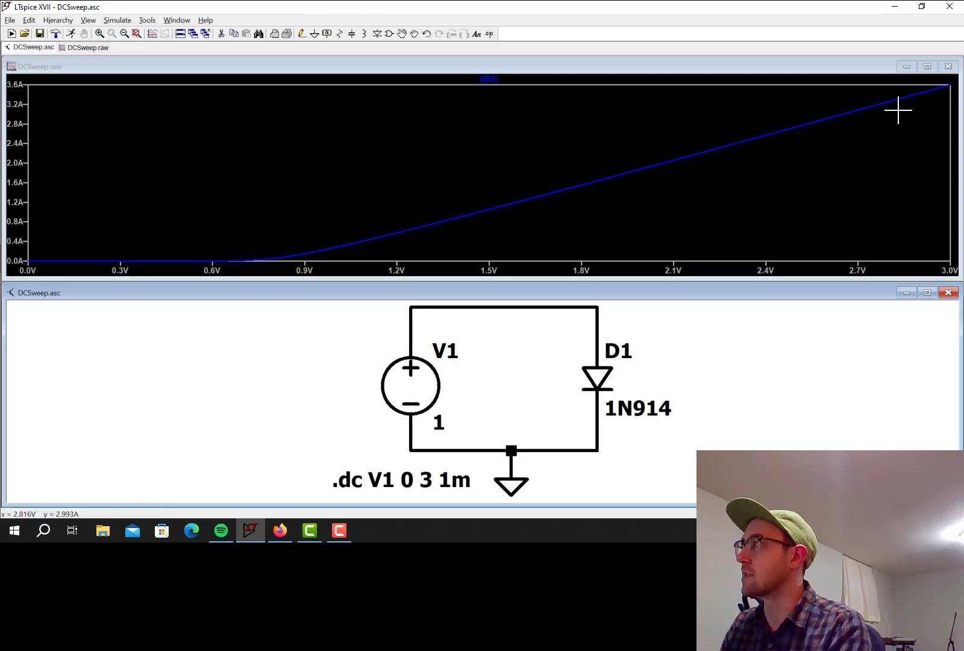
pyautogui.moveTo(386, 239)
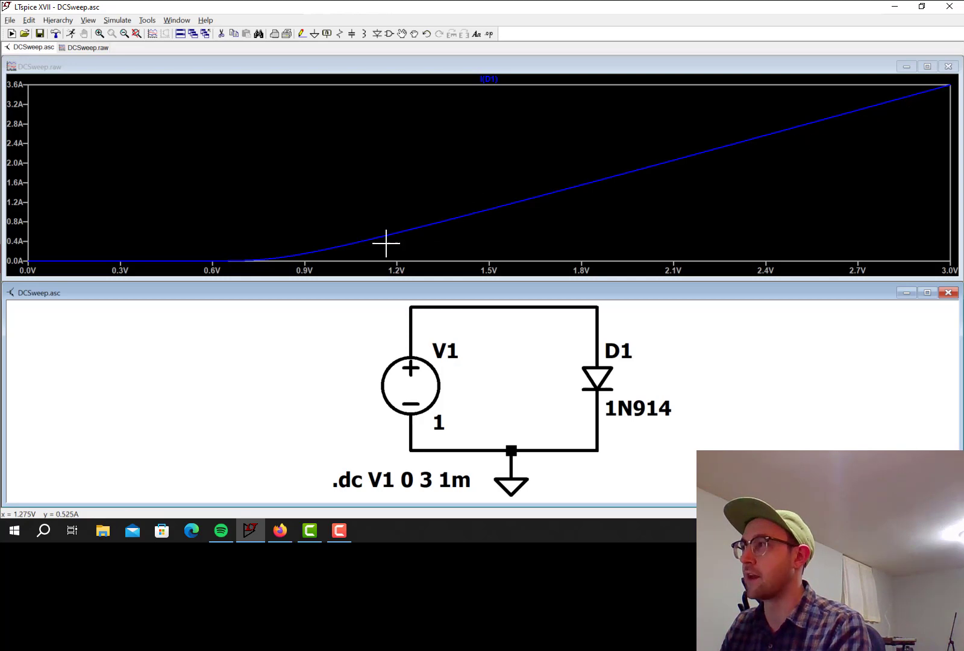
pyautogui.moveTo(301, 251)
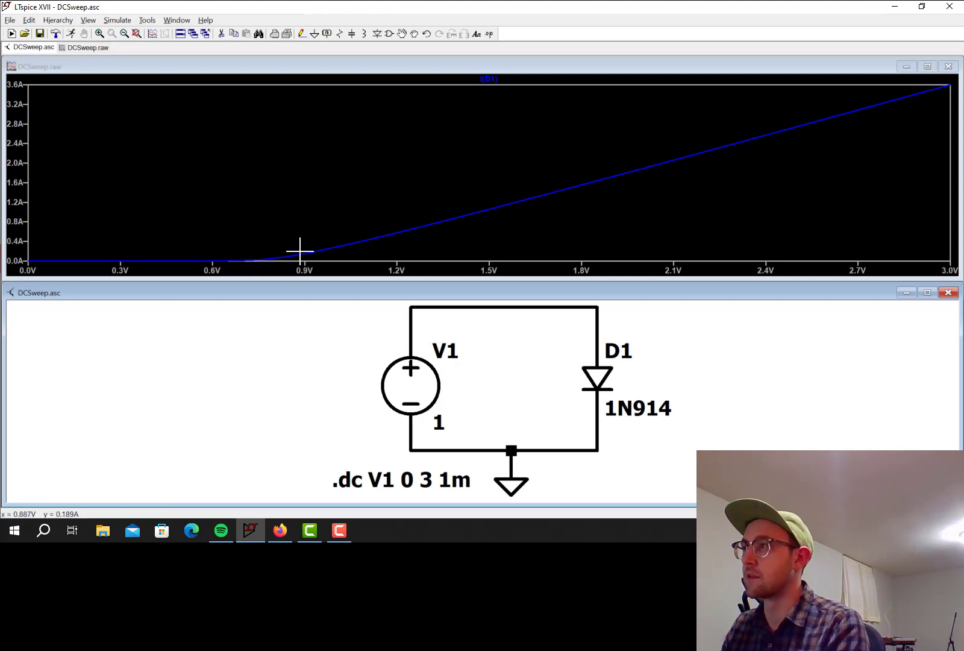
pyautogui.moveTo(262, 257)
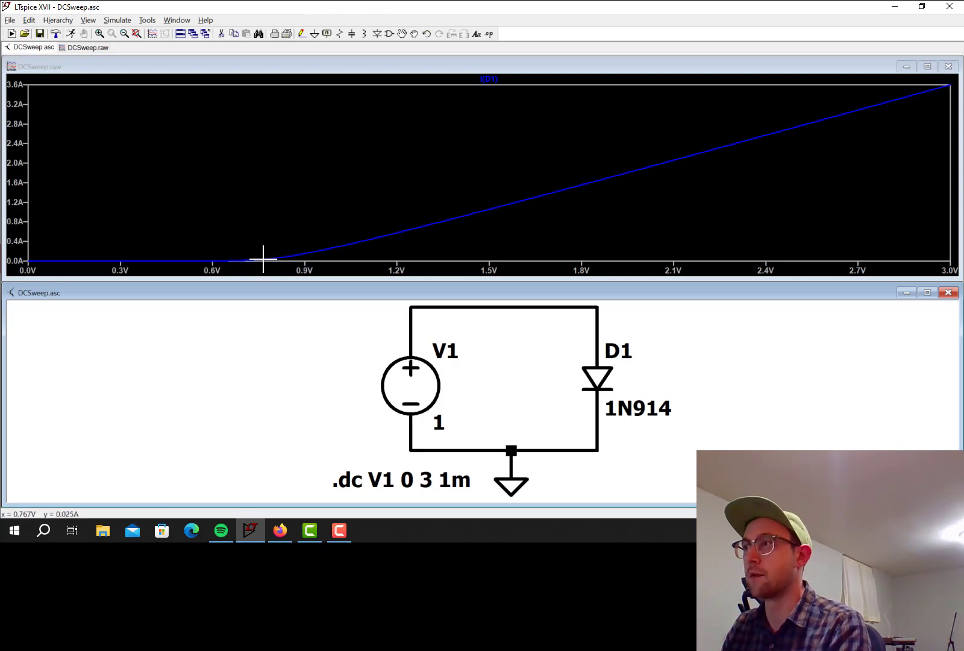
pyautogui.moveTo(597, 376)
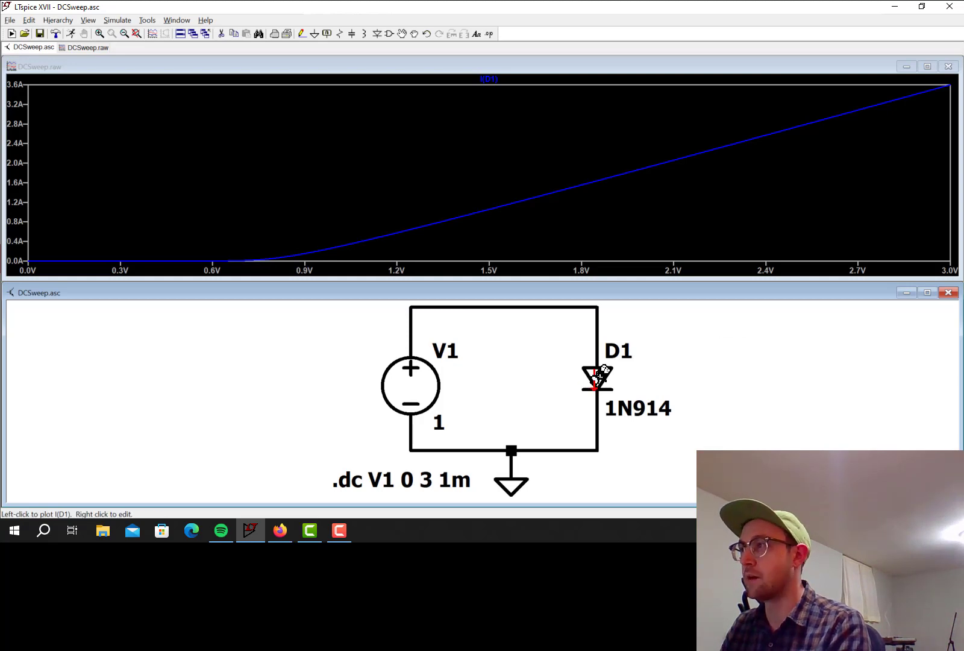
pyautogui.rightClick(595, 379)
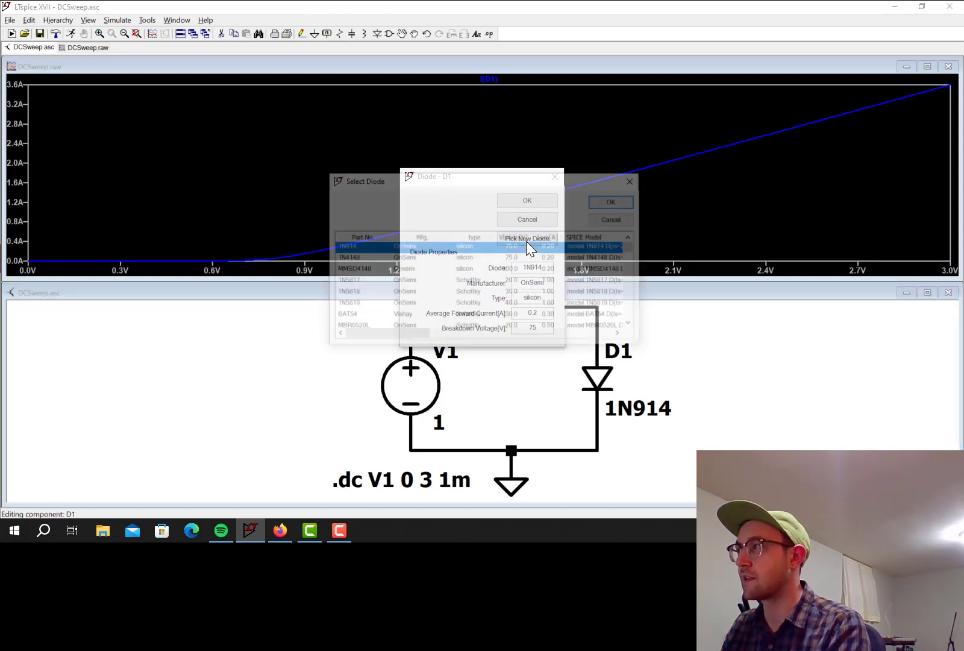
# Bring up the Select Diode list to pick 1N4148 for D1
pyautogui.click(527, 200)
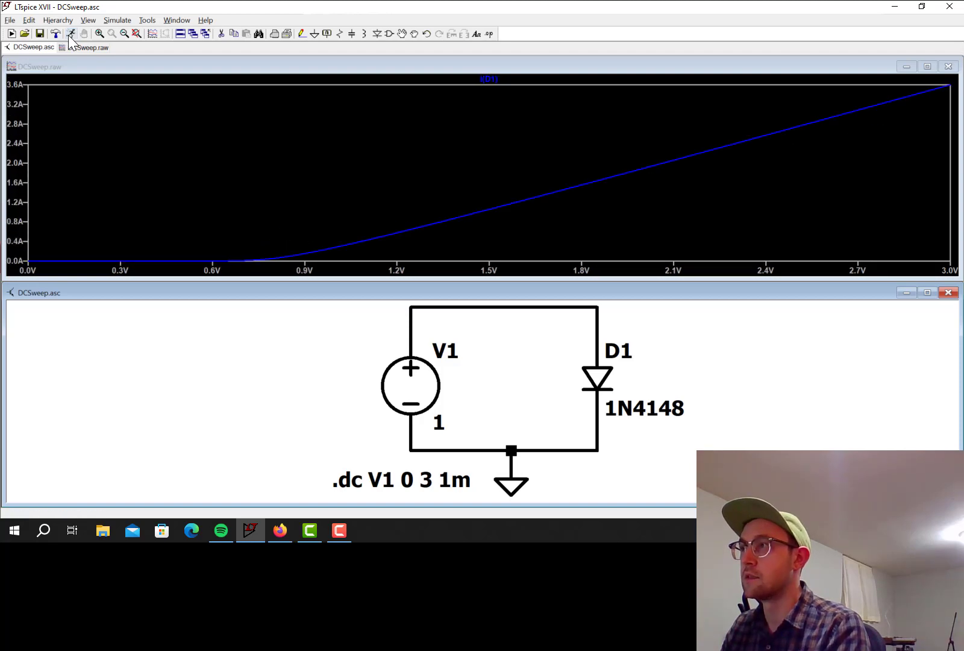
pyautogui.moveTo(538, 145)
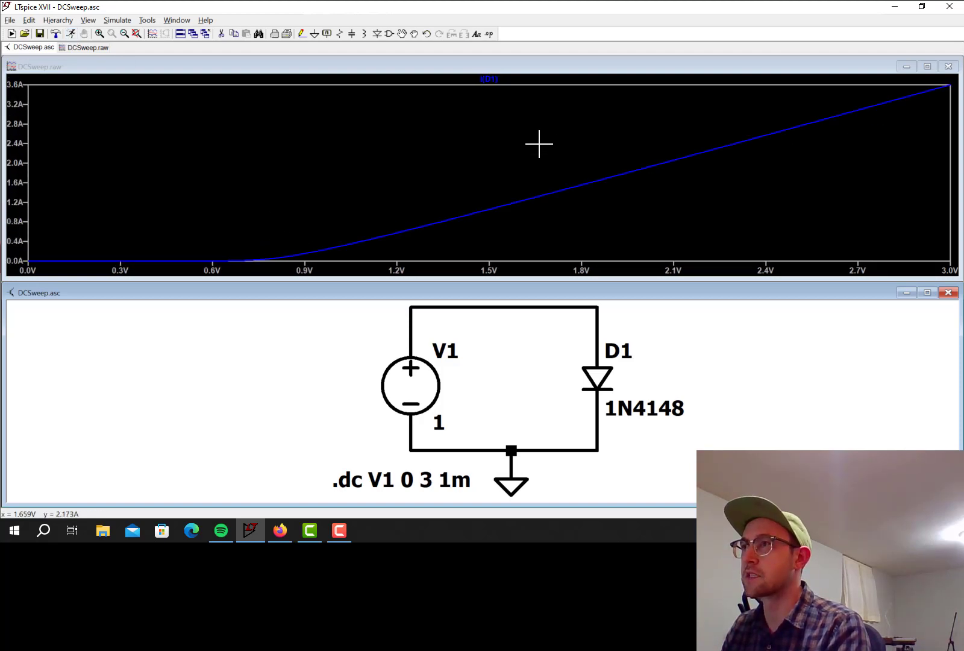
pyautogui.moveTo(597, 378)
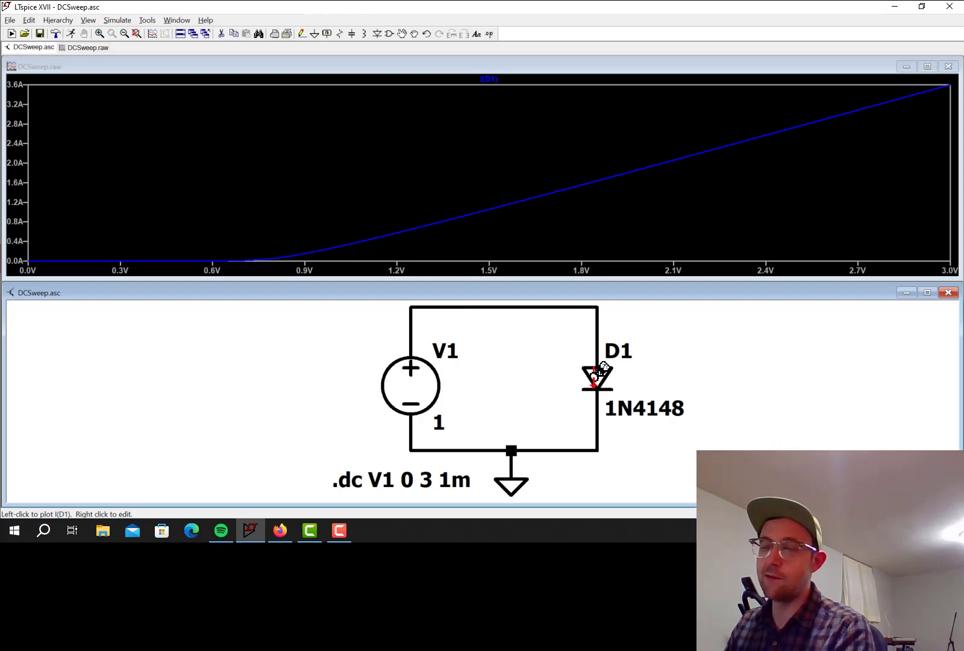
pyautogui.moveTo(568, 372)
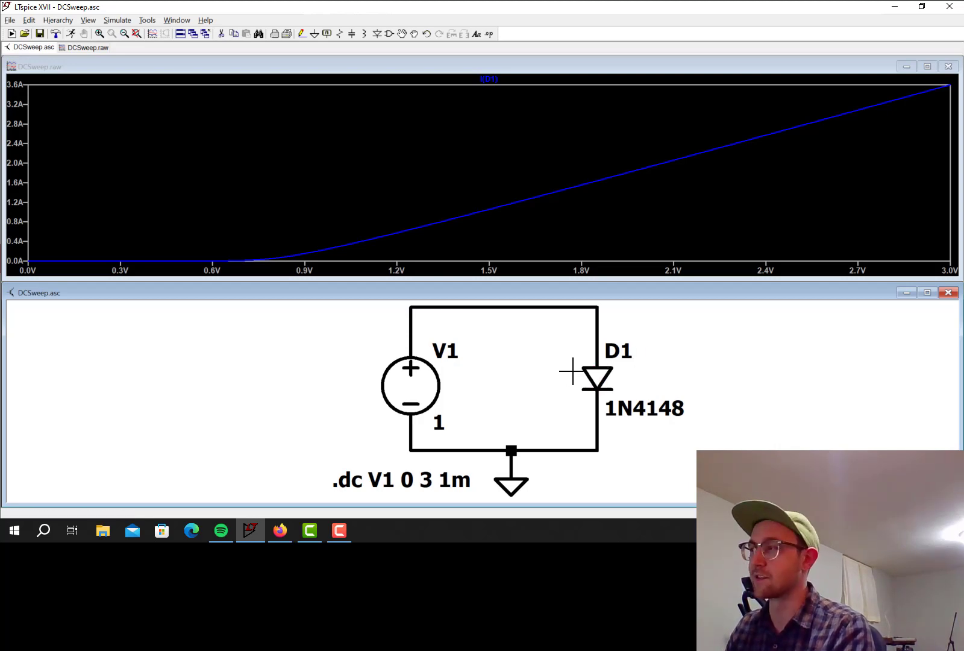
pyautogui.moveTo(409, 385)
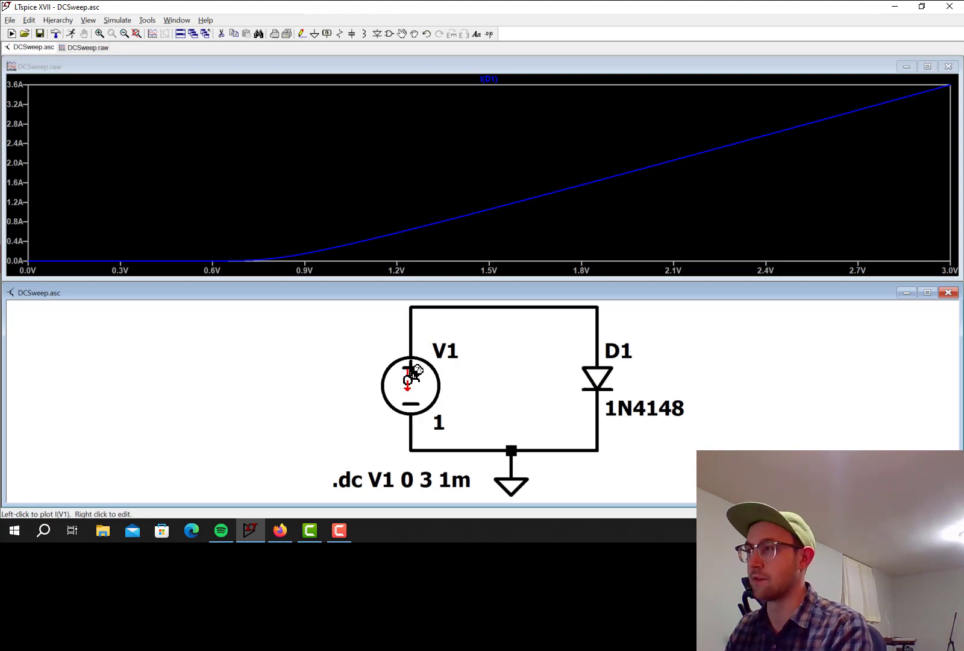
pyautogui.moveTo(489, 214)
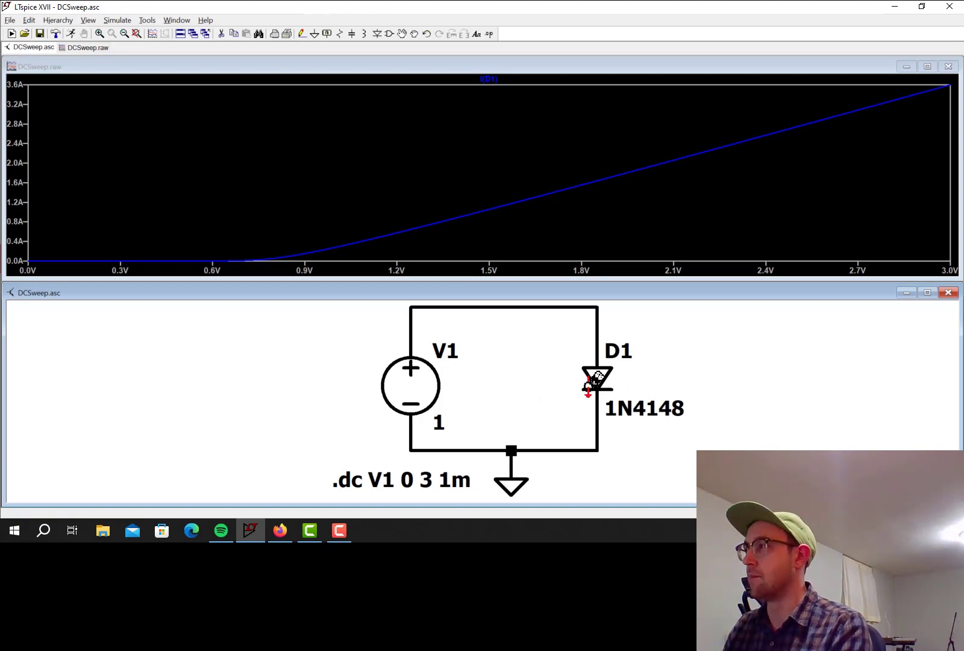
pyautogui.moveTo(599, 375)
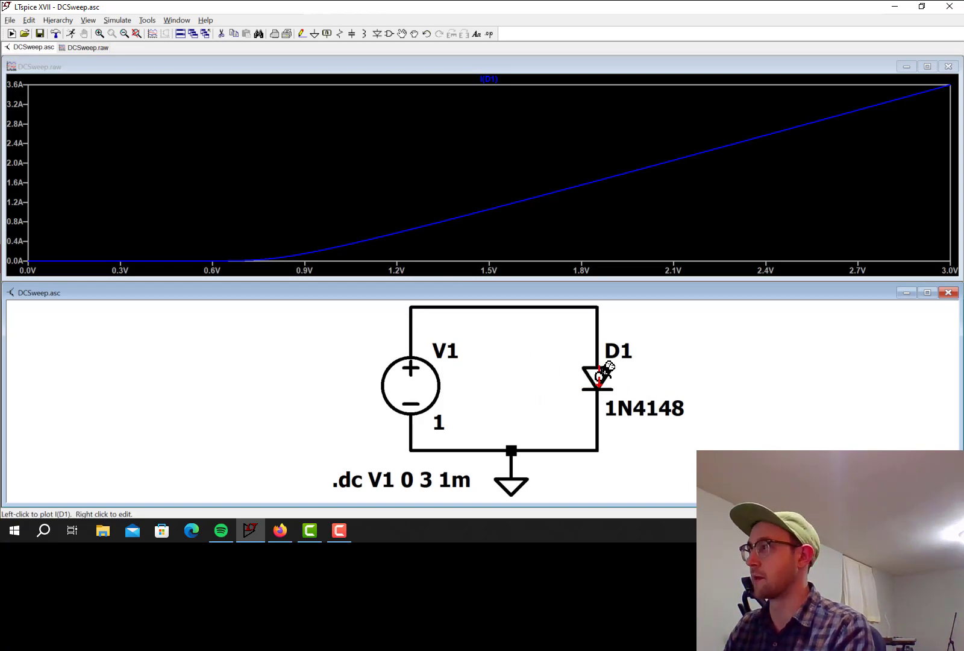
# Reopen D1's part list and scroll down toward the QTLP690C LED entry
pyautogui.rightClick(597, 378)
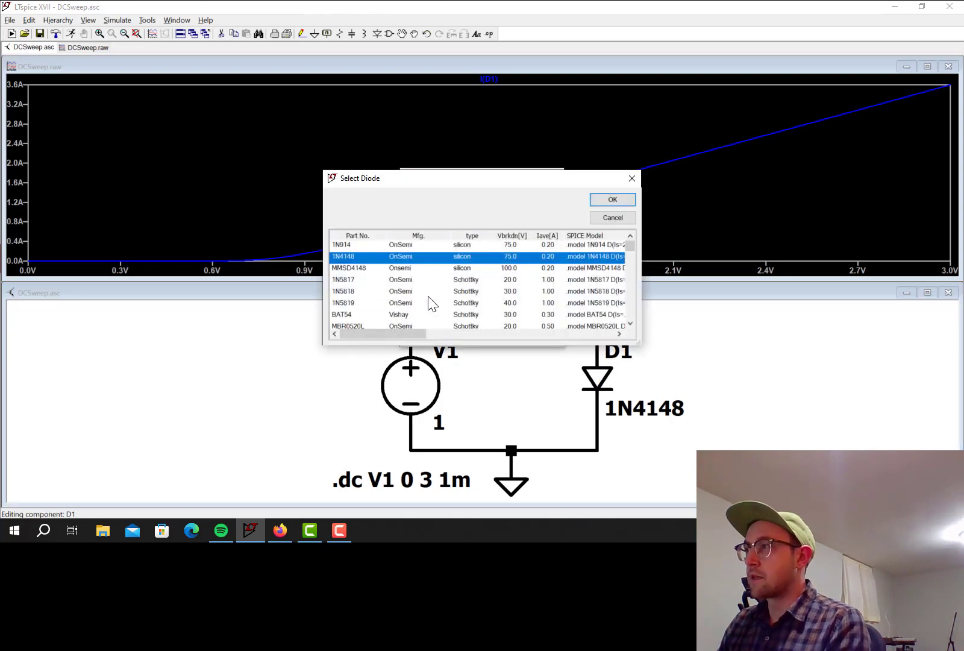
pyautogui.moveTo(480, 243)
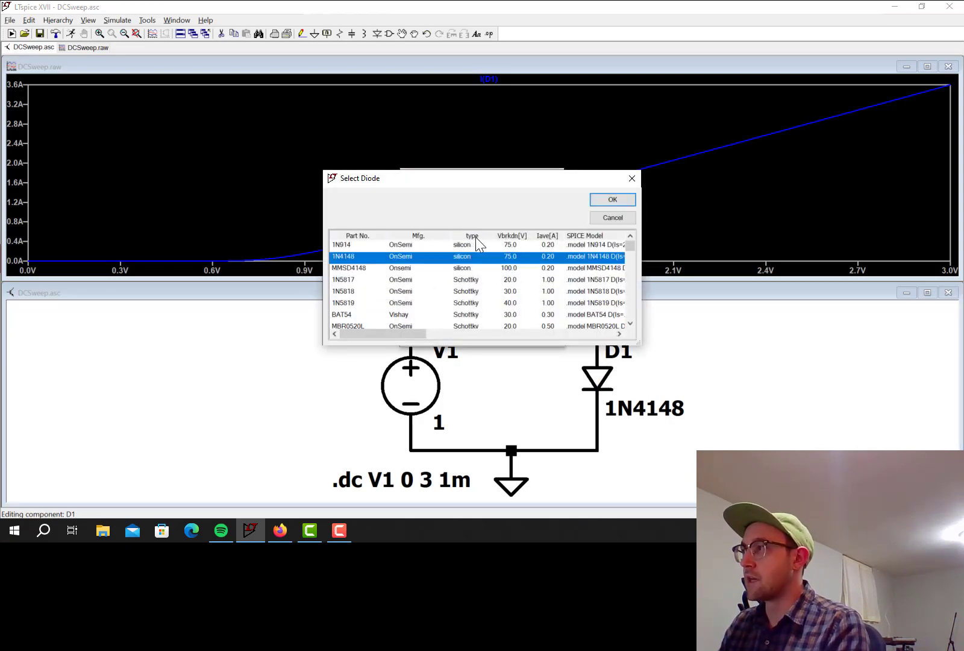
pyautogui.moveTo(469, 279)
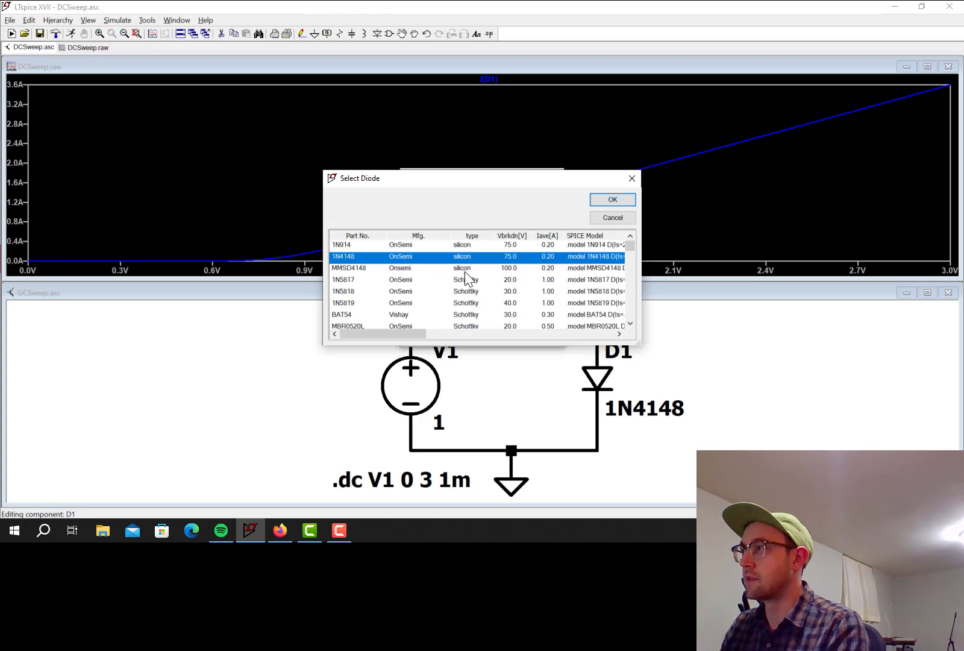
pyautogui.moveTo(469, 263)
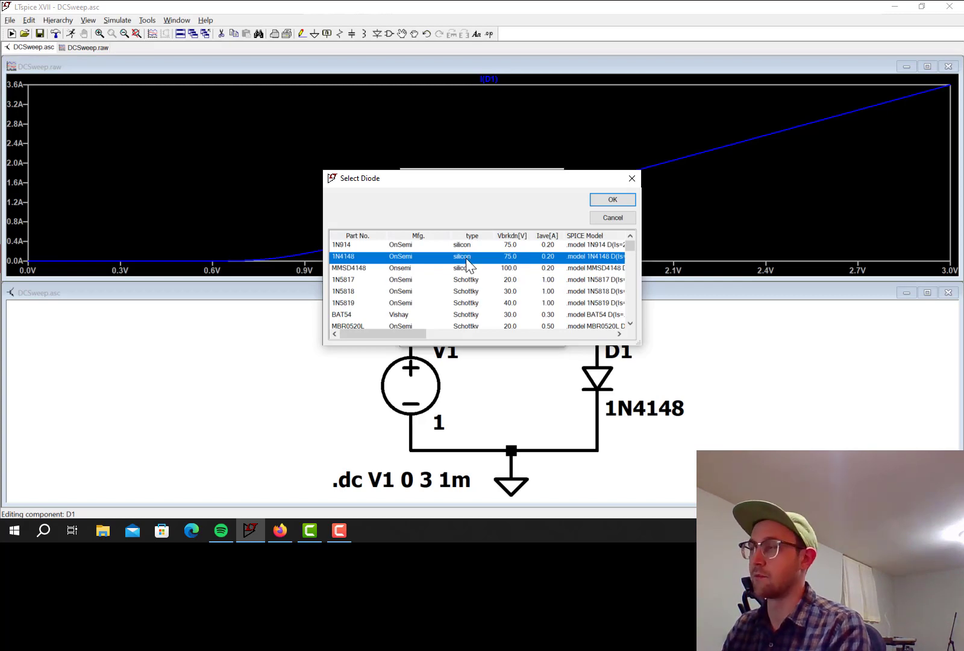
pyautogui.moveTo(495, 260)
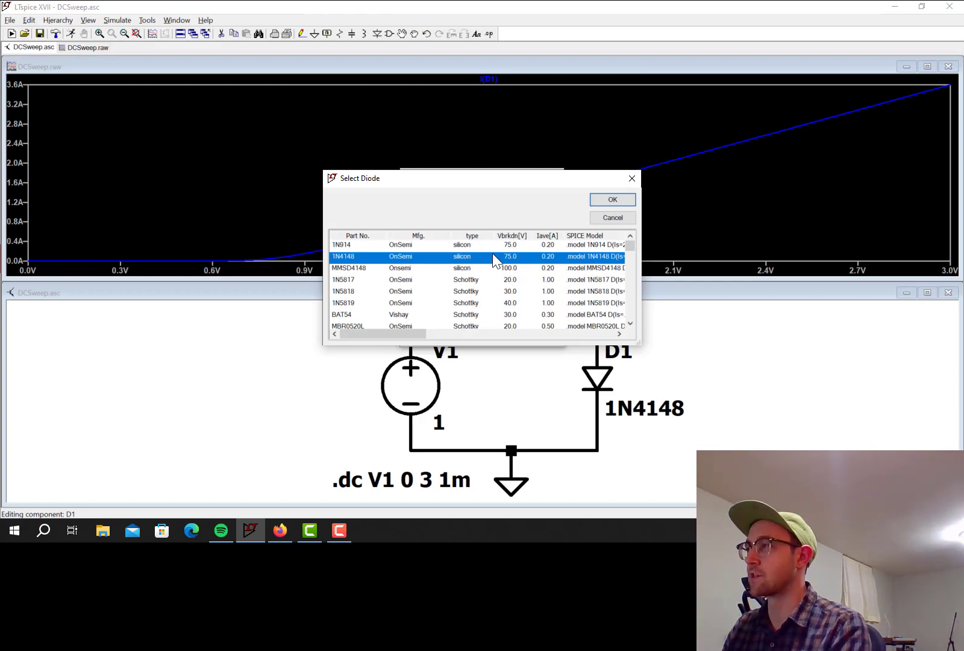
pyautogui.scroll(-3)
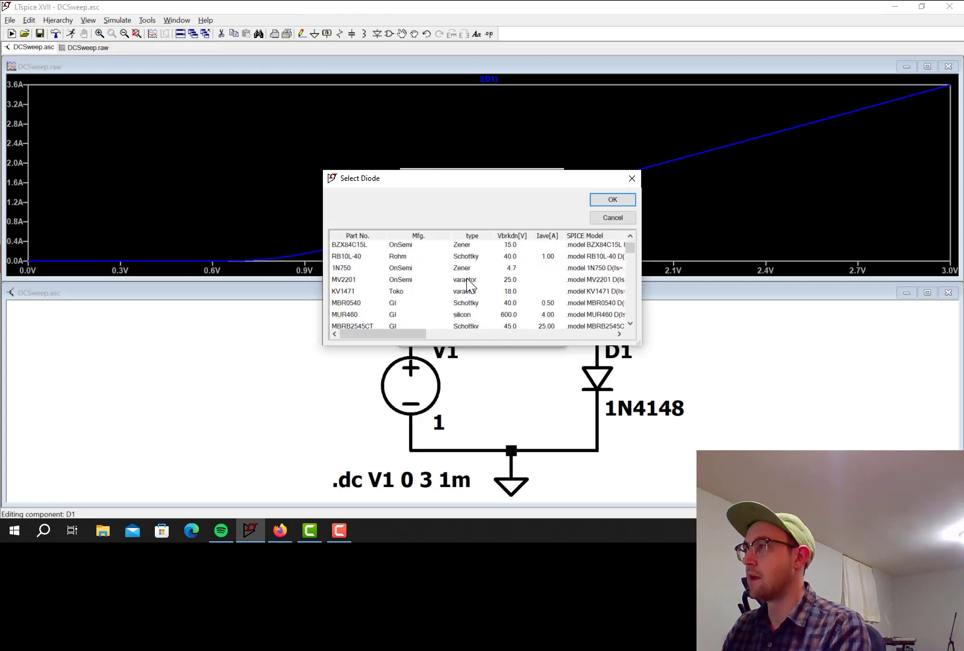
pyautogui.scroll(-3)
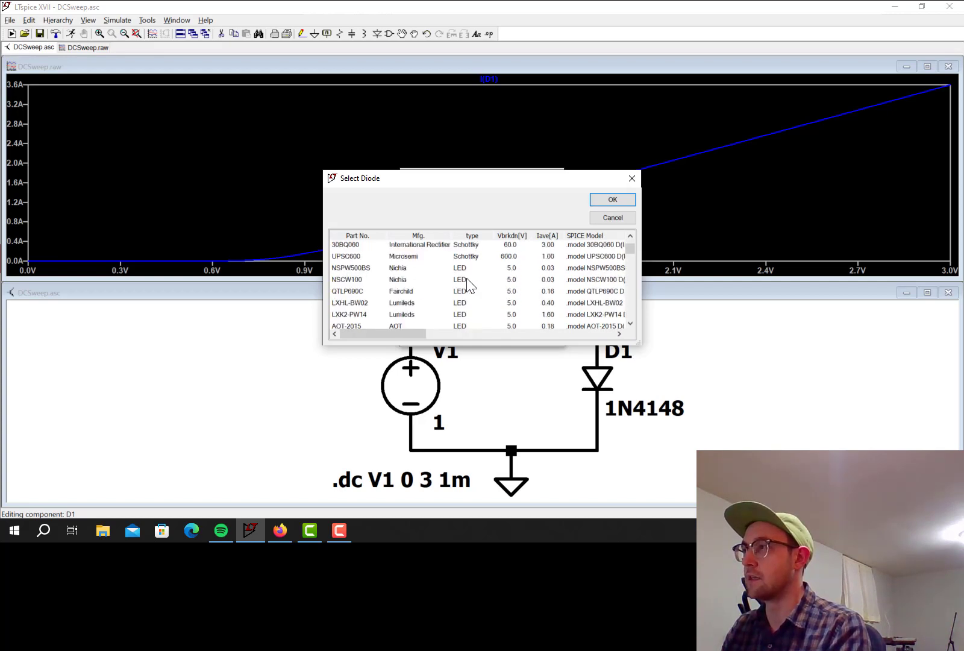
pyautogui.moveTo(466, 306)
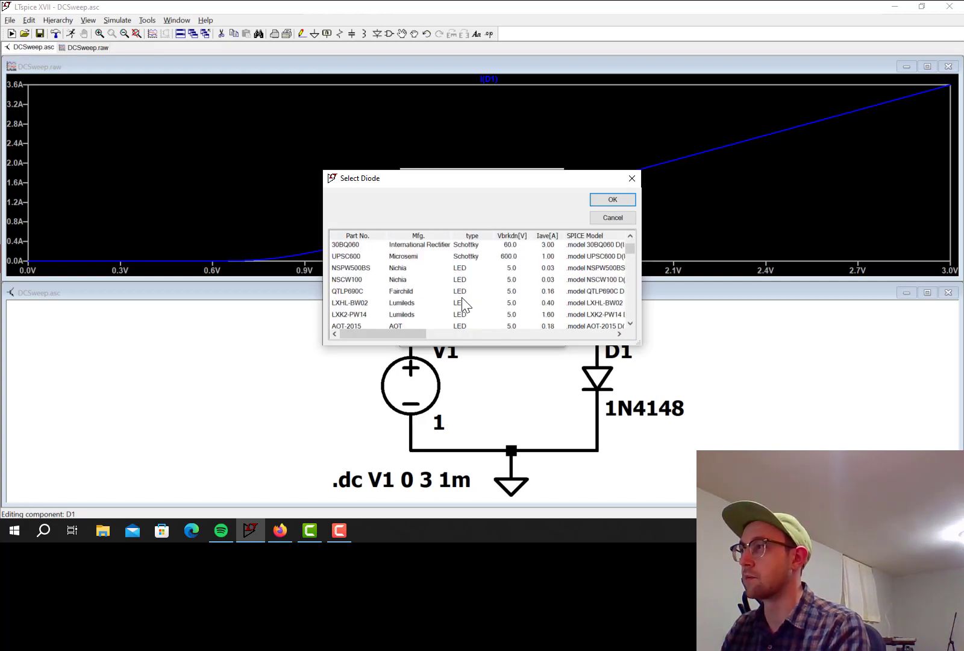
pyautogui.moveTo(458, 301)
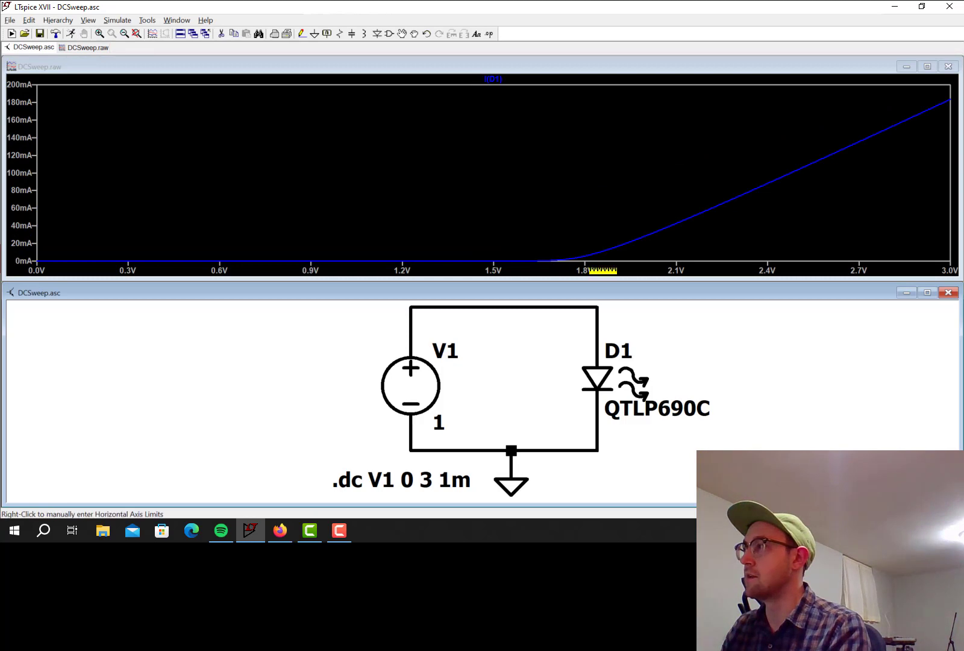
pyautogui.moveTo(593, 252)
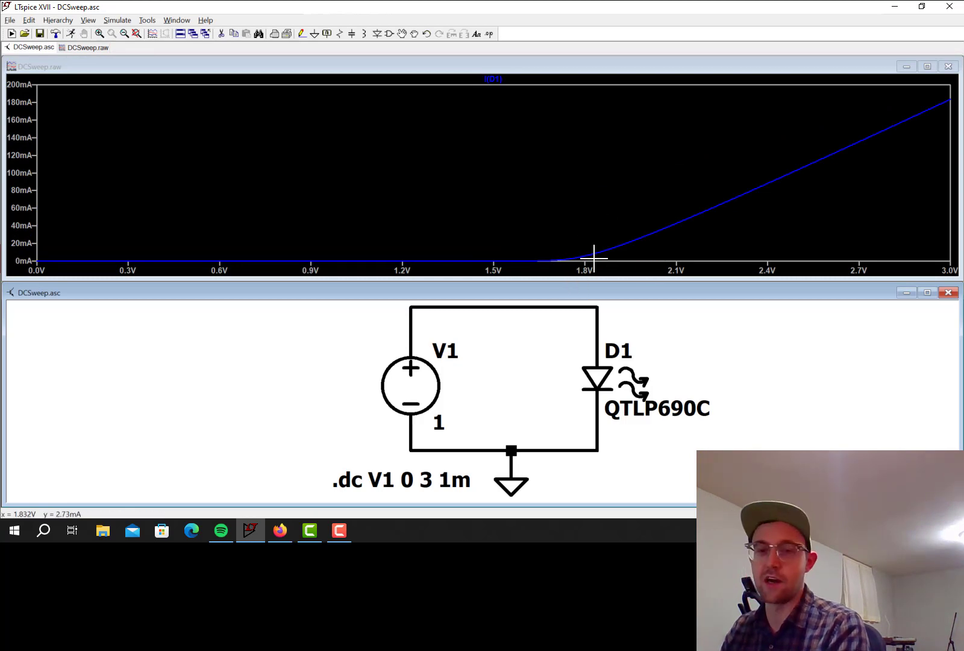
pyautogui.moveTo(587, 255)
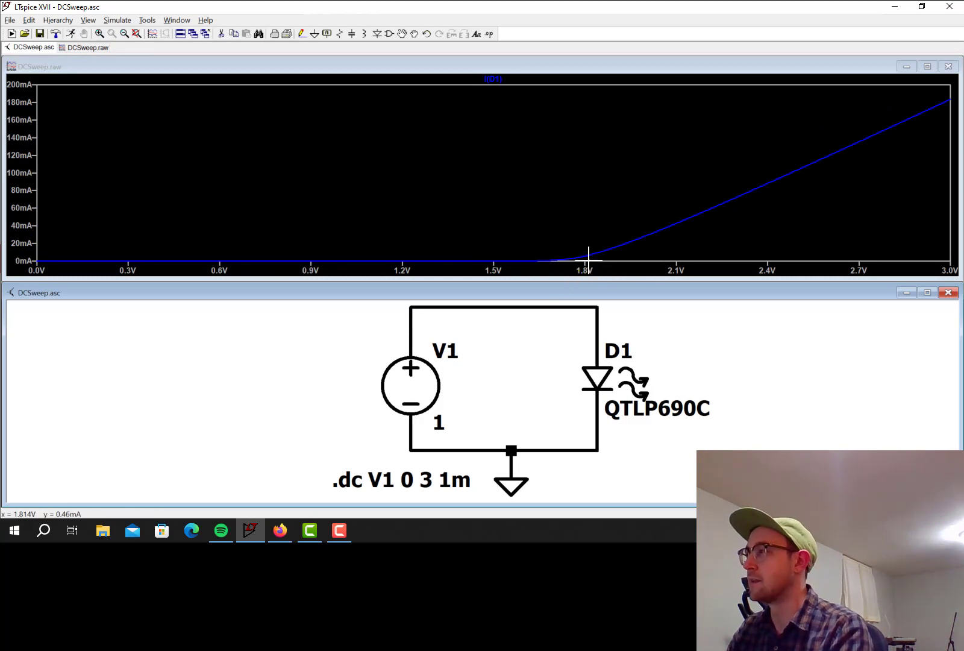
pyautogui.moveTo(593, 252)
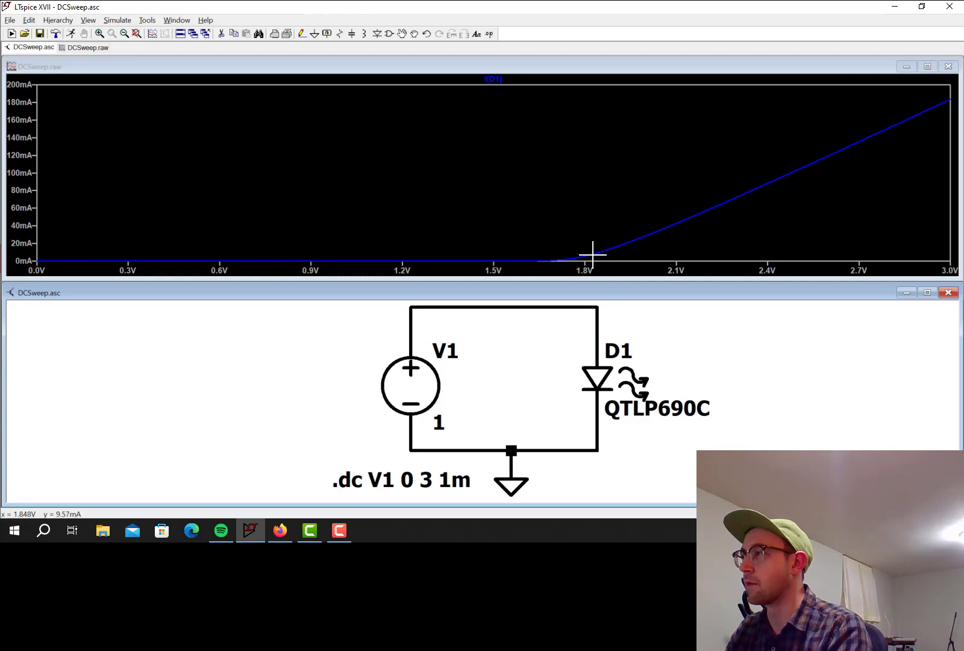
pyautogui.moveTo(612, 239)
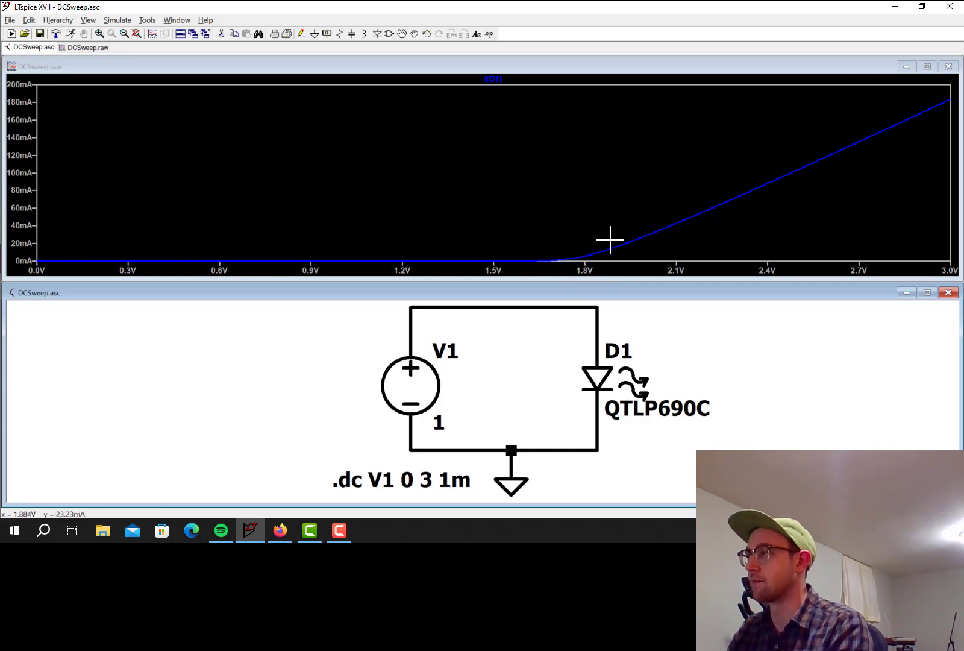
pyautogui.moveTo(596, 243)
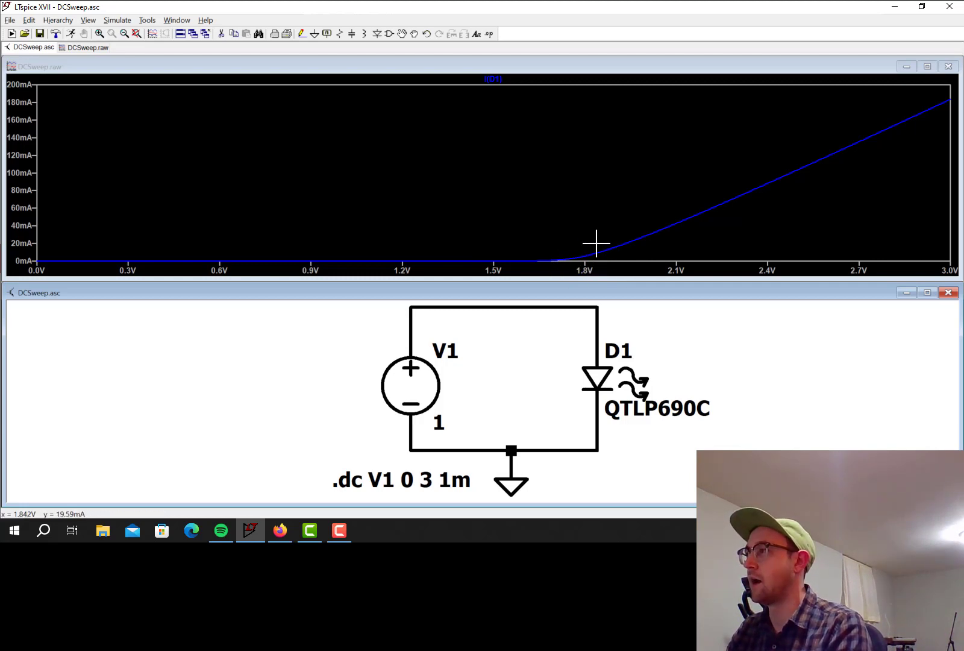
pyautogui.moveTo(589, 251)
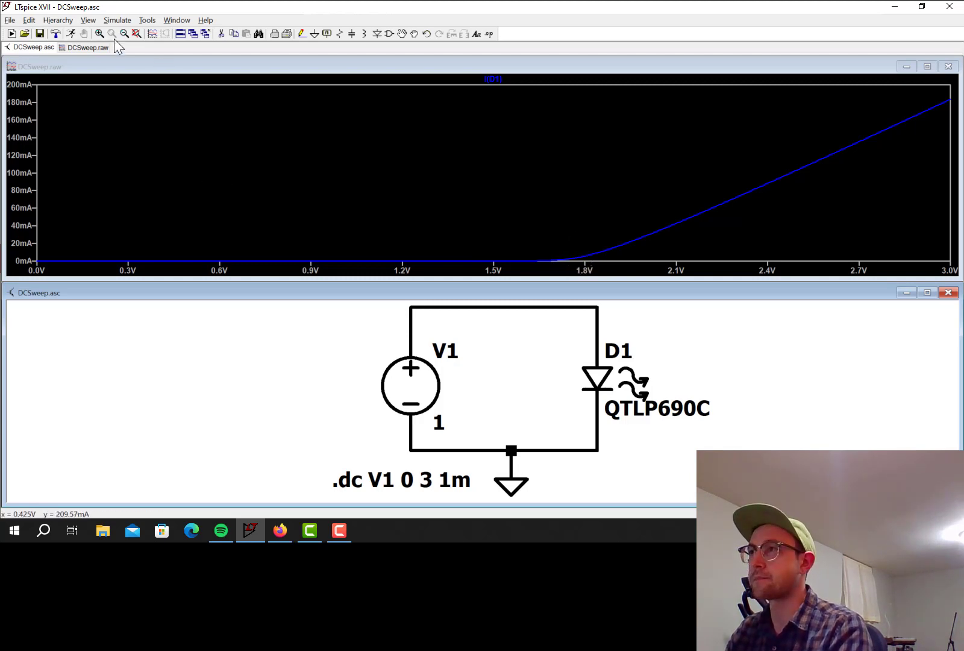
pyautogui.moveTo(162, 55)
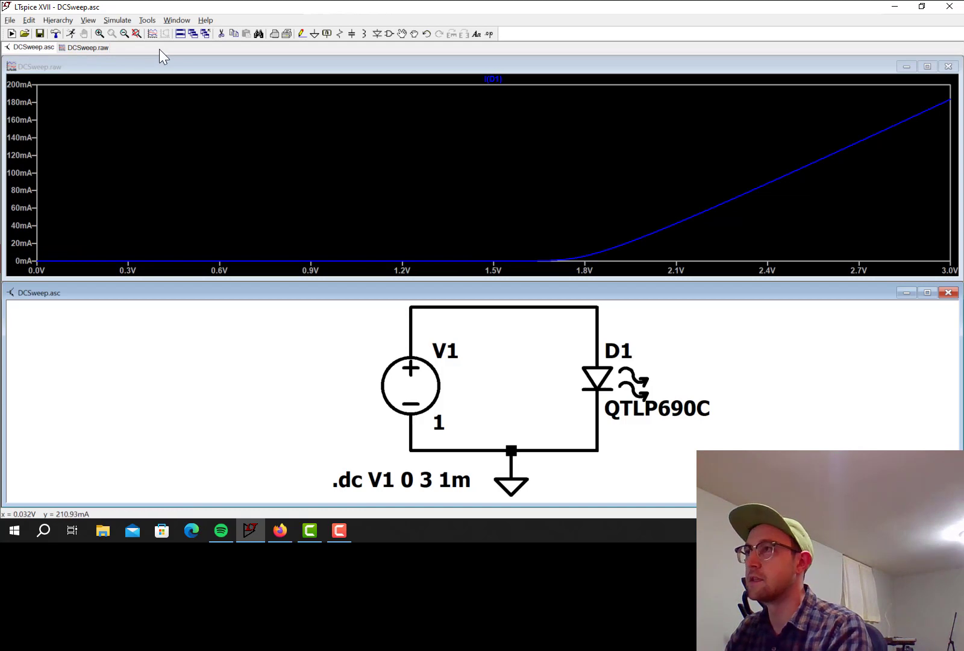
# Pick another part for D1 from the full diode list and reopen its properties
pyautogui.doubleClick(594, 378)
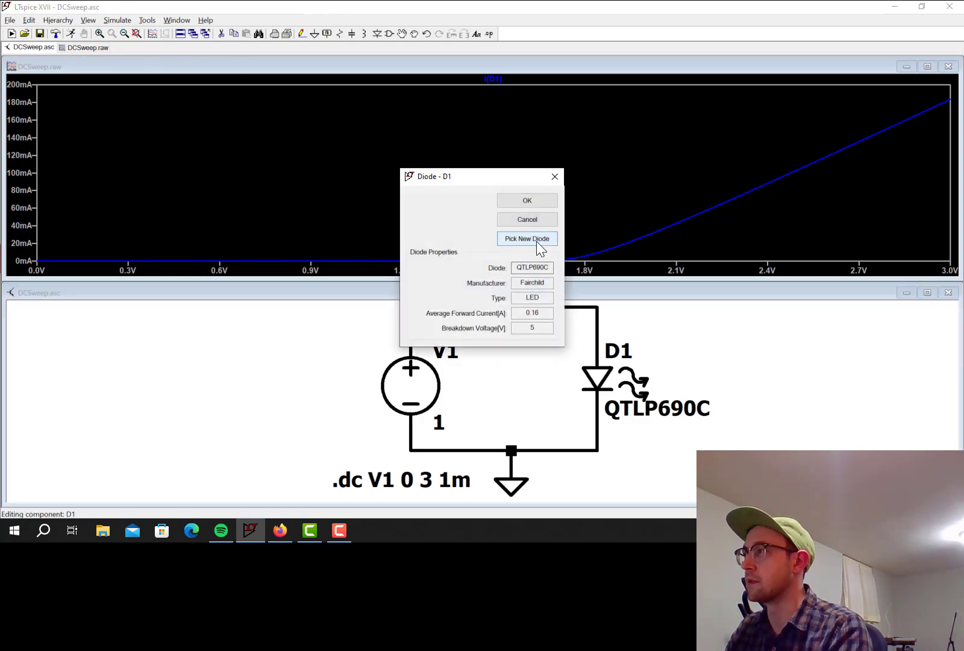
pyautogui.click(526, 239)
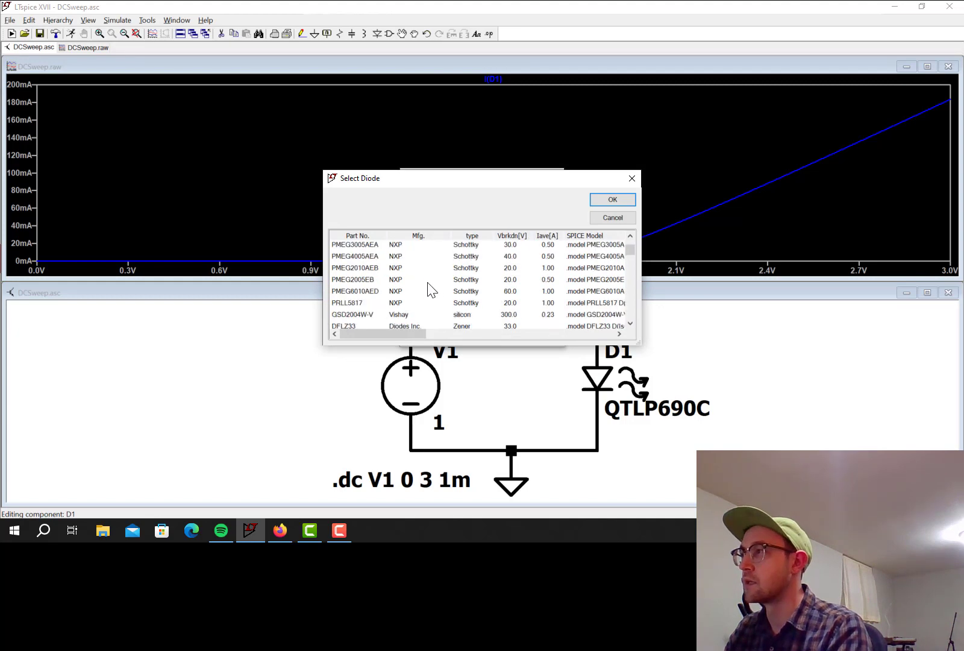
pyautogui.scroll(-3)
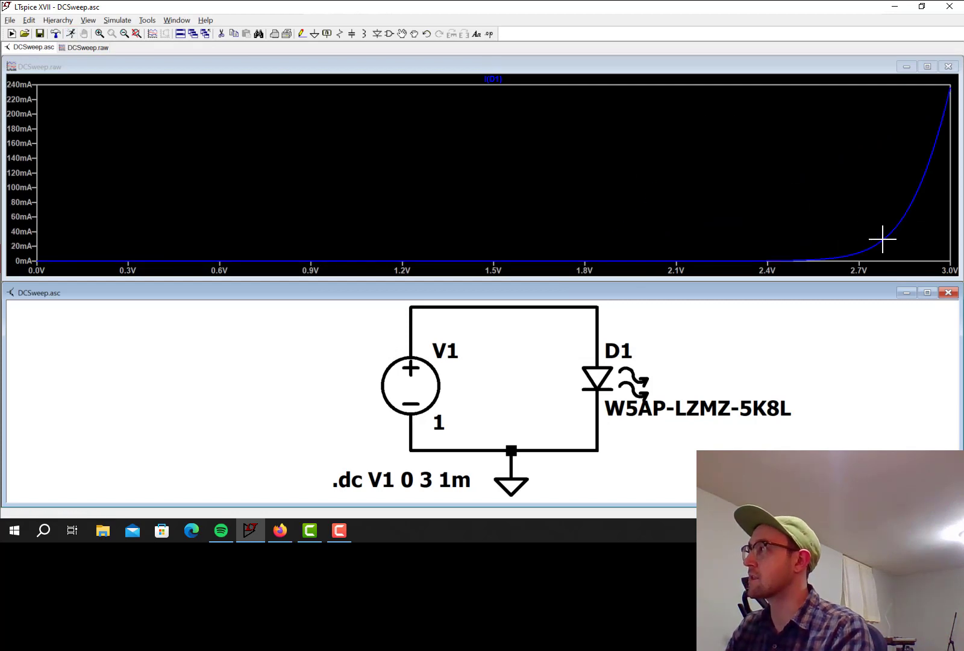
pyautogui.moveTo(876, 237)
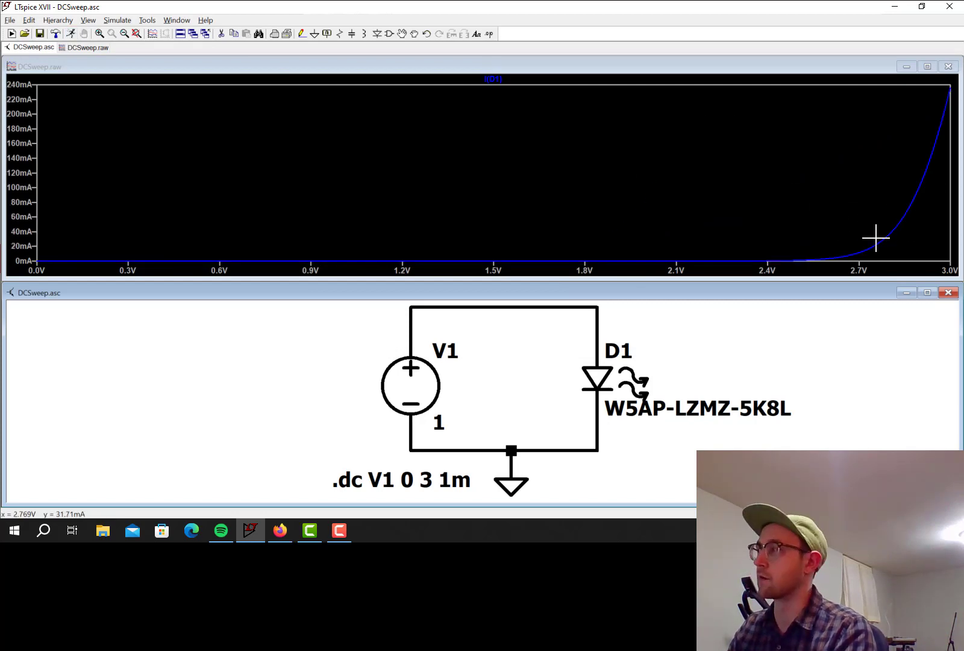
pyautogui.moveTo(614, 390)
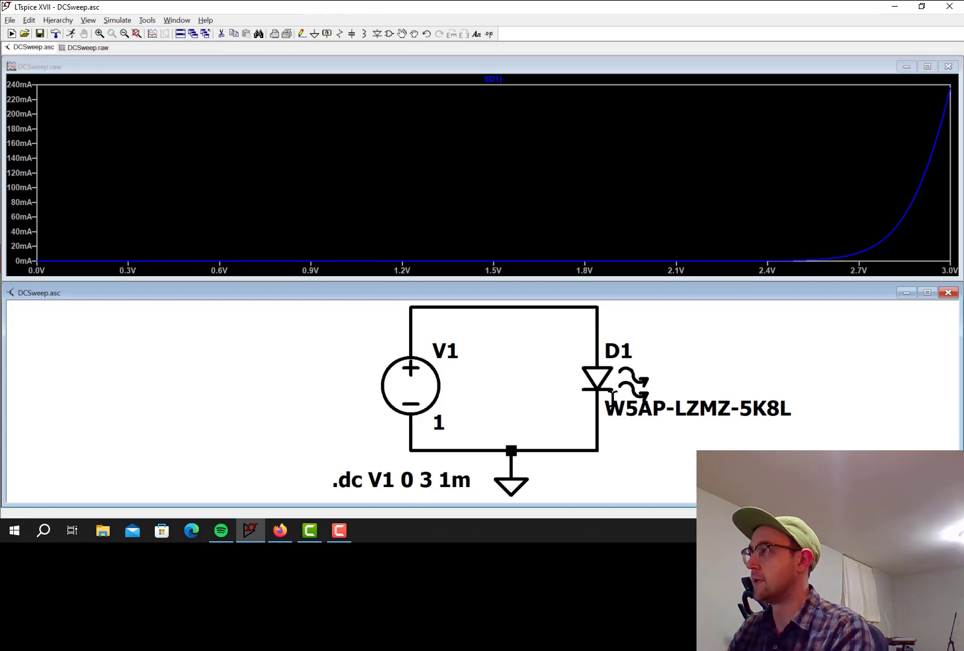
pyautogui.doubleClick(595, 378)
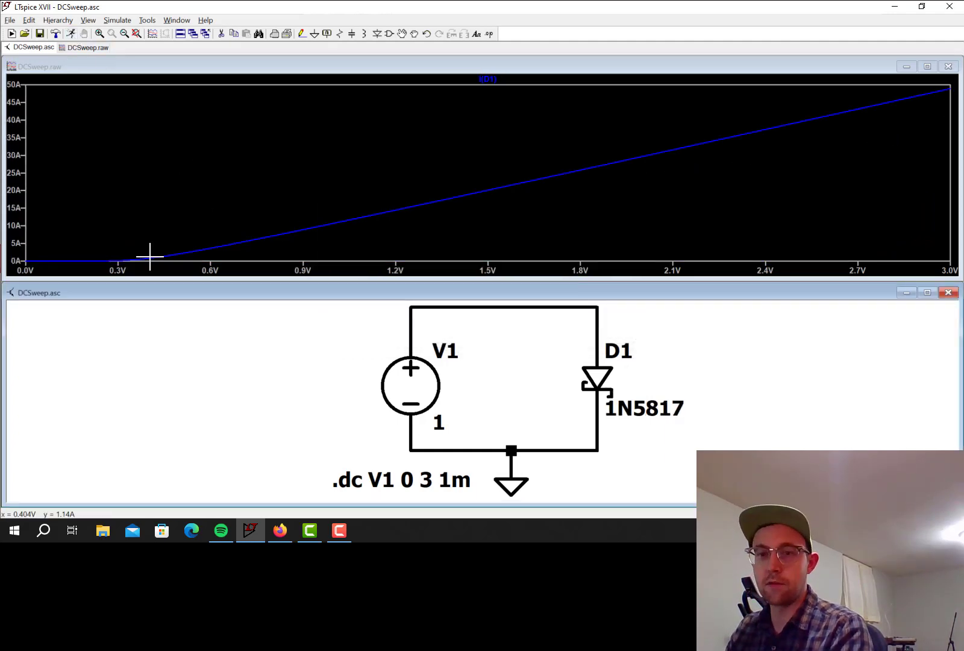
pyautogui.moveTo(189, 239)
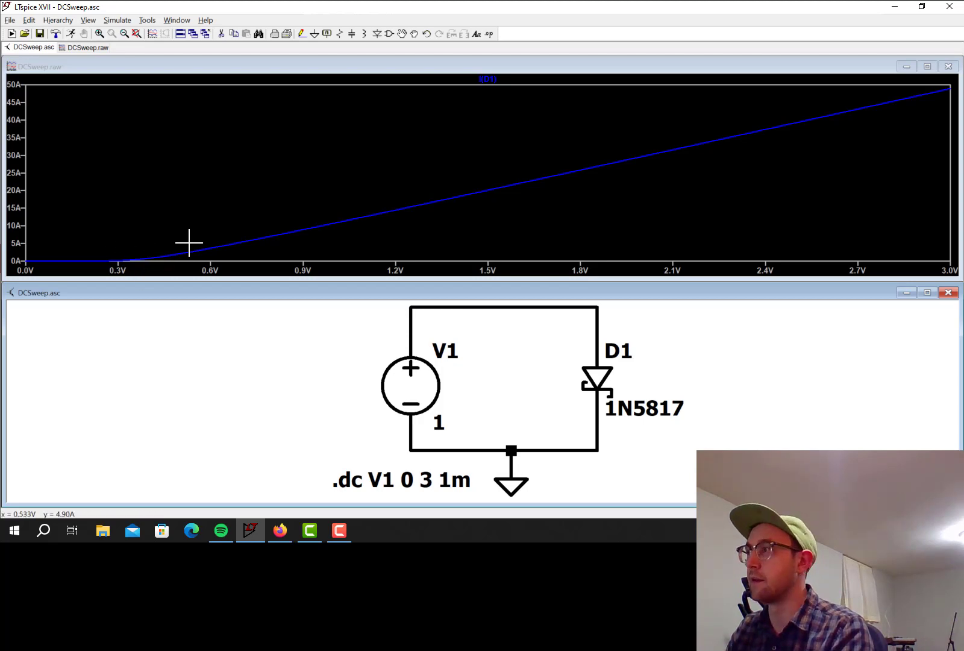
pyautogui.moveTo(195, 250)
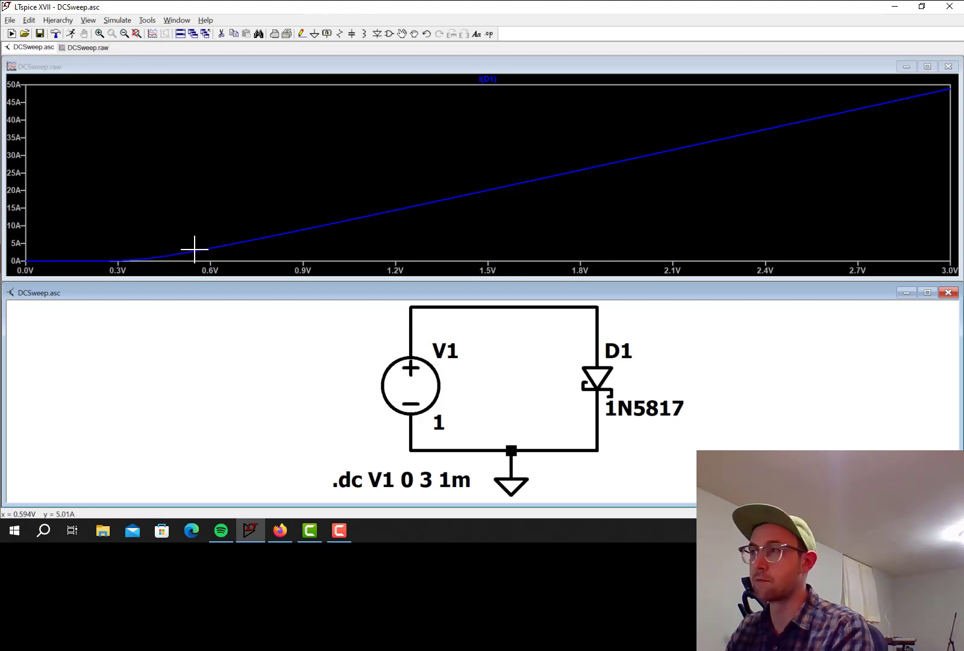
pyautogui.moveTo(13, 105)
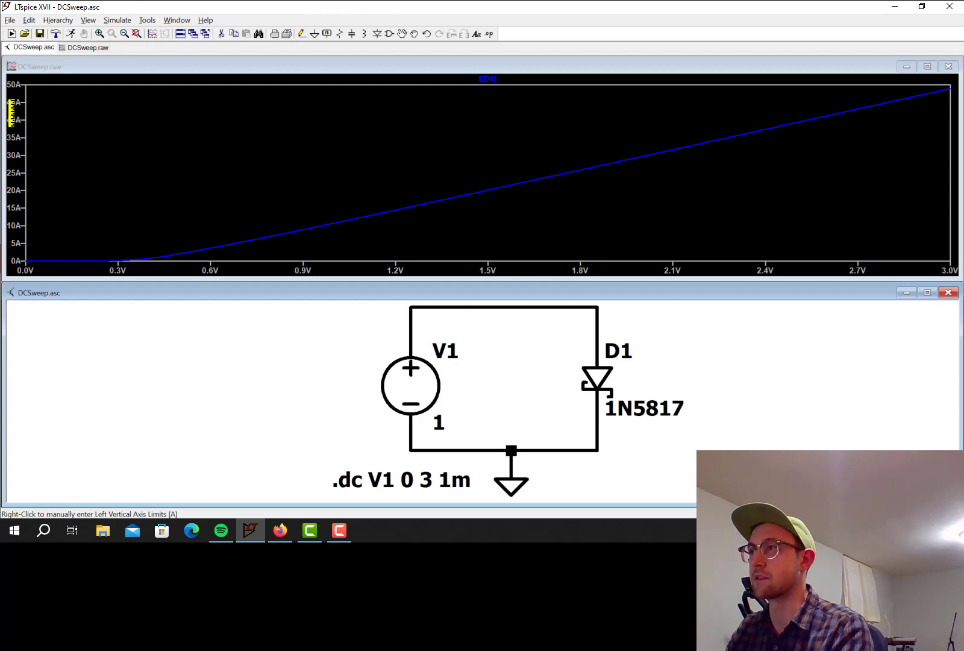
pyautogui.moveTo(599, 378)
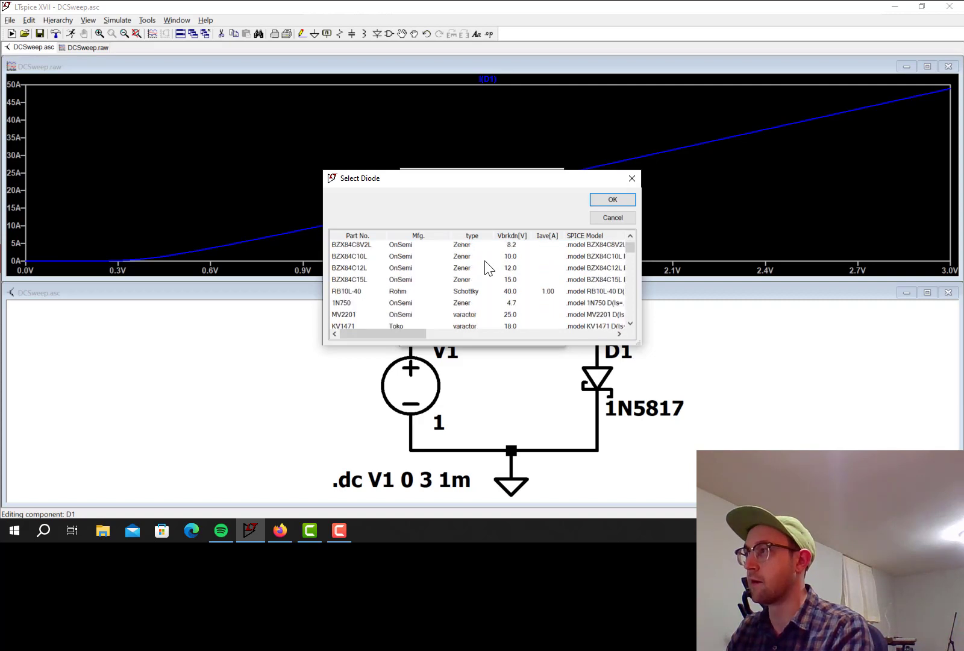
# Scroll the Select Diode list to the Zener entries for BZX84C6V2L
pyautogui.scroll(3)
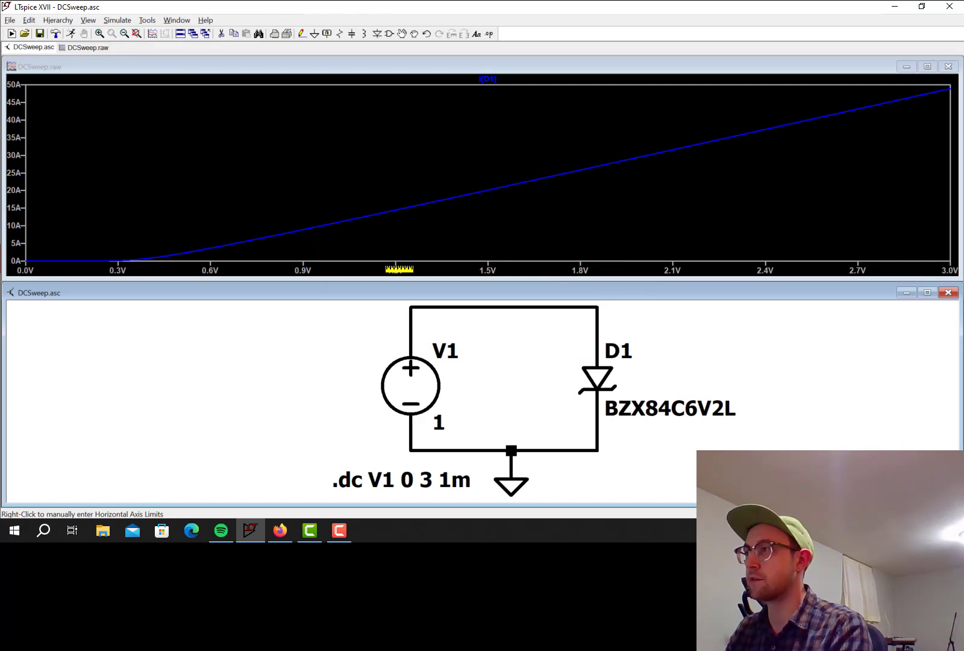
pyautogui.moveTo(596, 380)
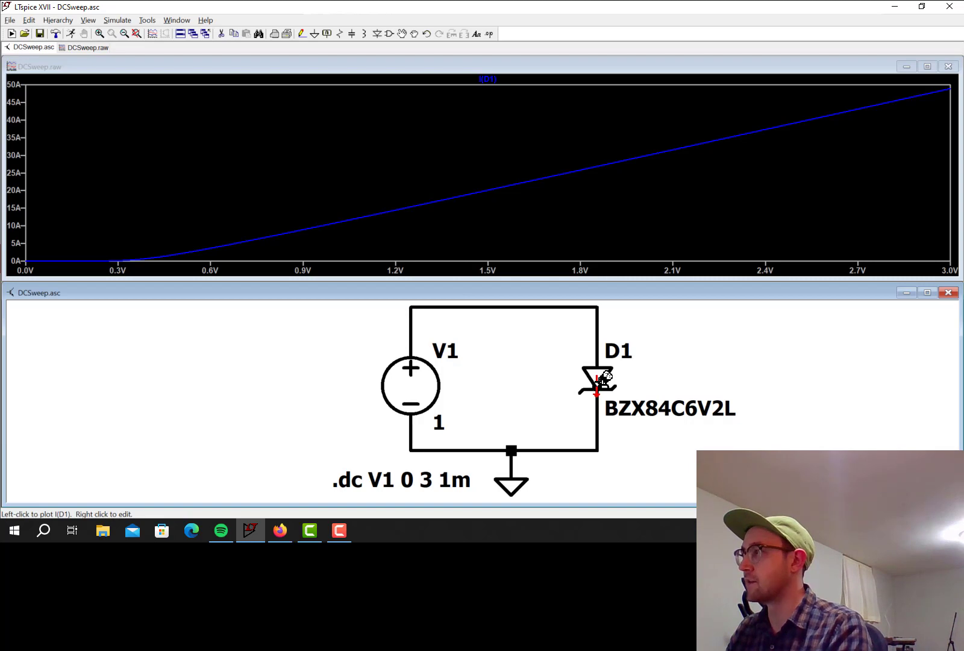
pyautogui.moveTo(409, 384)
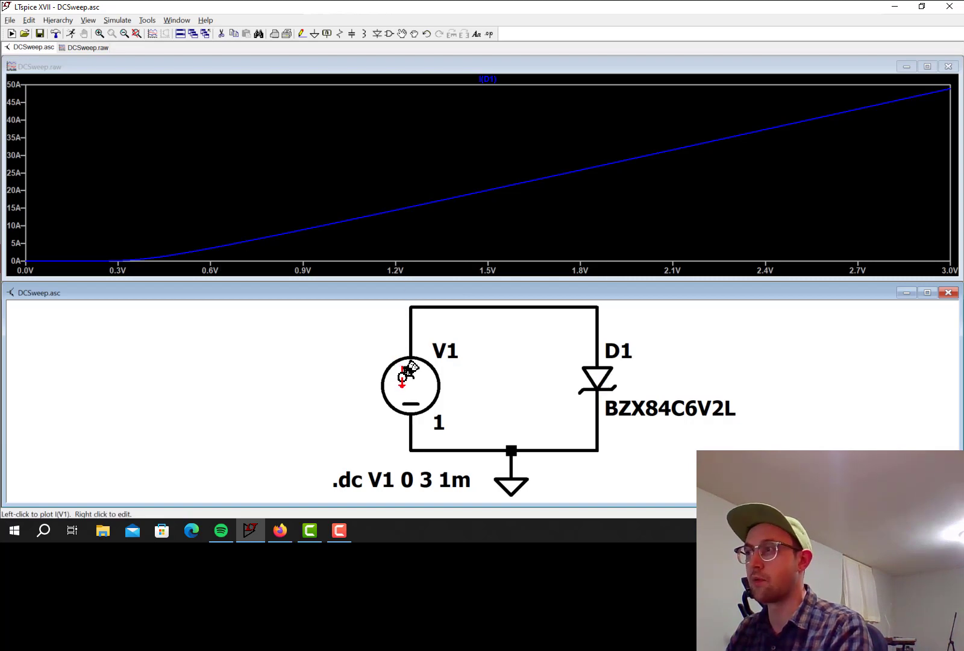
# Inspect the V1 source settings and close them without changes
pyautogui.rightClick(408, 385)
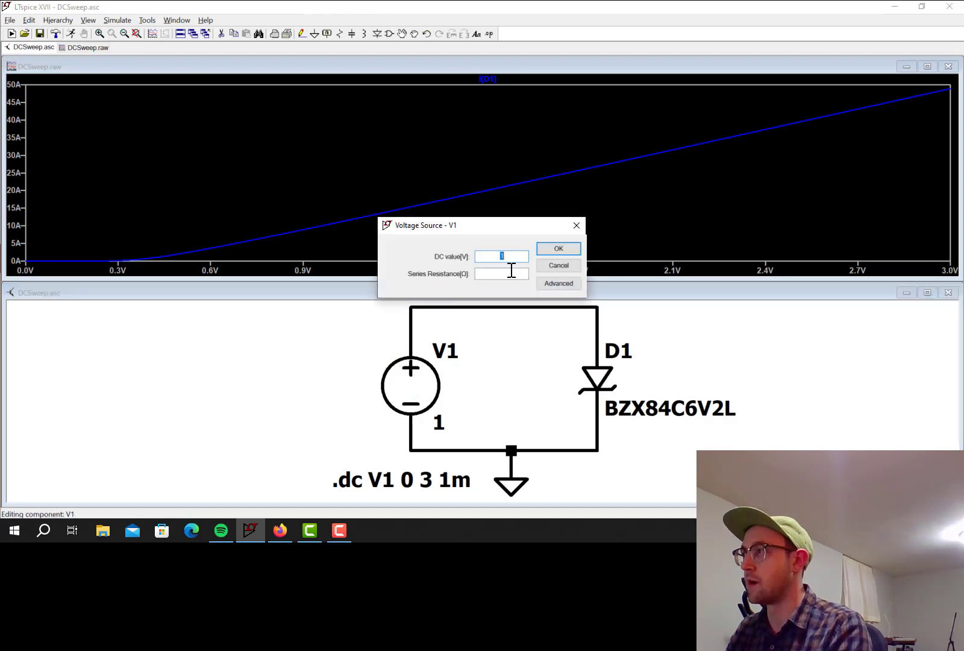
pyautogui.click(557, 283)
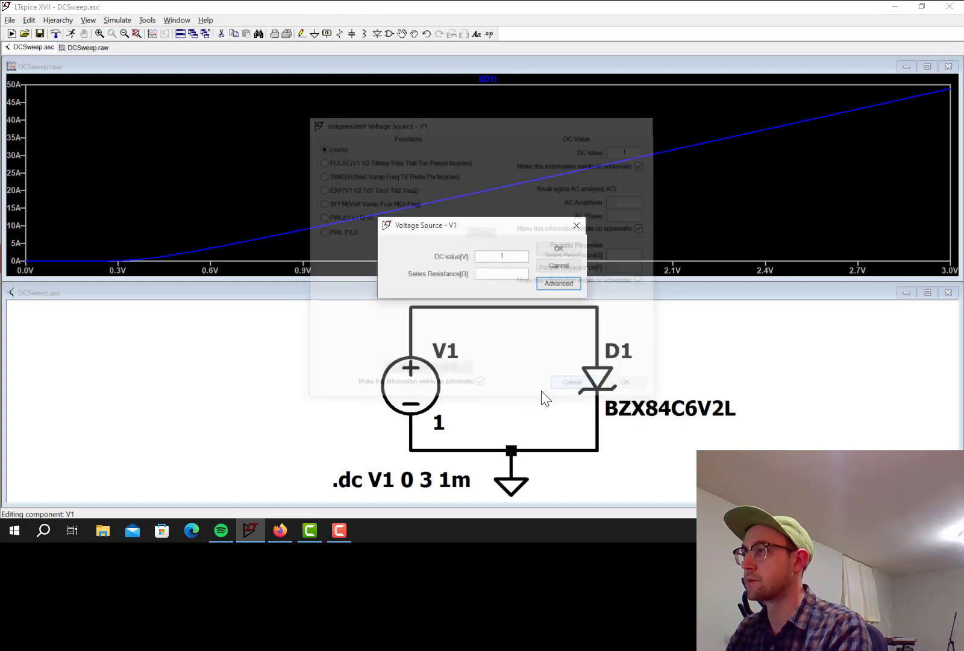
pyautogui.click(557, 248)
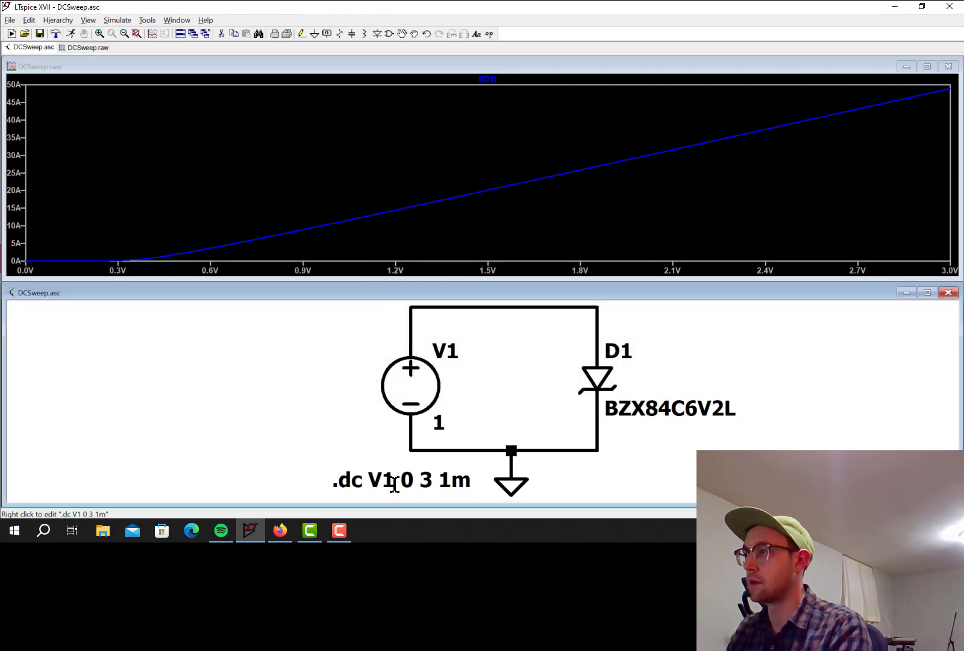
# Change the .dc sweep of V1 to run from -10 V to 10 V
pyautogui.rightClick(400, 480)
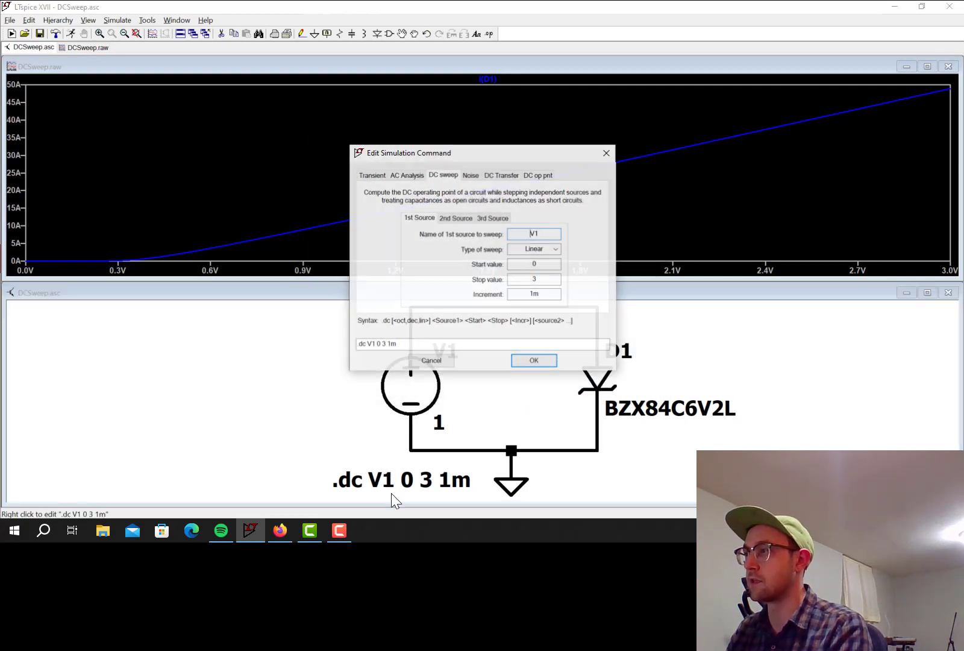
pyautogui.click(532, 264)
pyautogui.write('-10')
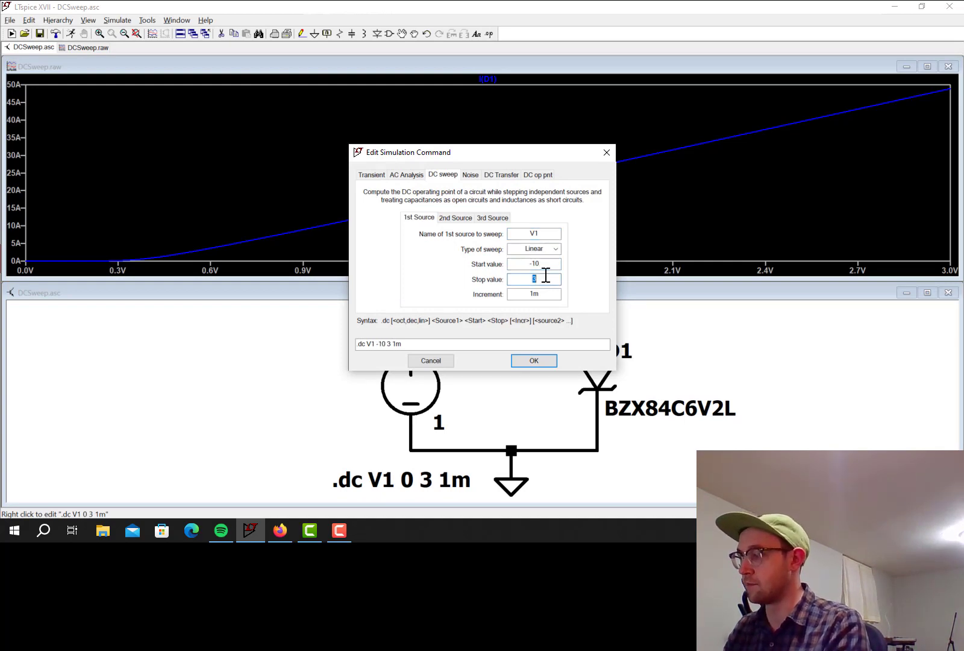
pyautogui.click(533, 361)
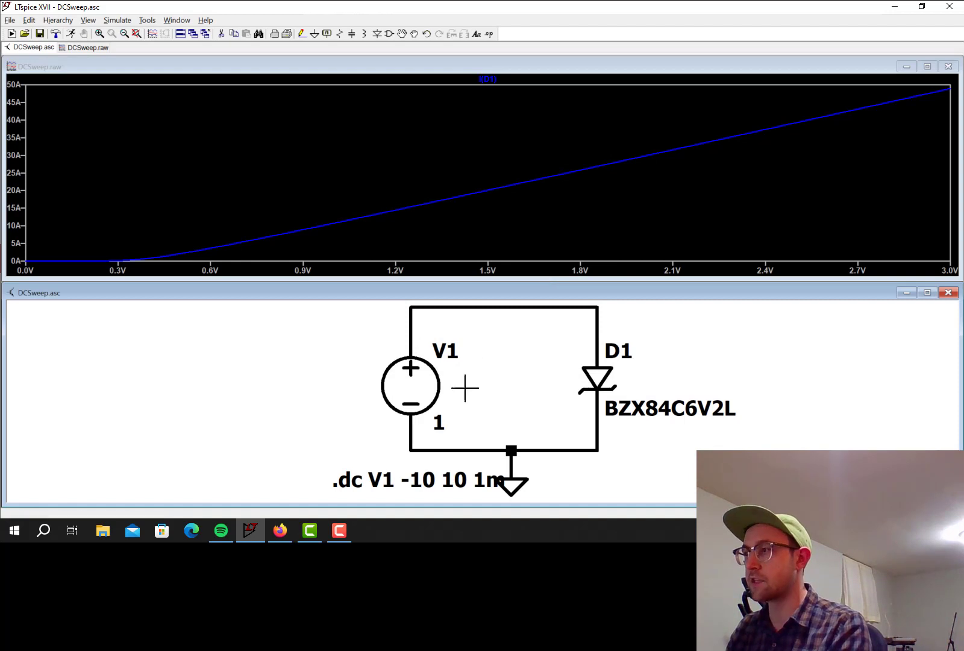
pyautogui.moveTo(421, 406)
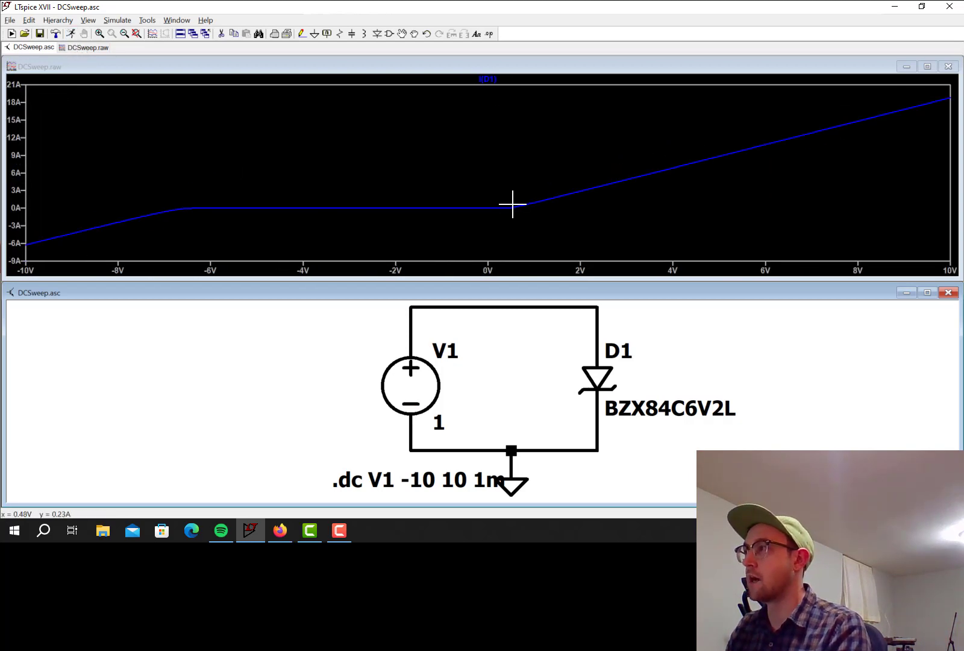
pyautogui.moveTo(508, 206)
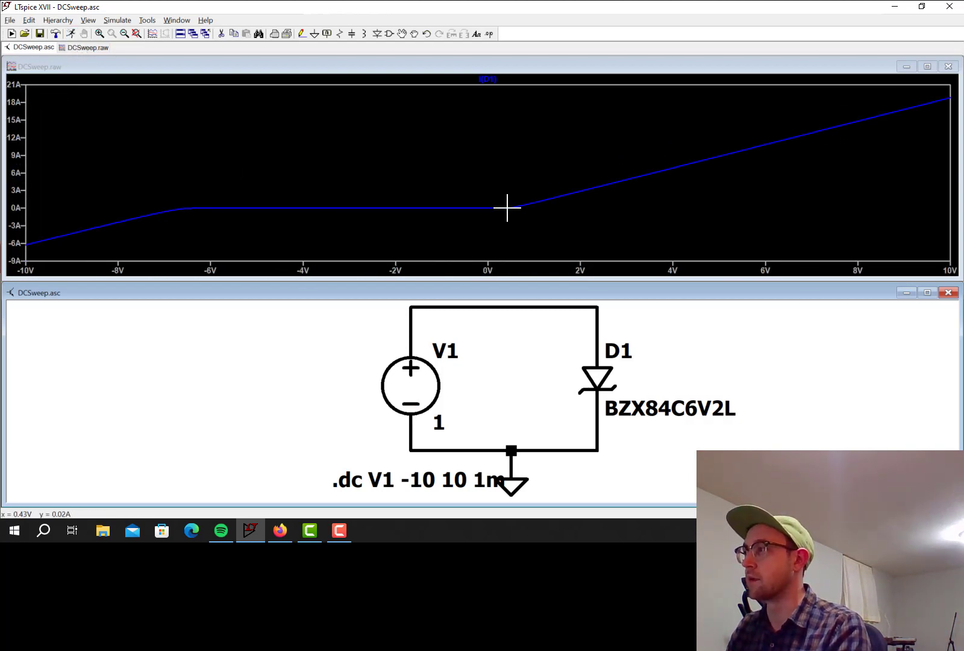
pyautogui.moveTo(511, 210)
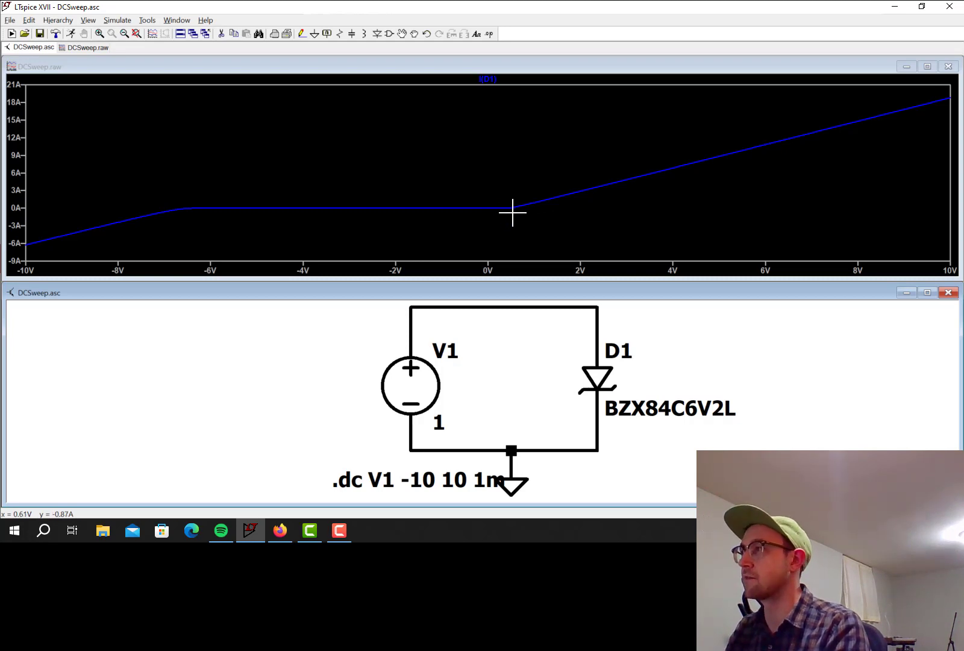
pyautogui.moveTo(189, 205)
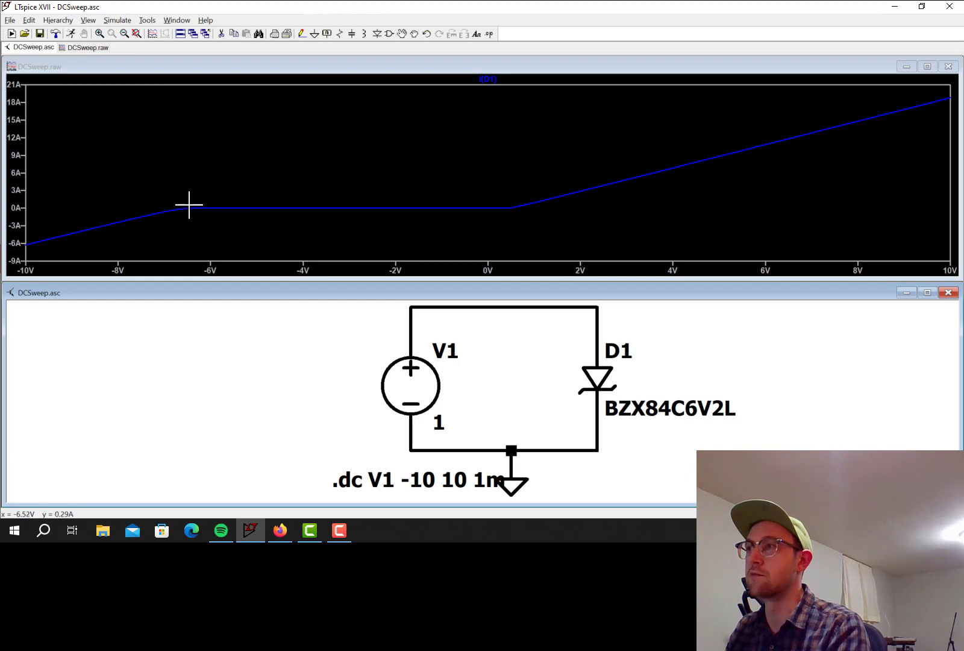
pyautogui.moveTo(177, 216)
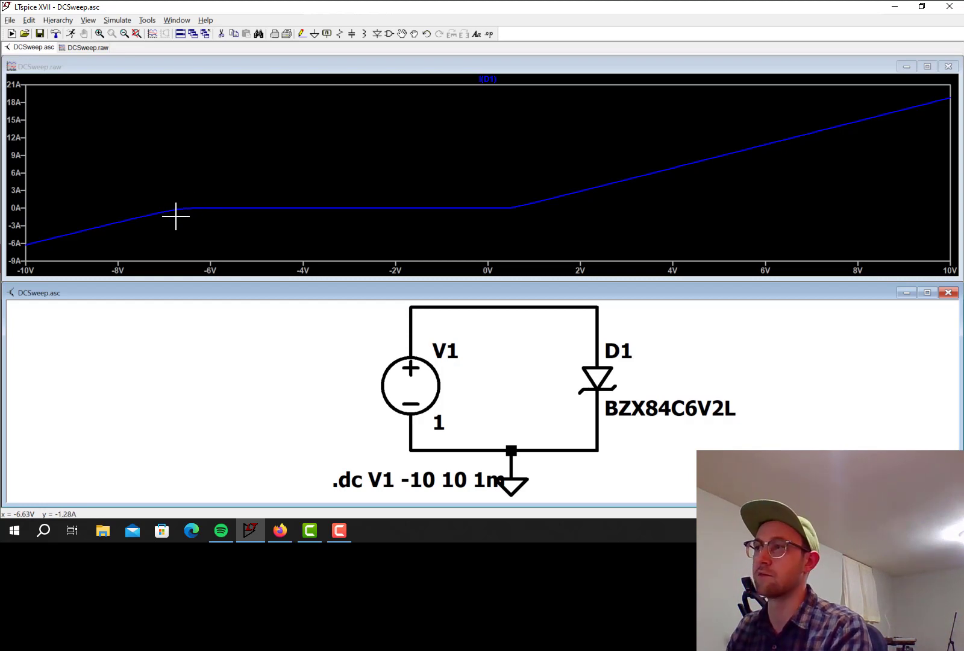
pyautogui.moveTo(598, 378)
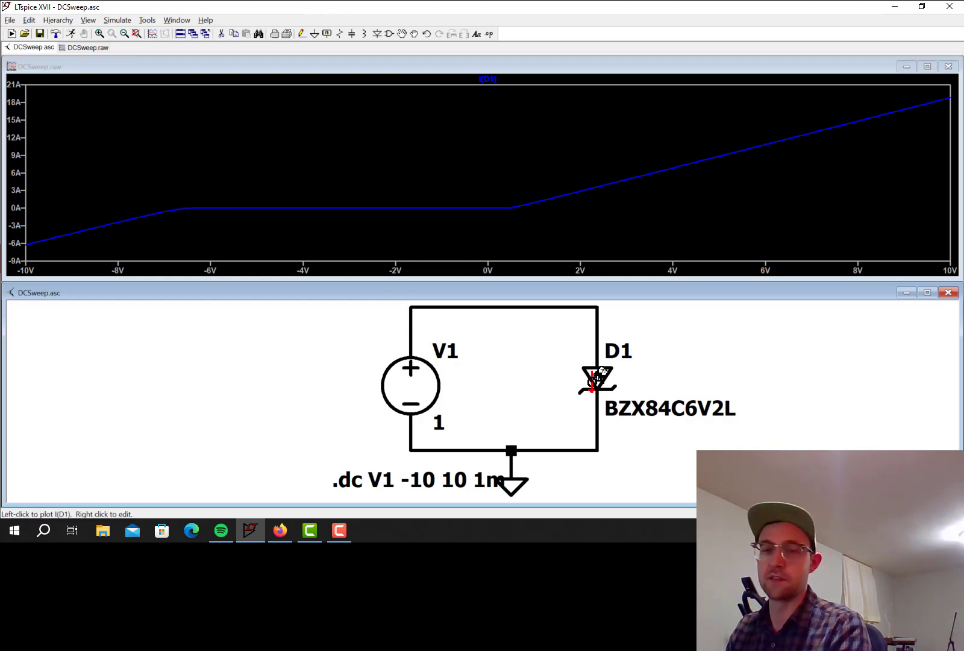
pyautogui.moveTo(174, 210)
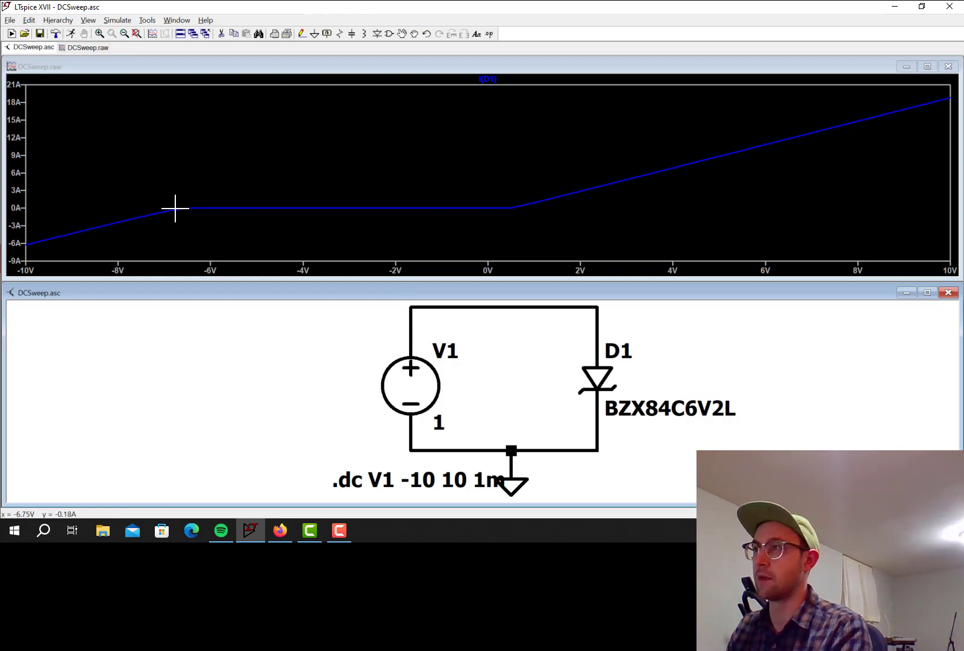
pyautogui.moveTo(185, 213)
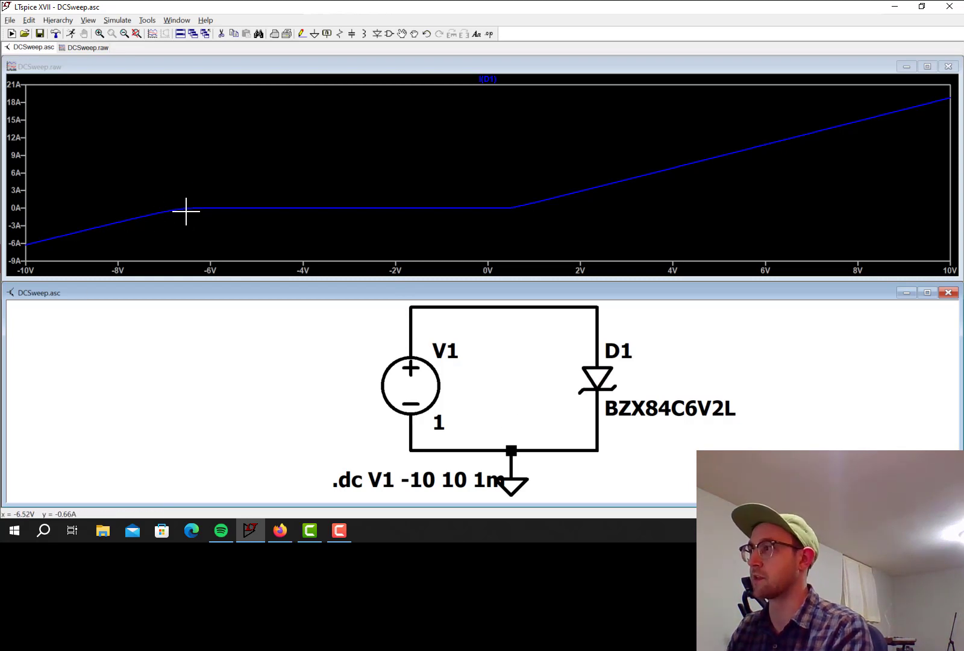
pyautogui.moveTo(520, 345)
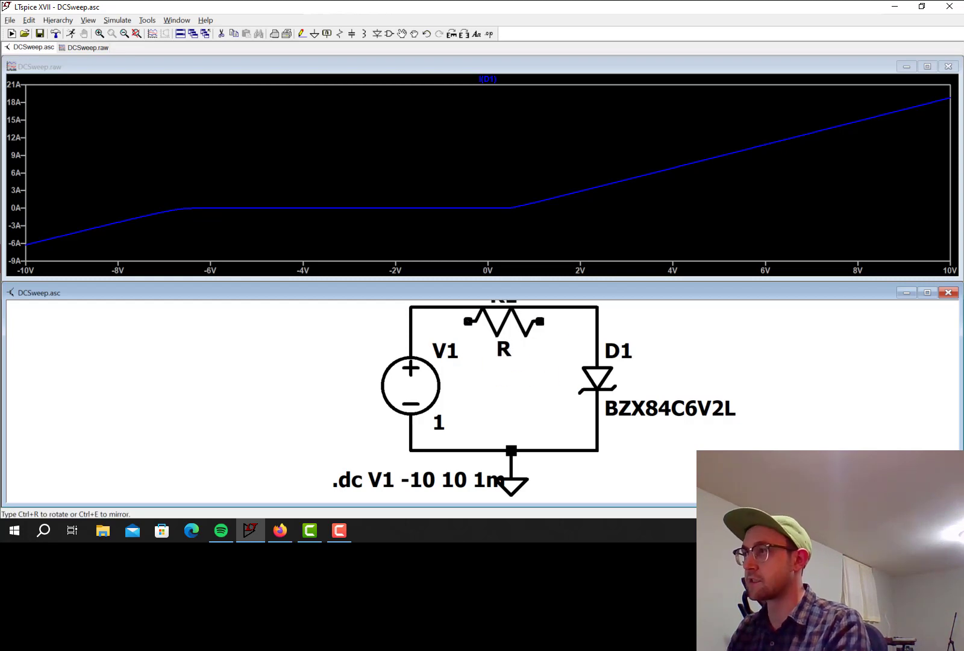
# Set the series resistor's Resistance to 1k
pyautogui.doubleClick(504, 320)
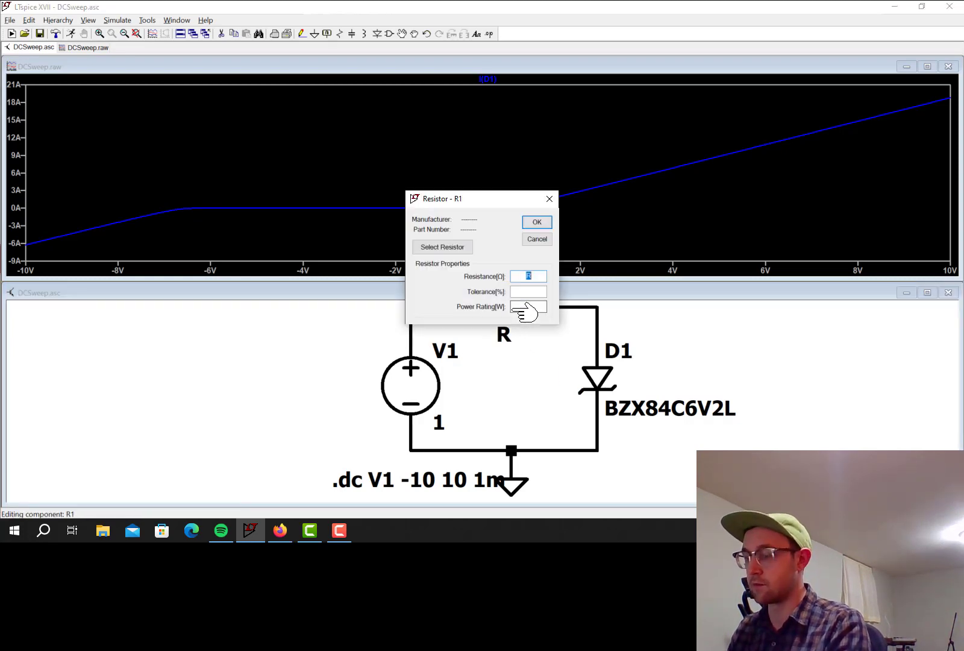
pyautogui.click(535, 221)
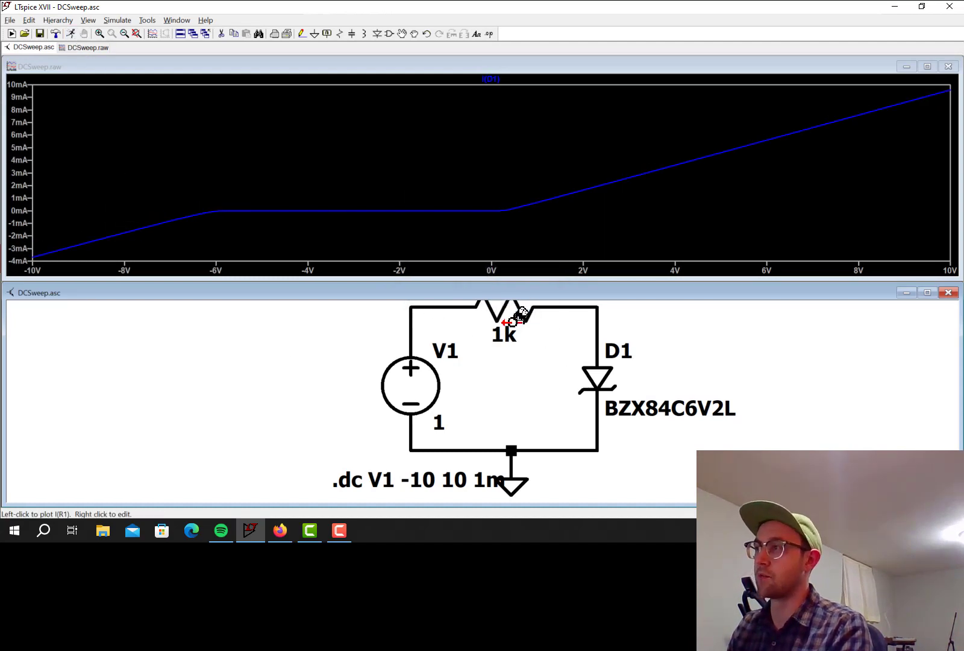
pyautogui.moveTo(609, 284)
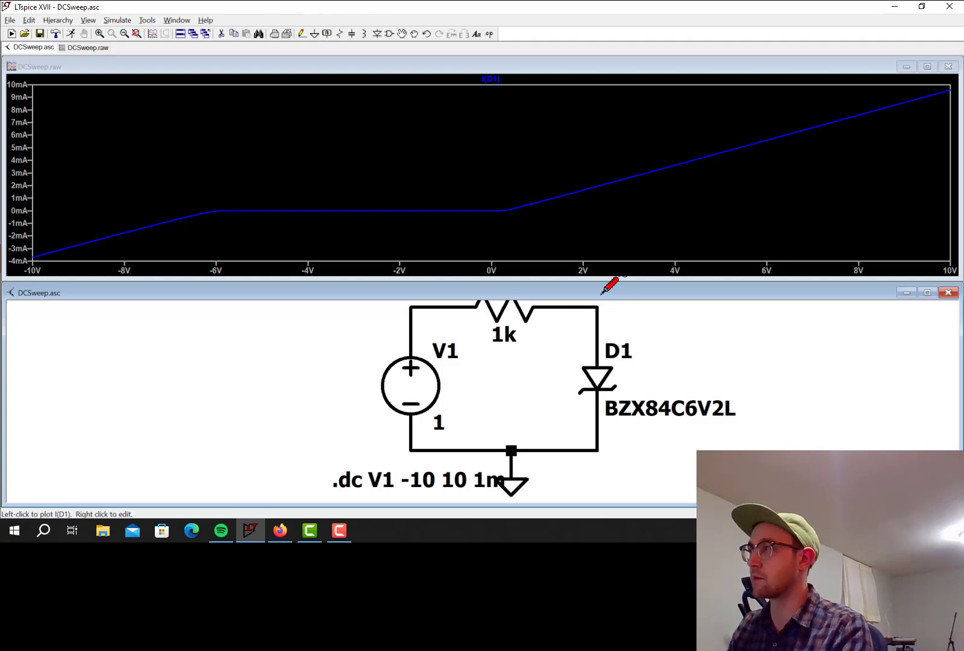
pyautogui.moveTo(682, 235)
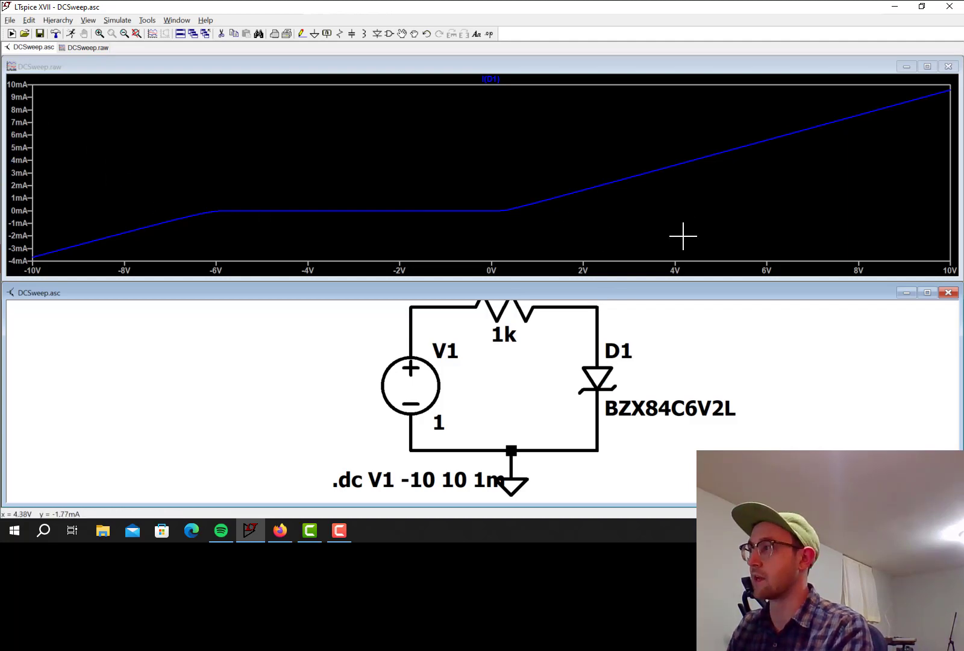
pyautogui.moveTo(599, 378)
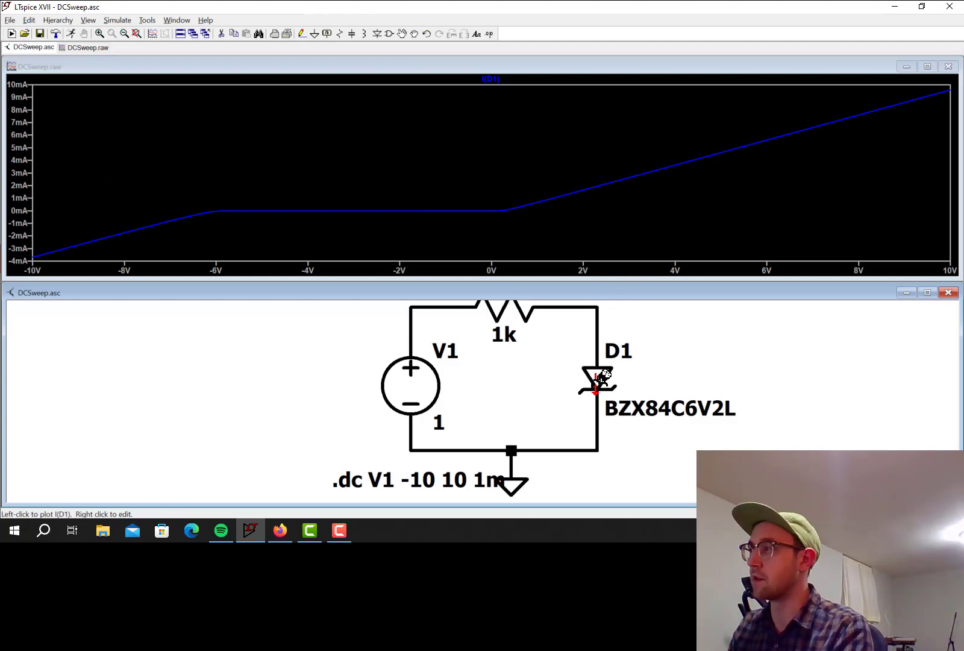
pyautogui.moveTo(602, 381)
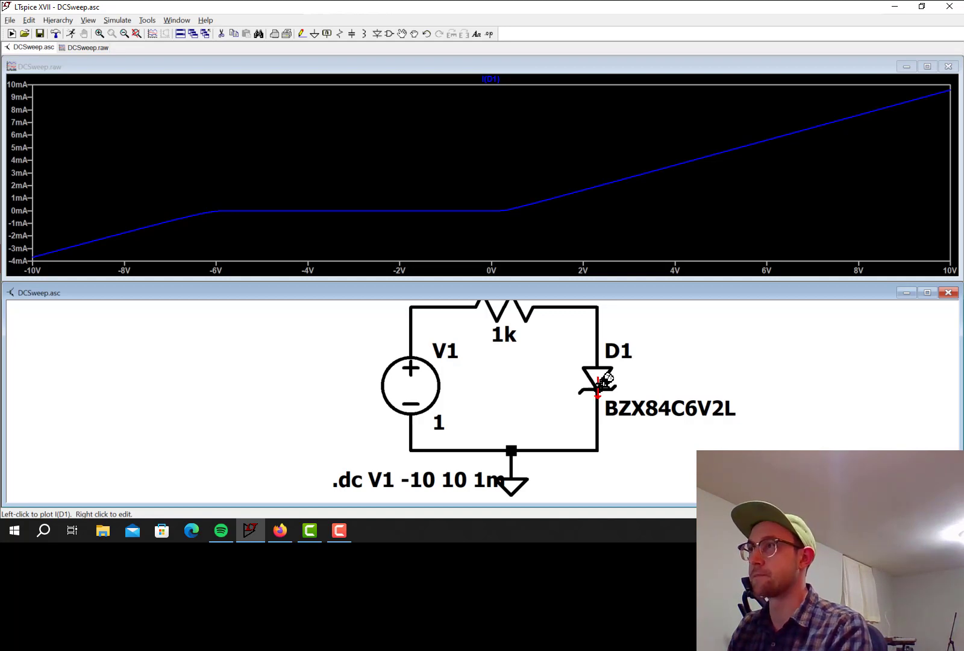
pyautogui.moveTo(180, 198)
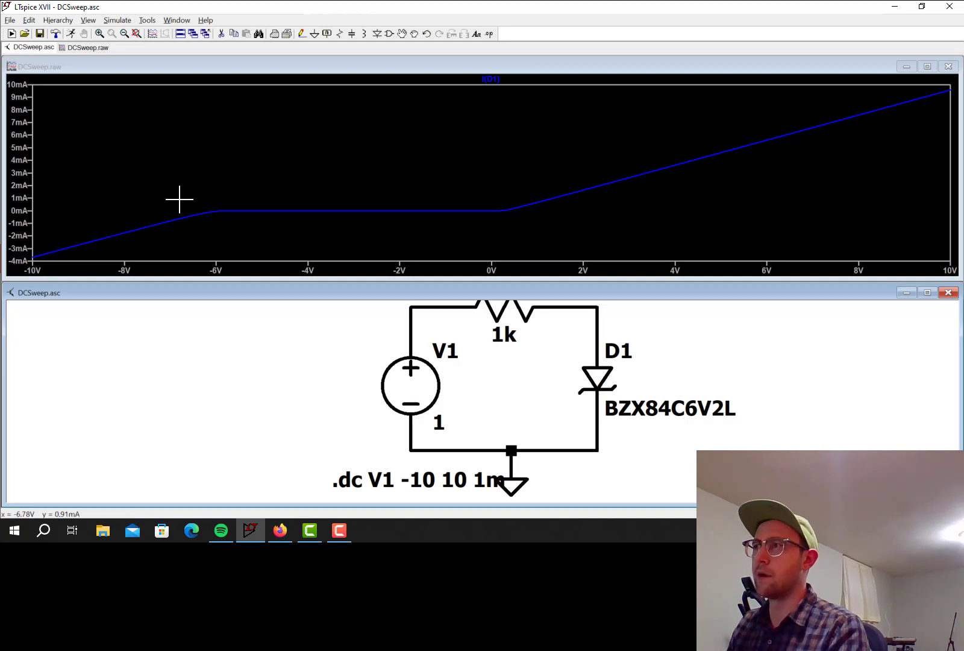
pyautogui.moveTo(329, 212)
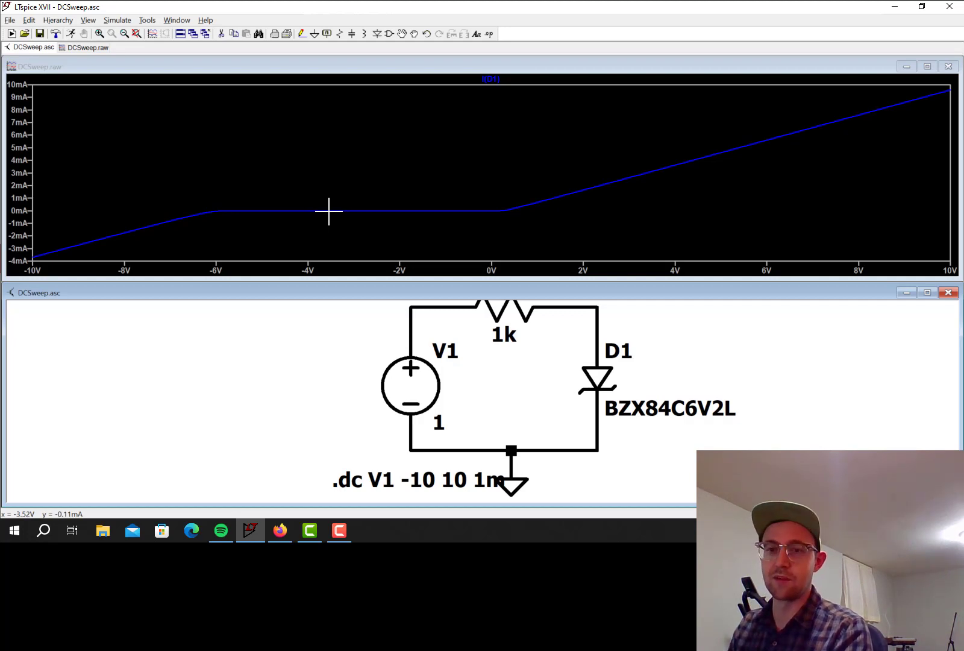
pyautogui.moveTo(327, 213)
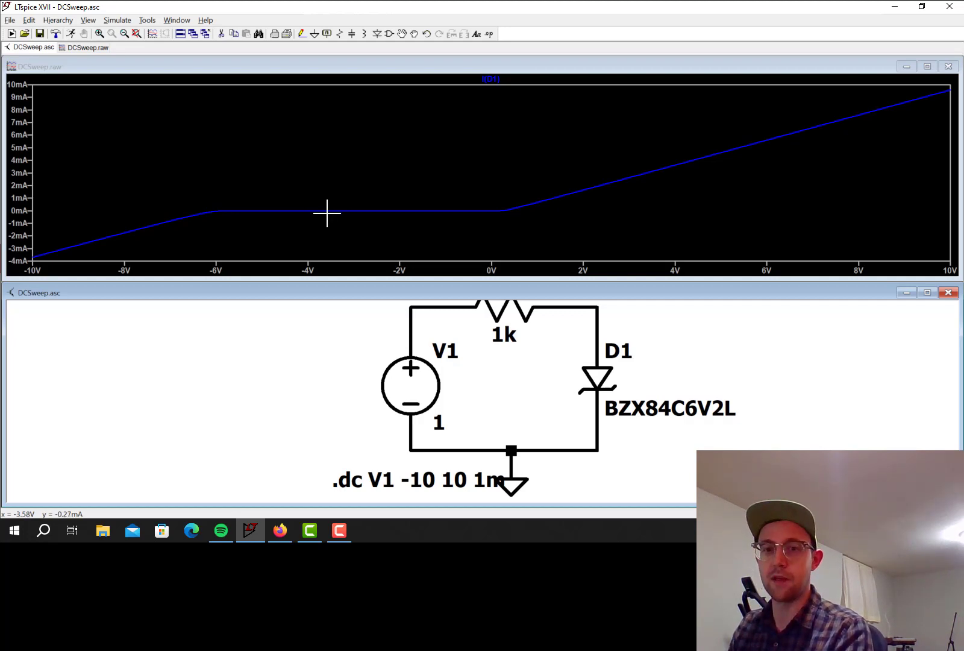